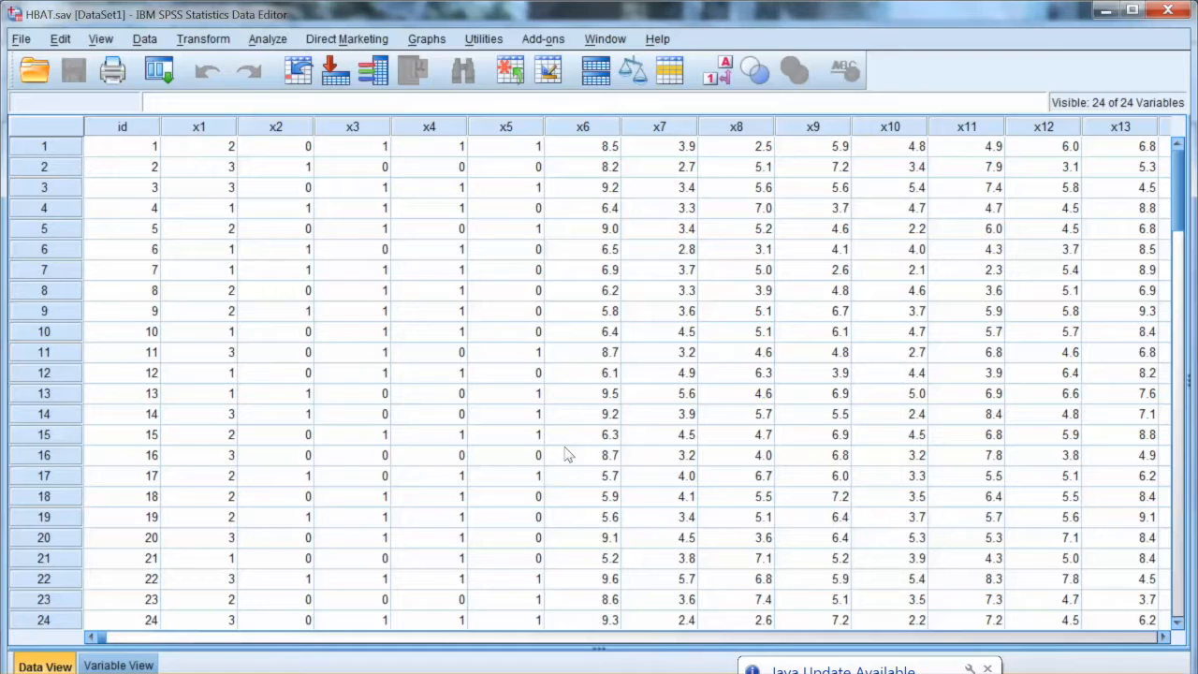
# - Switch to Variable View and check the Measure options for x6
pyautogui.click(118, 665)
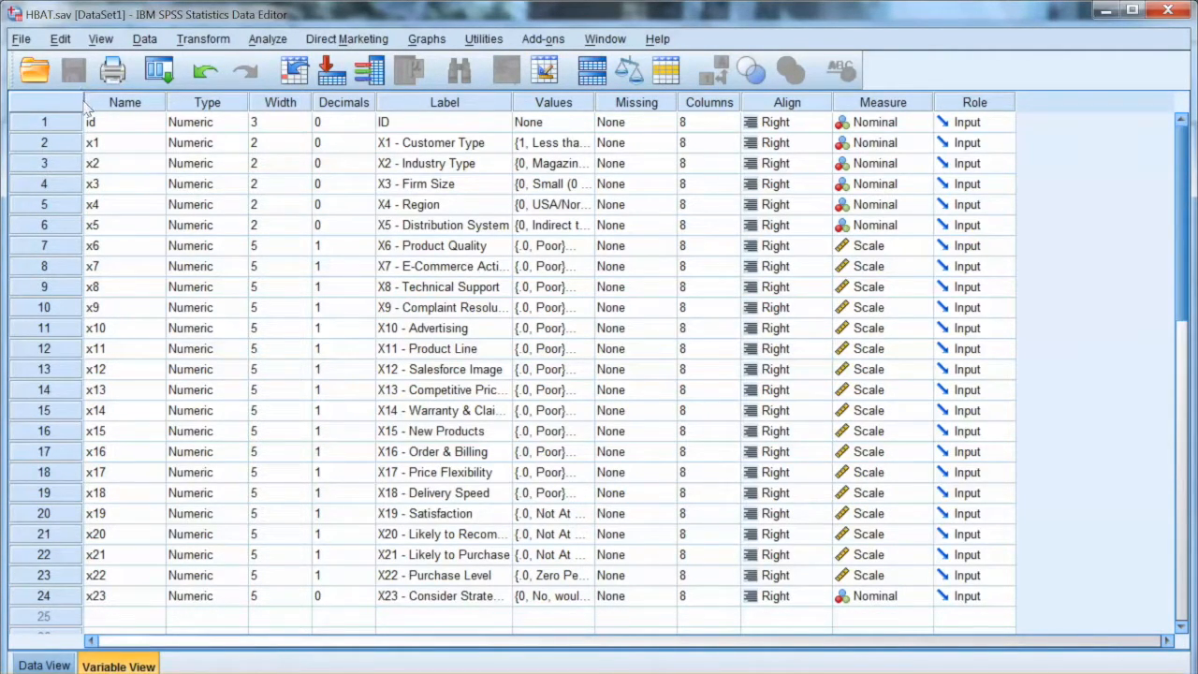
pyautogui.moveTo(93, 223)
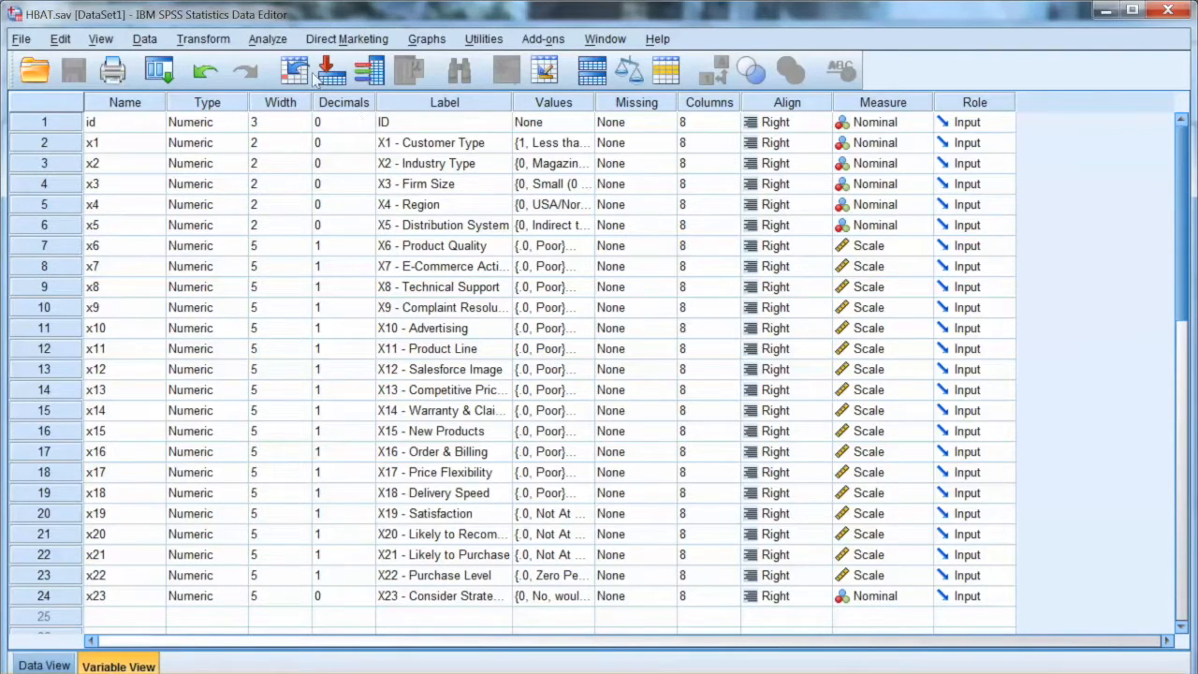
pyautogui.moveTo(310, 101)
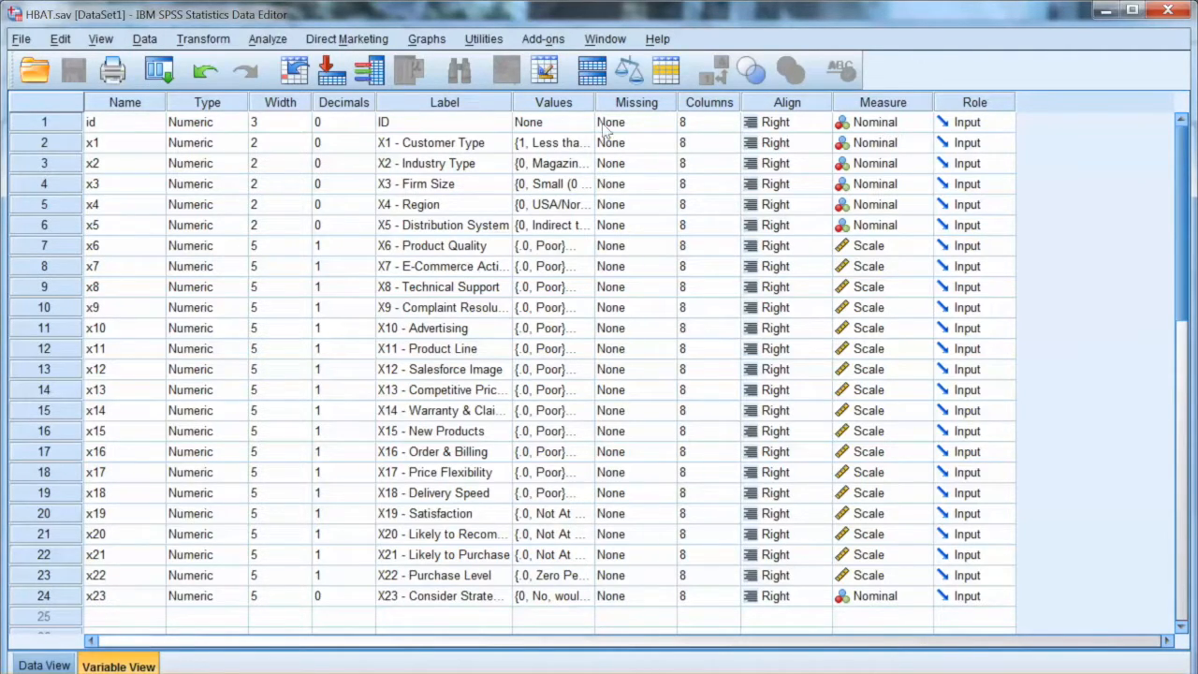
pyautogui.click(921, 245)
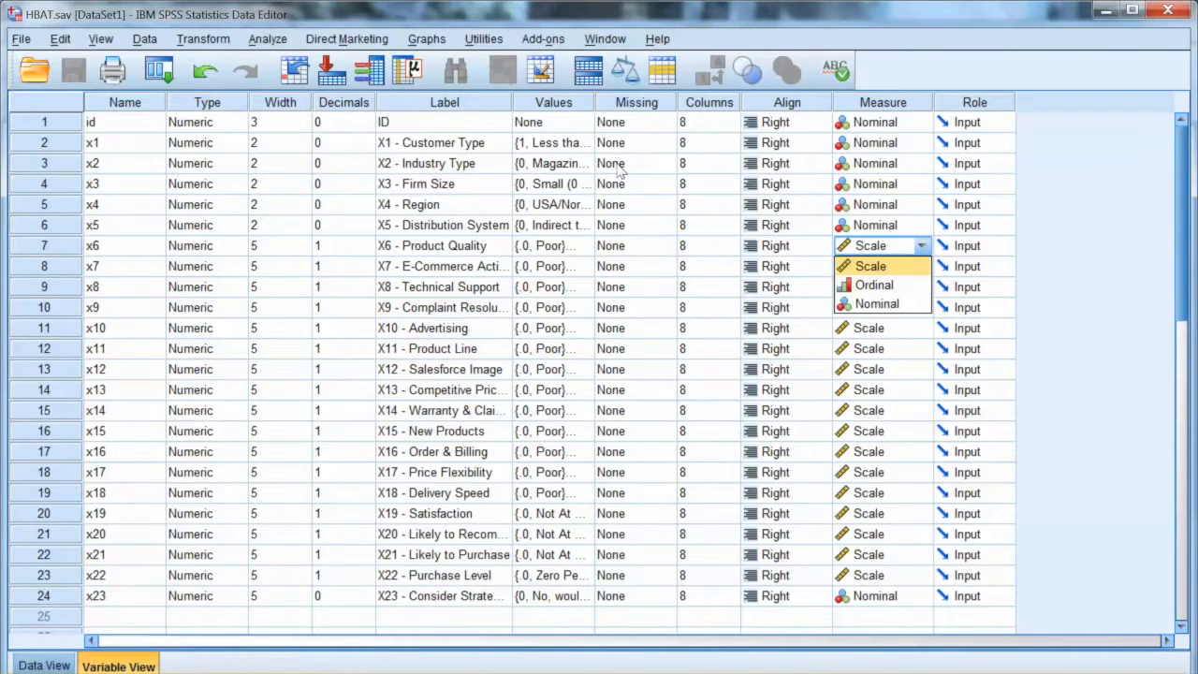
pyautogui.moveTo(614, 183)
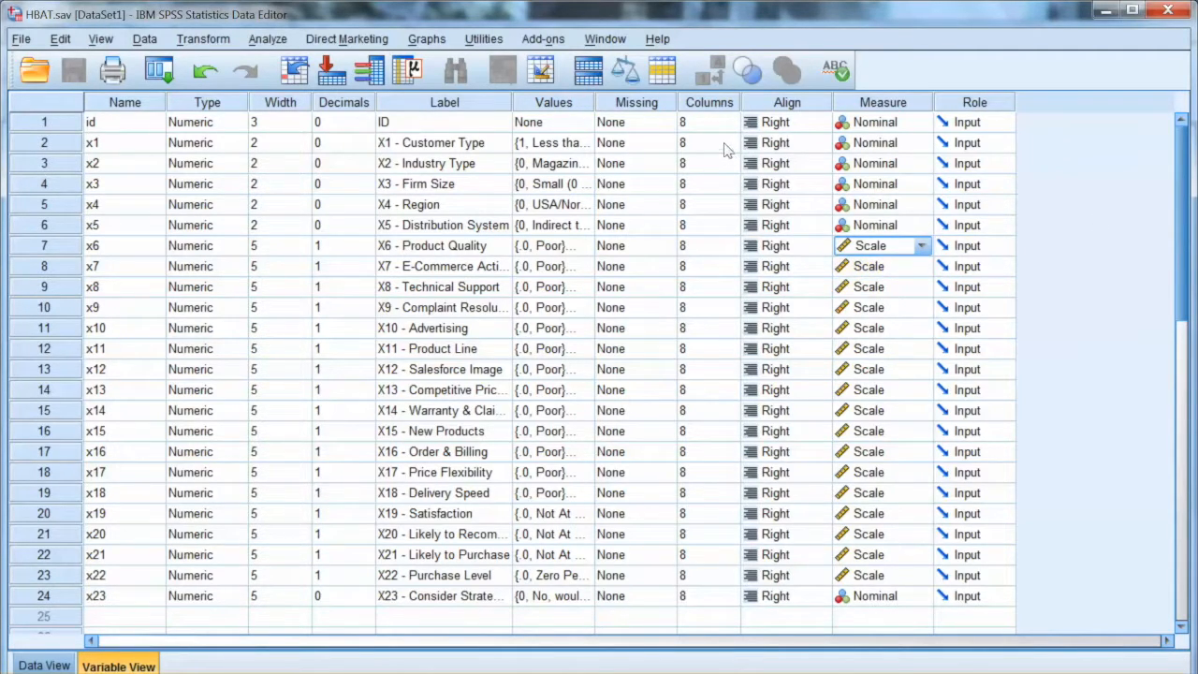
pyautogui.moveTo(45, 448)
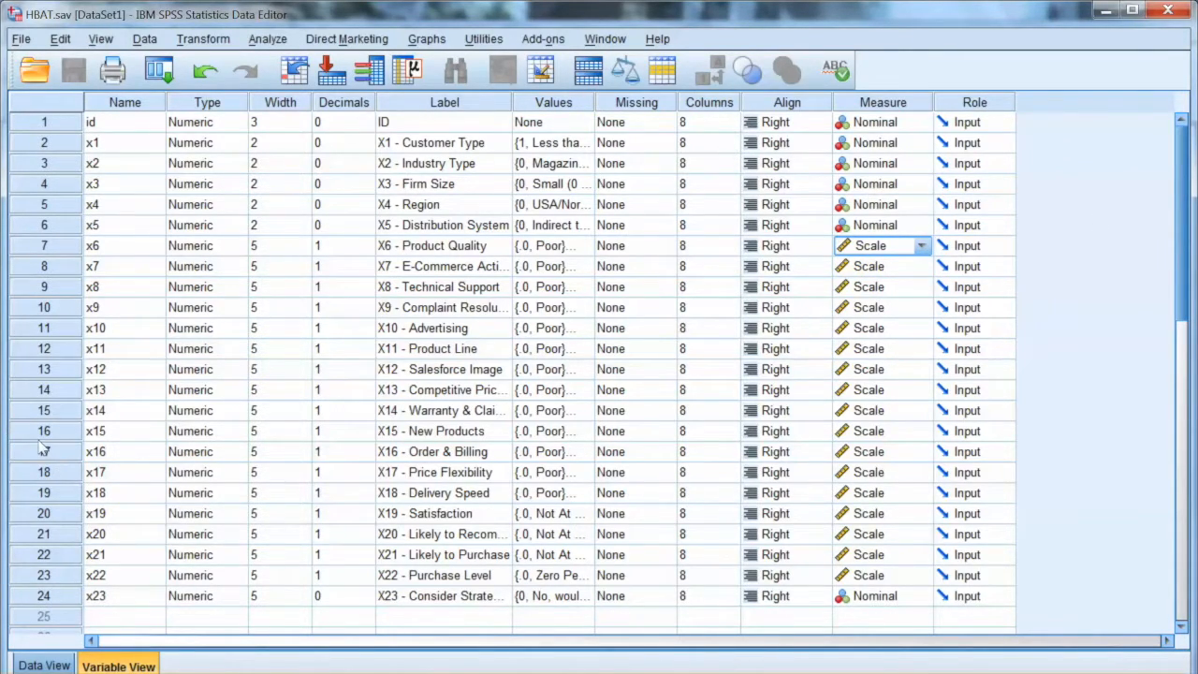
# - Start an Explore analysis with ID labelling cases and X6–X18 as dependent variables
pyautogui.click(268, 38)
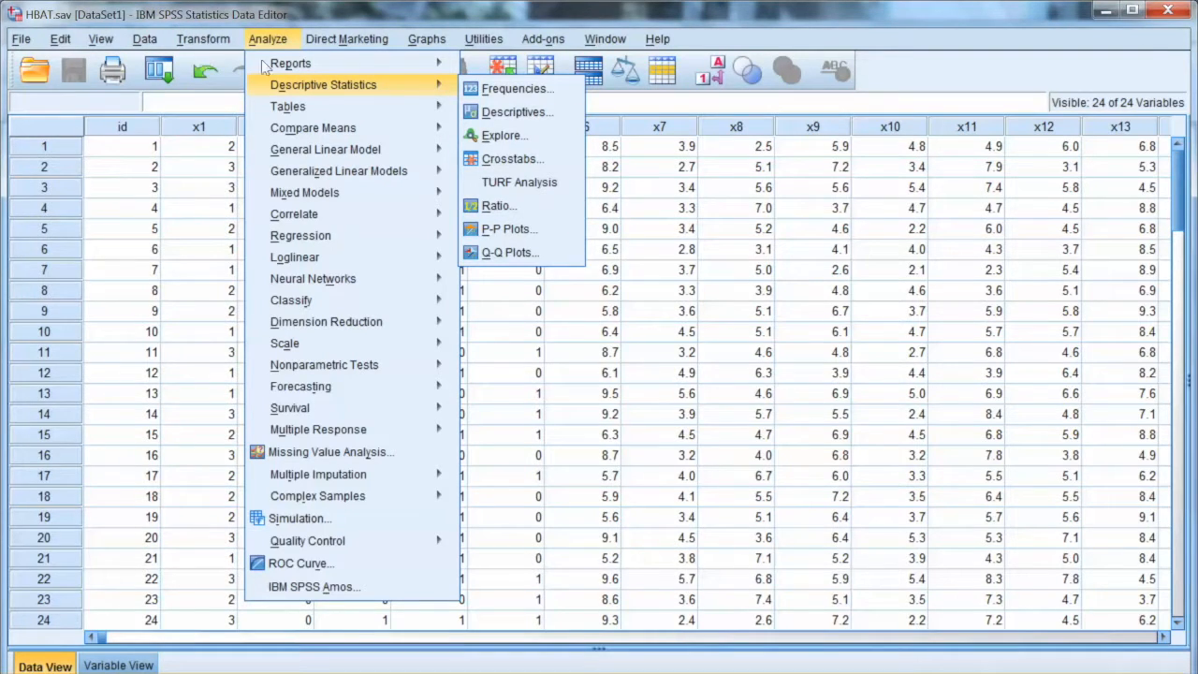
pyautogui.click(506, 135)
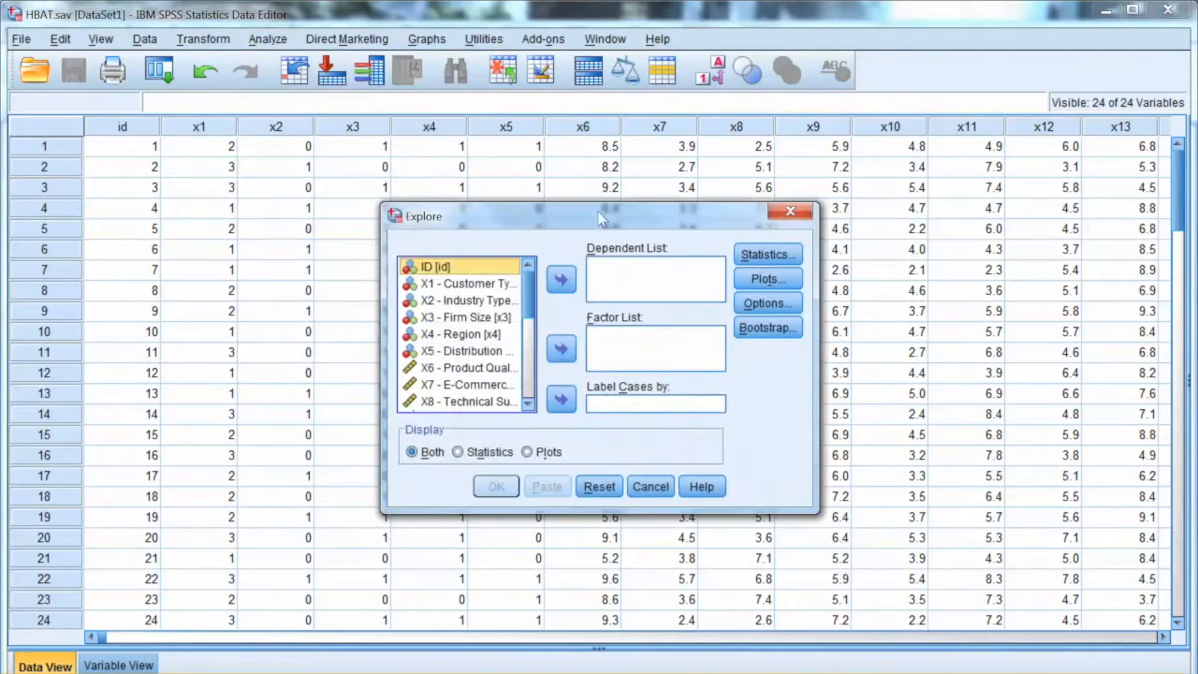
pyautogui.moveTo(295, 185)
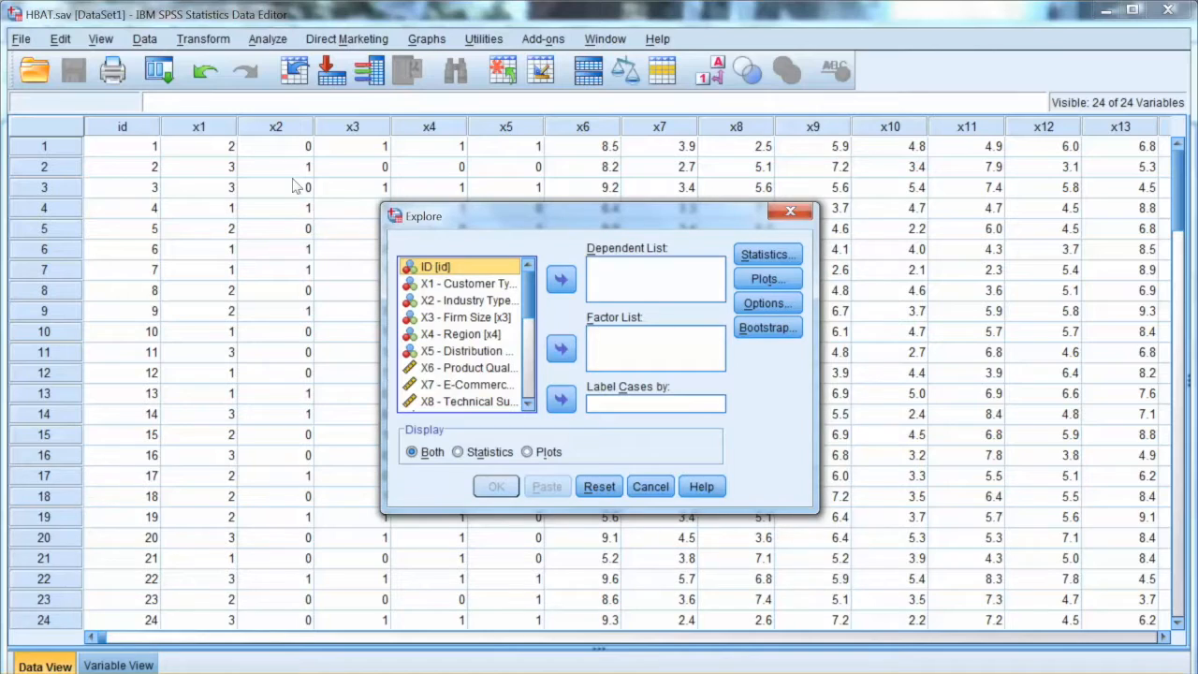
pyautogui.click(468, 383)
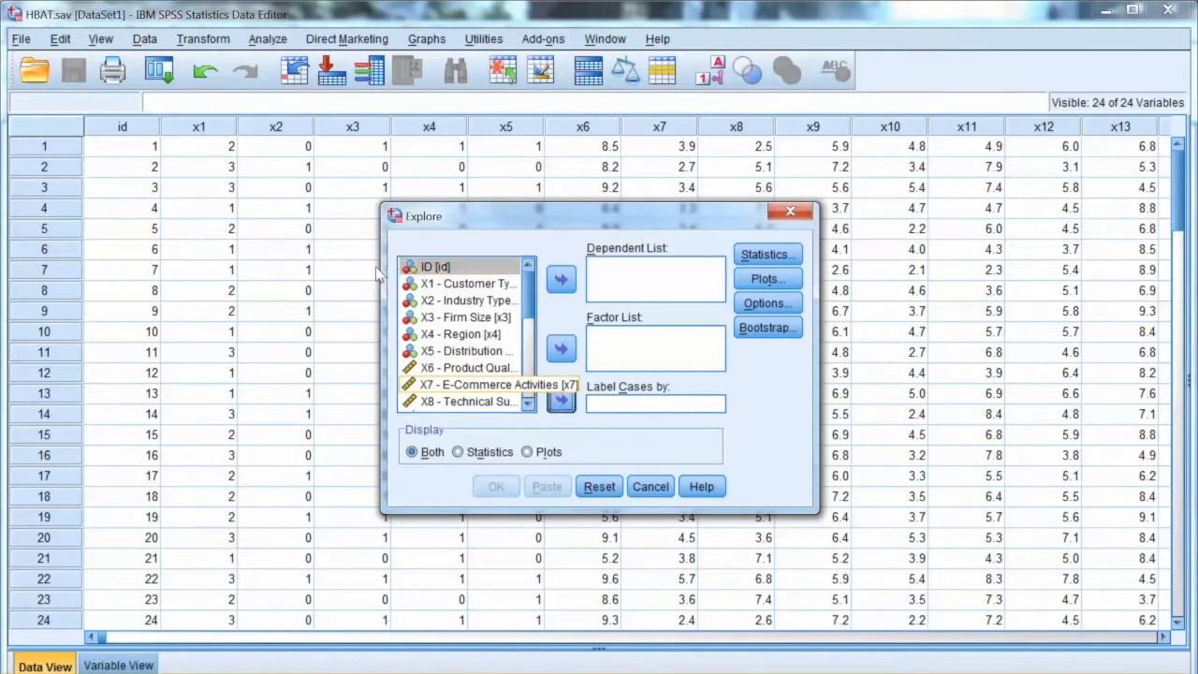
pyautogui.click(561, 401)
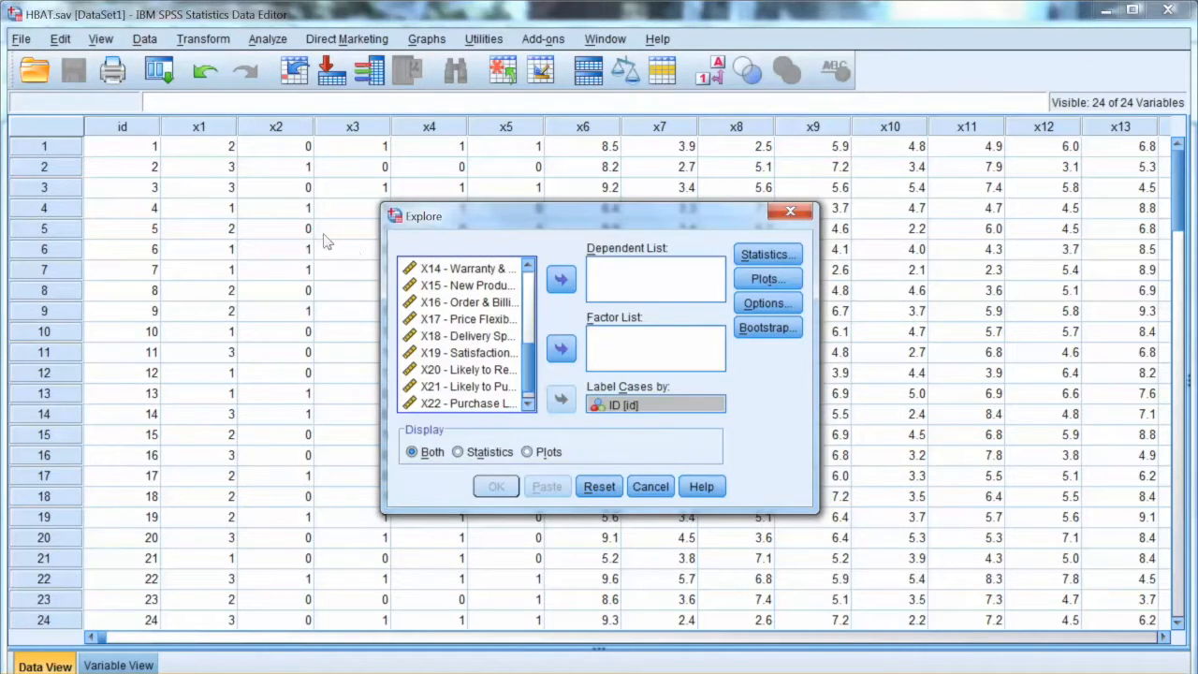
pyautogui.click(465, 335)
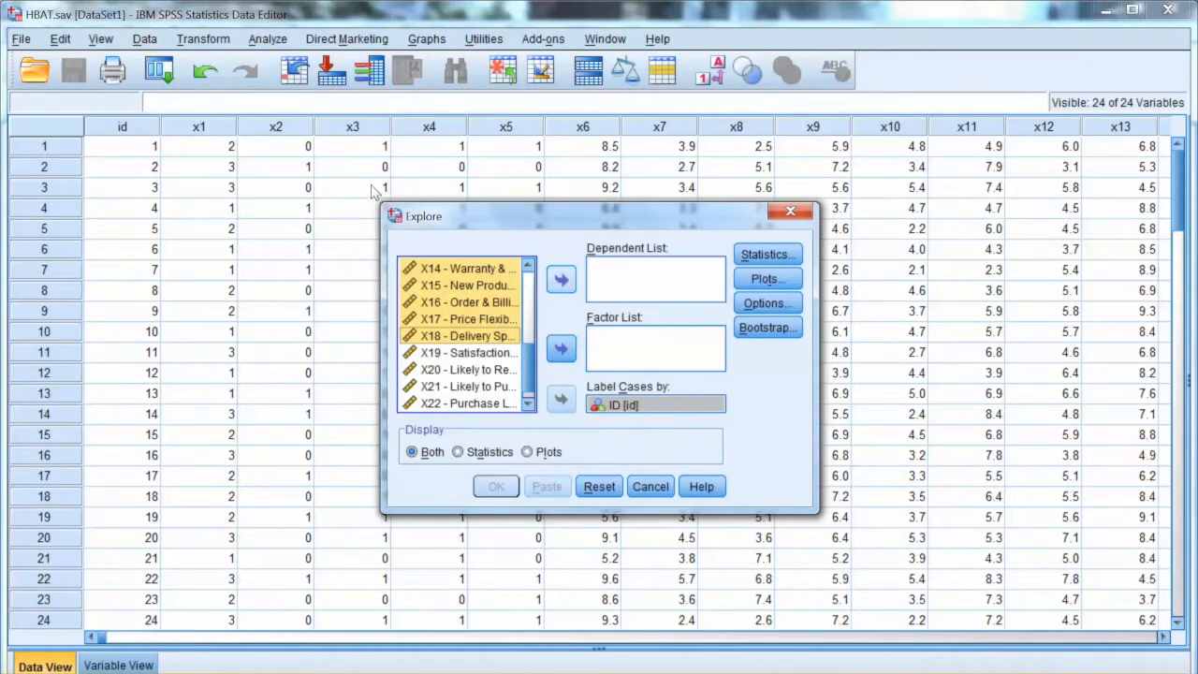
pyautogui.click(562, 279)
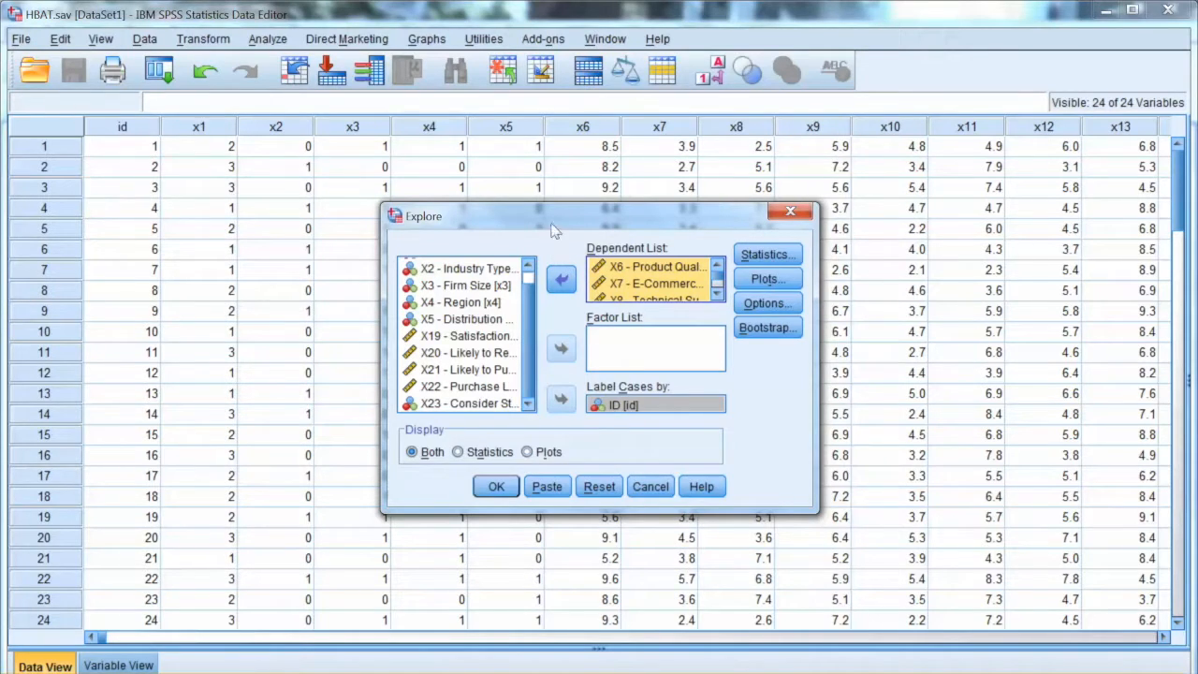
# - Keep Descriptives requested in the Explore statistics options
pyautogui.click(768, 254)
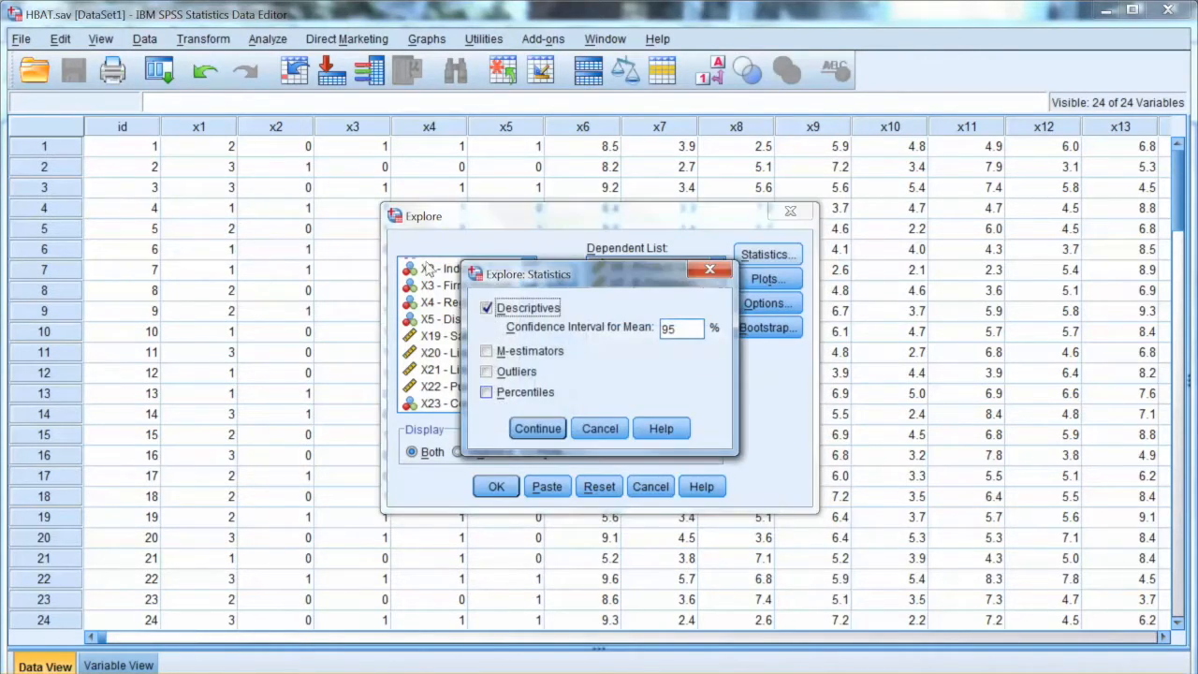
pyautogui.click(537, 427)
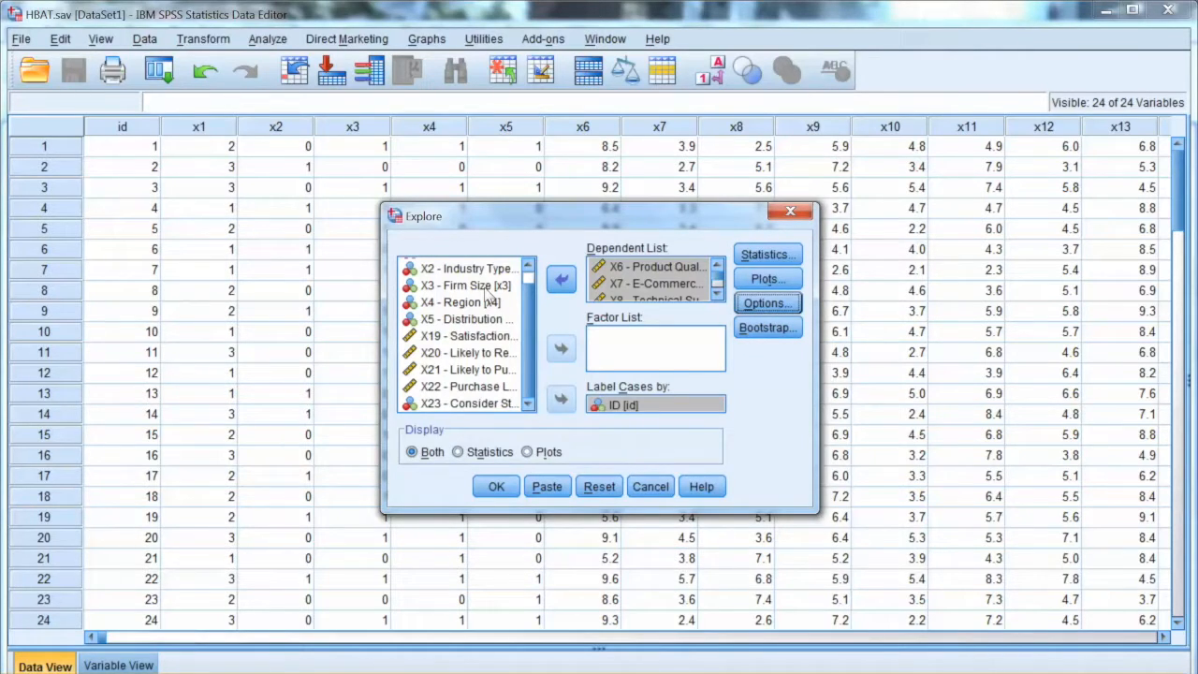
pyautogui.click(496, 487)
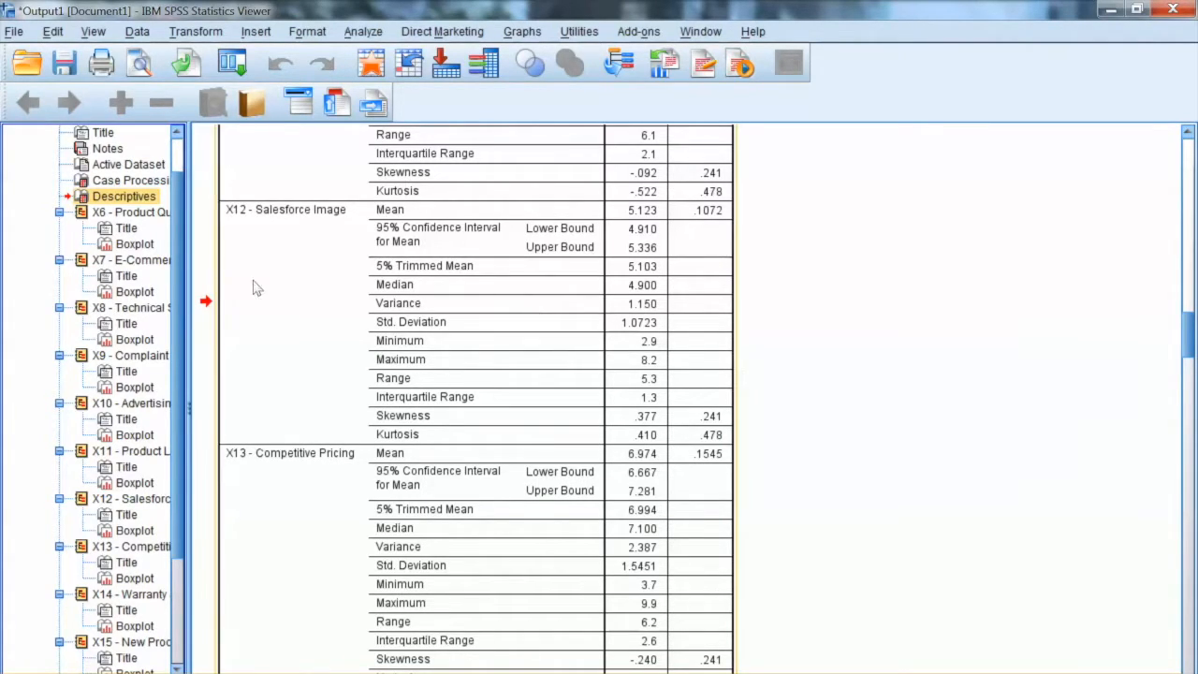
pyautogui.moveTo(58, 157)
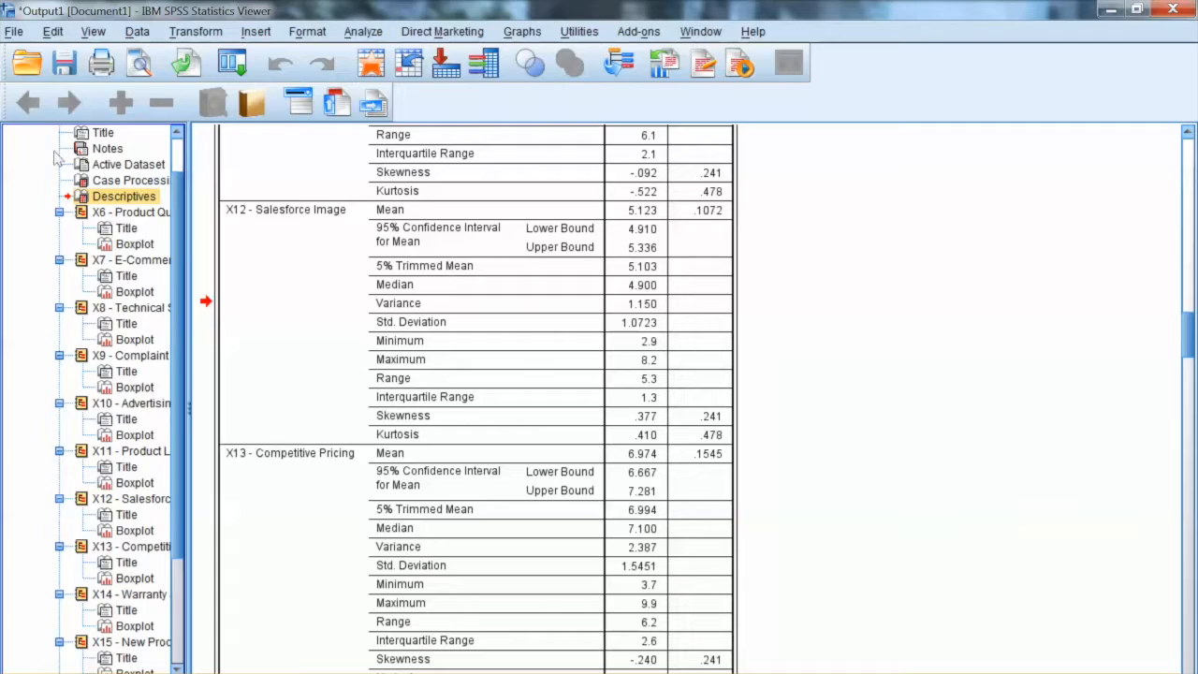
pyautogui.click(131, 212)
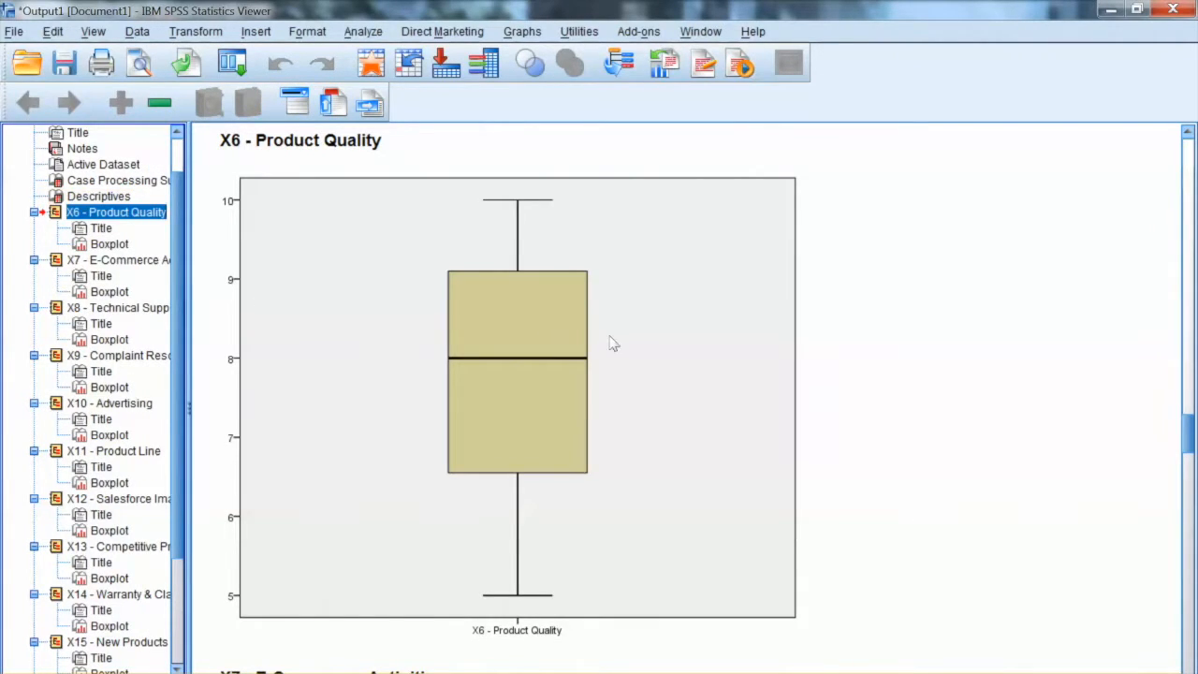
pyautogui.moveTo(880, 486)
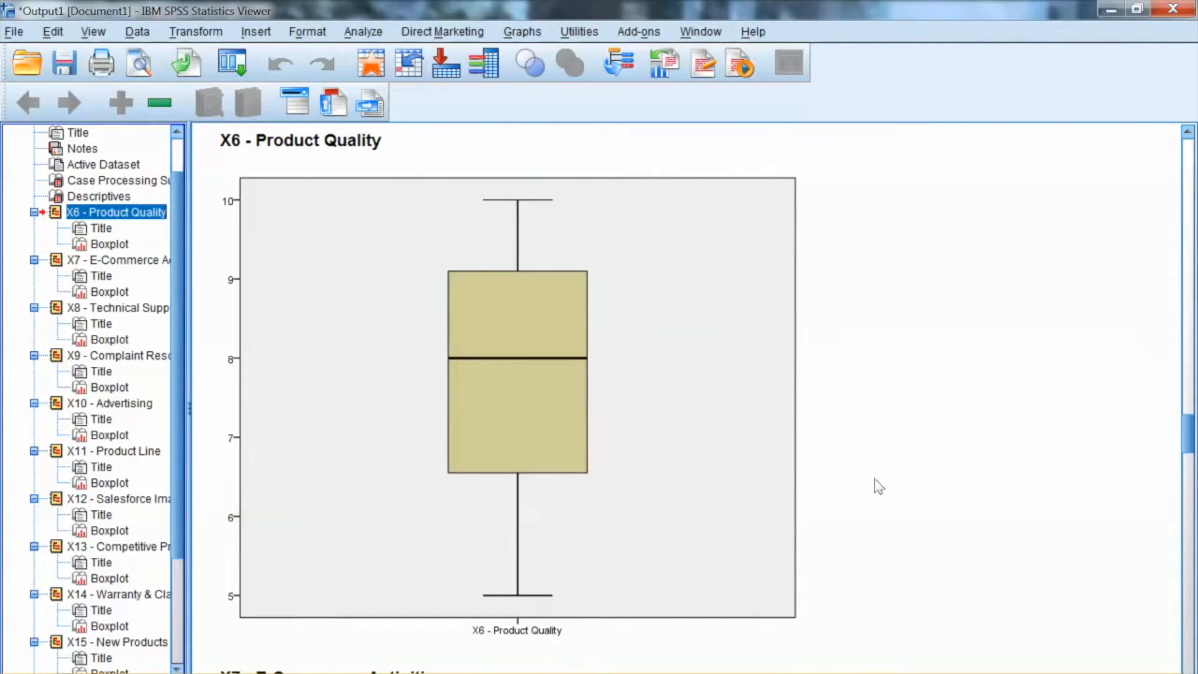
pyautogui.moveTo(558, 290)
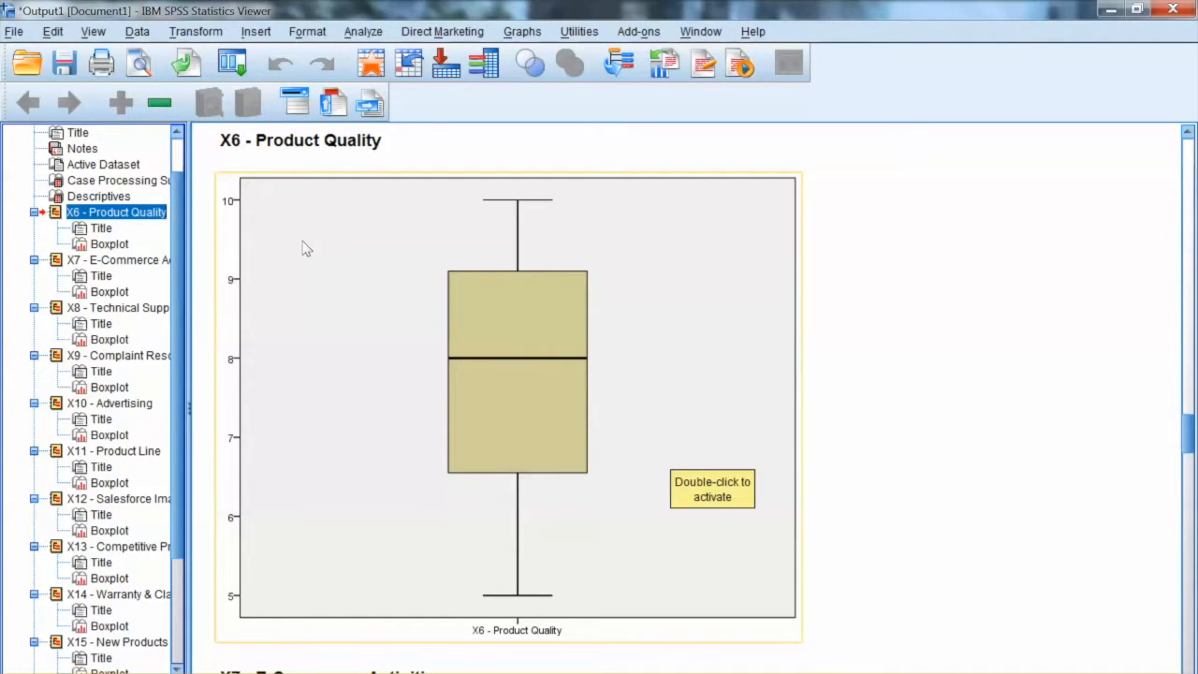
pyautogui.moveTo(318, 247)
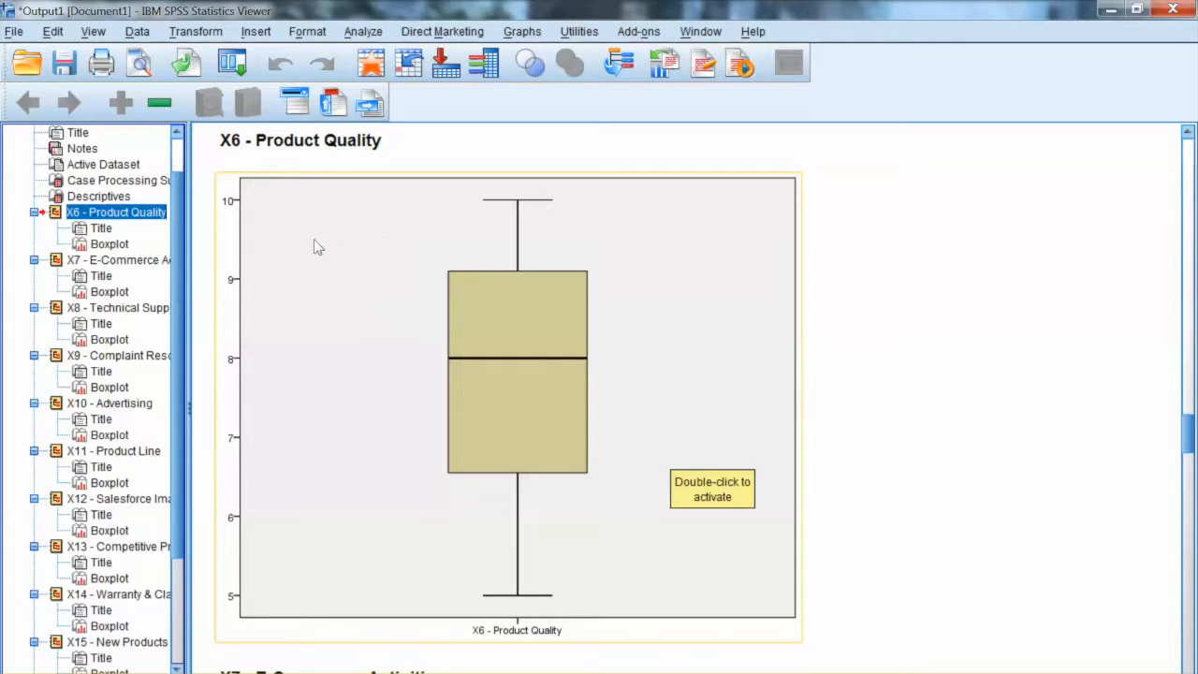
pyautogui.moveTo(536, 479)
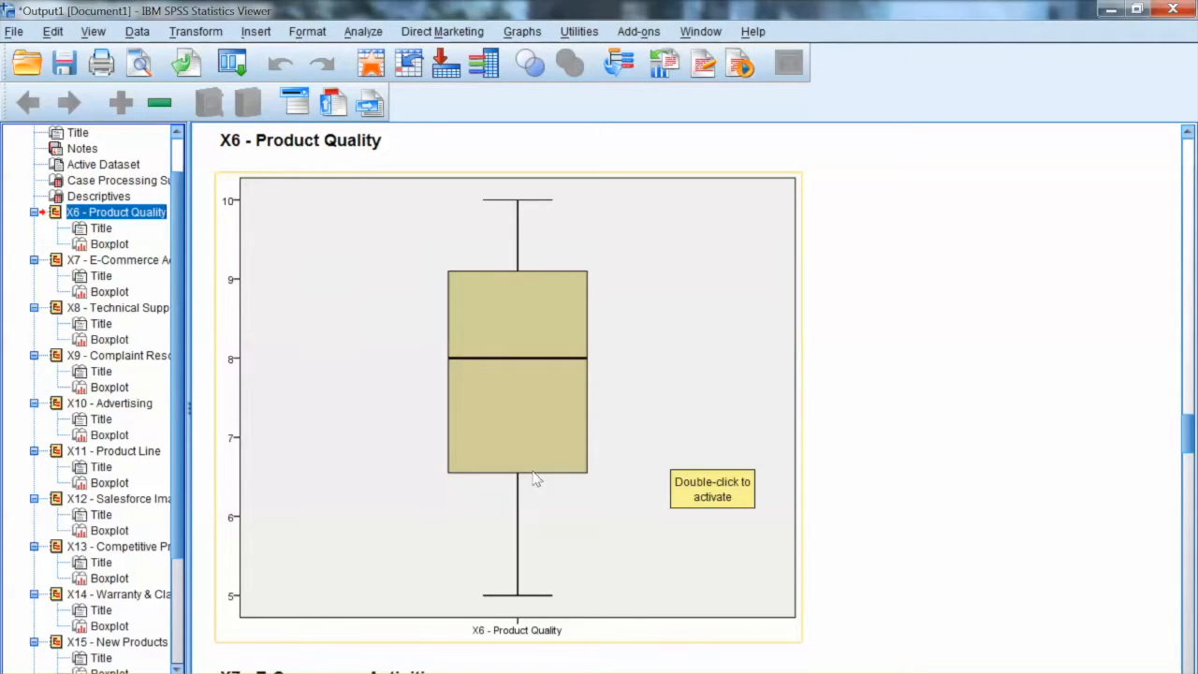
pyautogui.moveTo(341, 183)
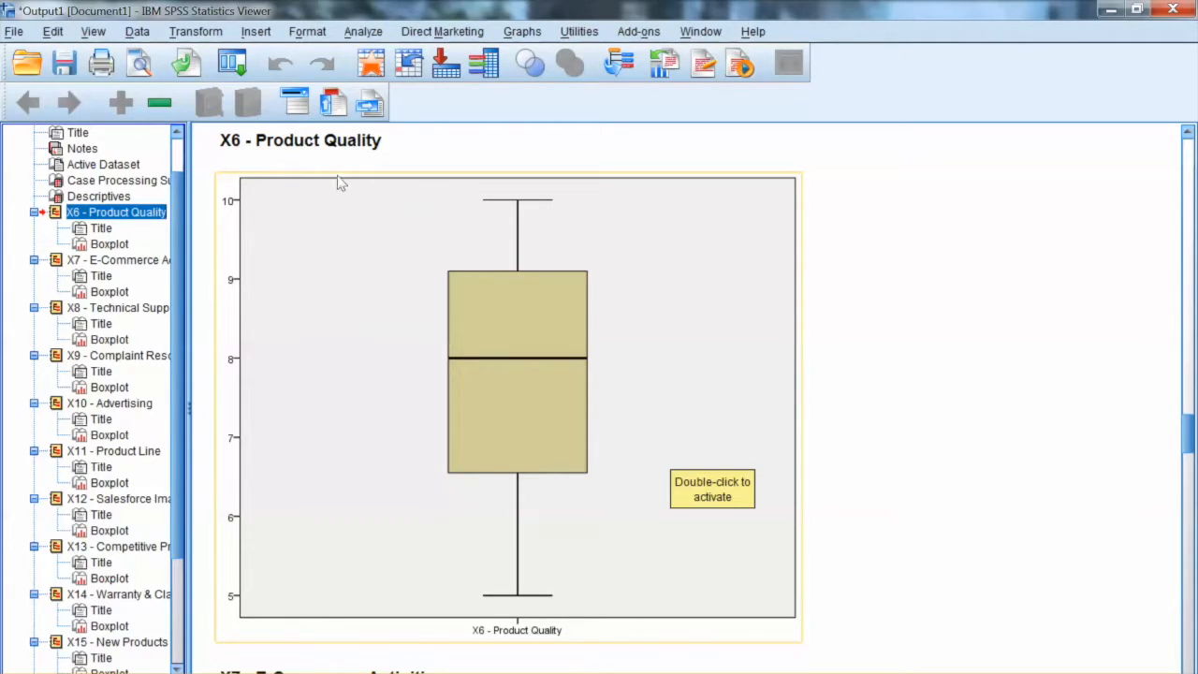
pyautogui.moveTo(299, 189)
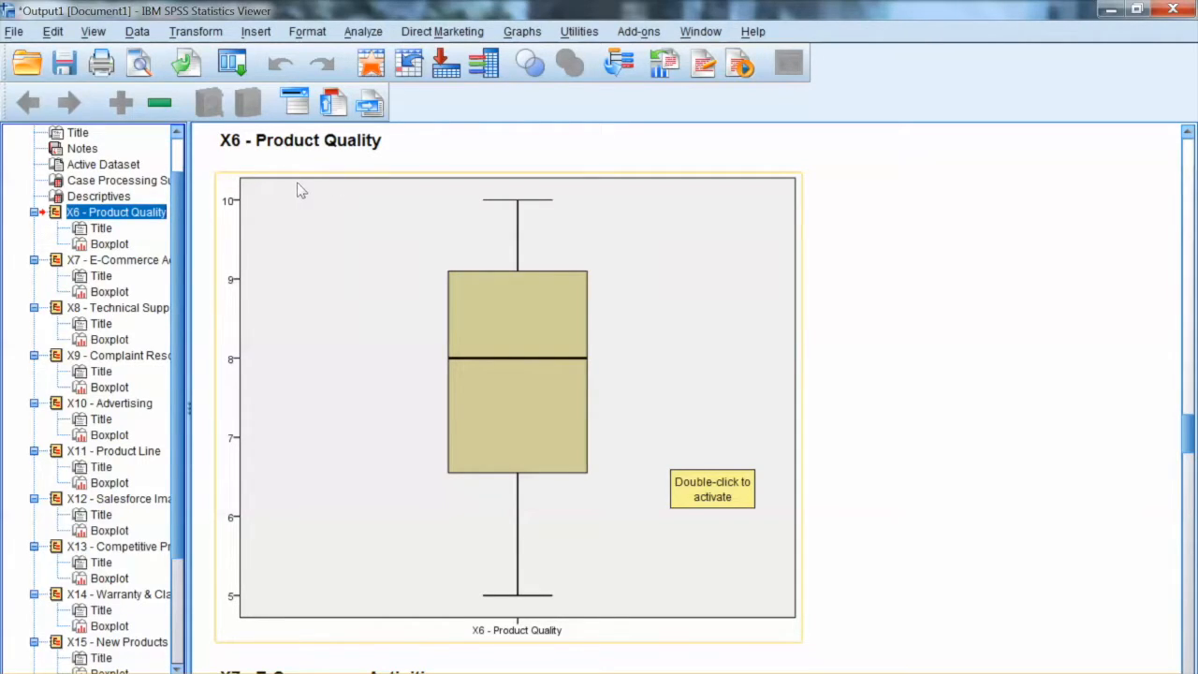
pyautogui.moveTo(296, 326)
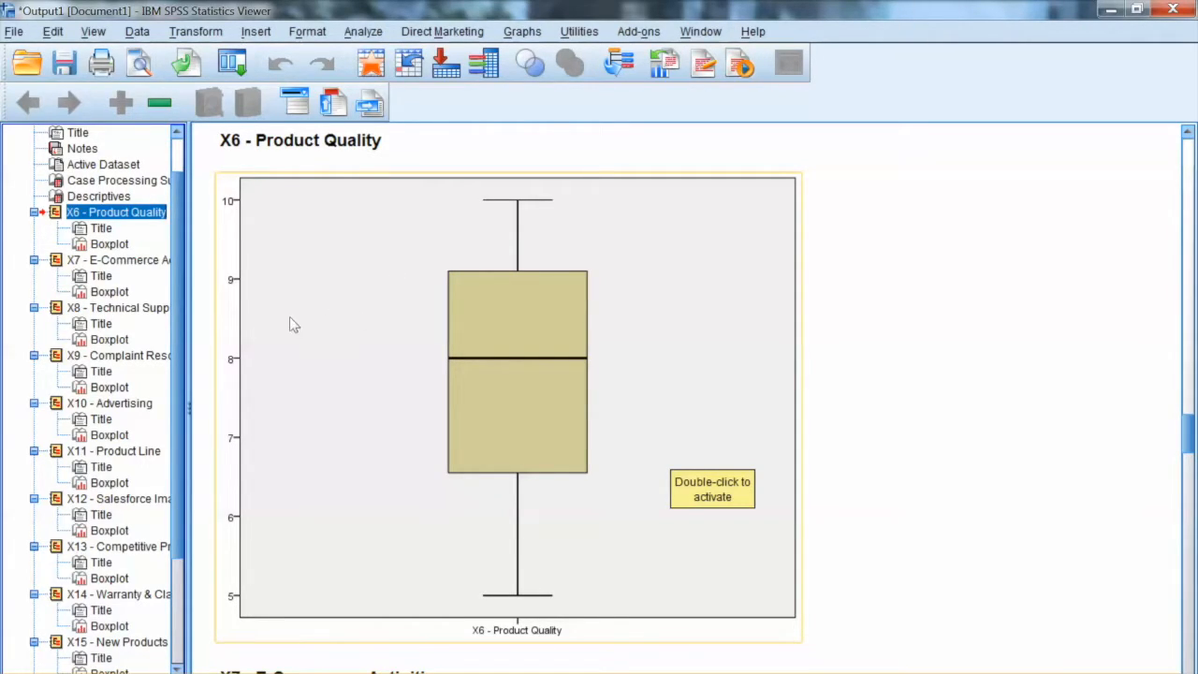
pyautogui.moveTo(392, 266)
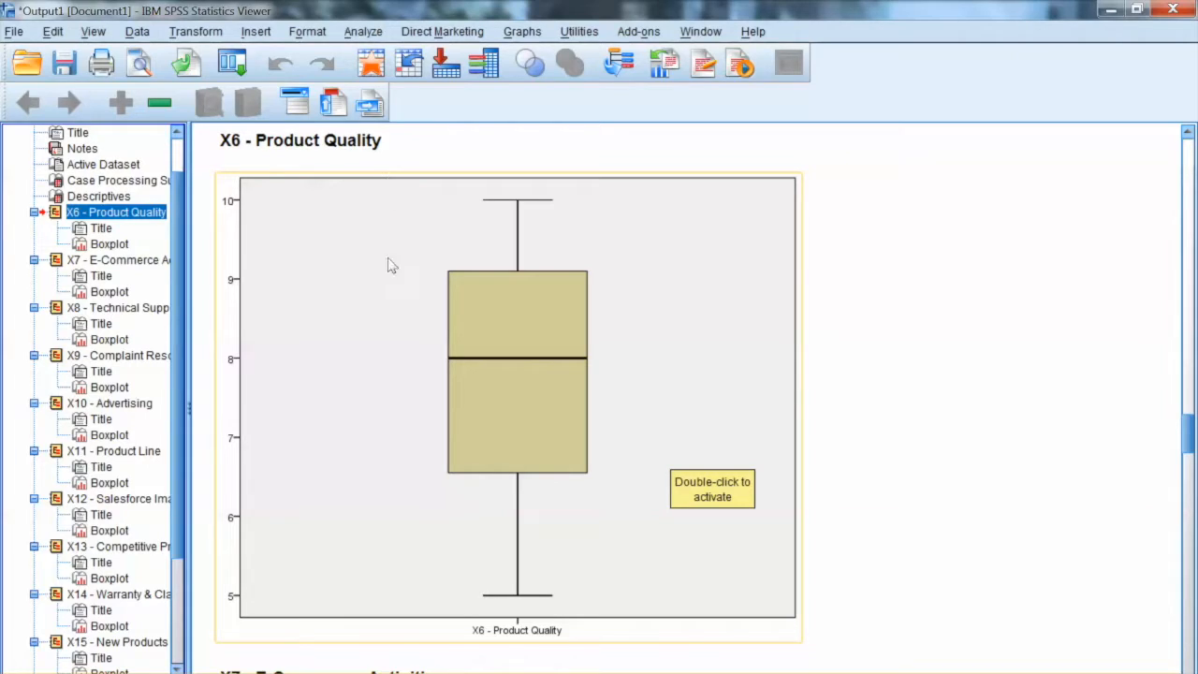
pyautogui.moveTo(349, 322)
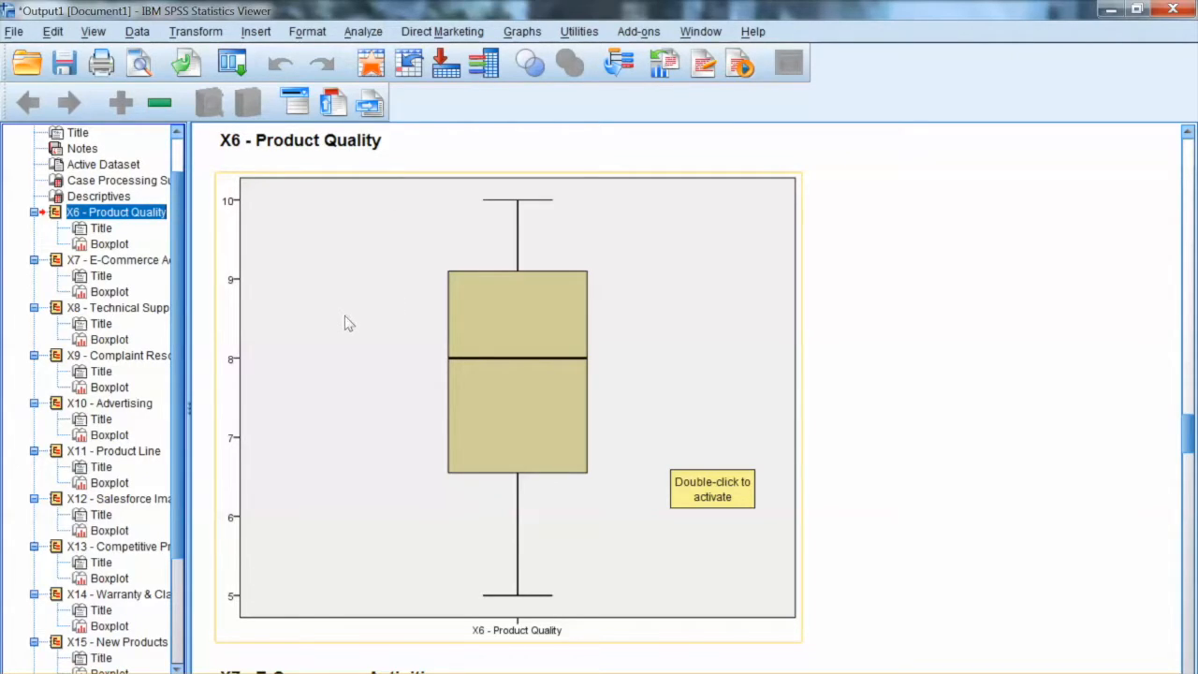
pyautogui.moveTo(726, 273)
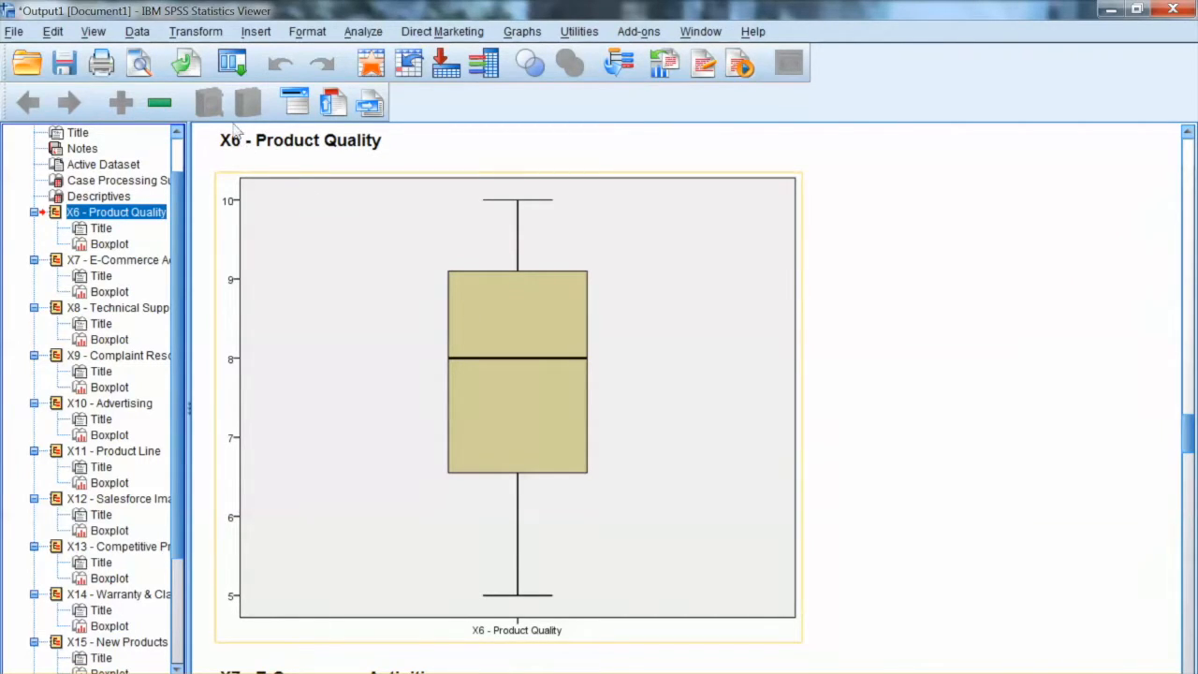
pyautogui.moveTo(348, 322)
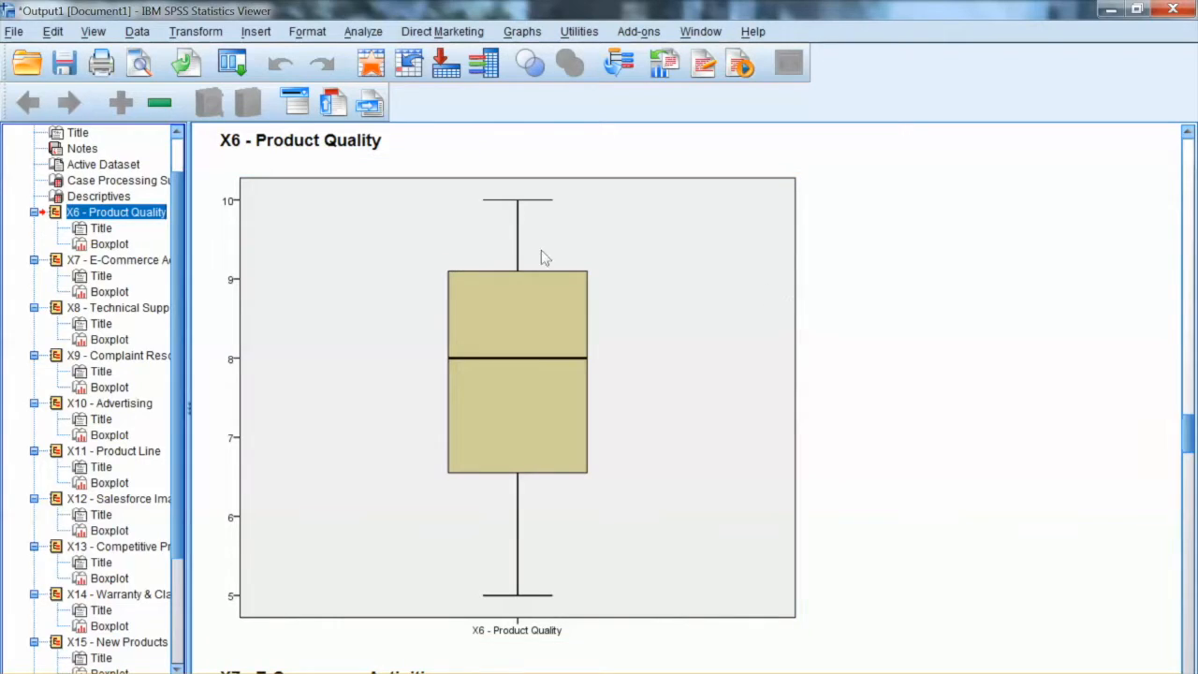
pyautogui.moveTo(796, 294)
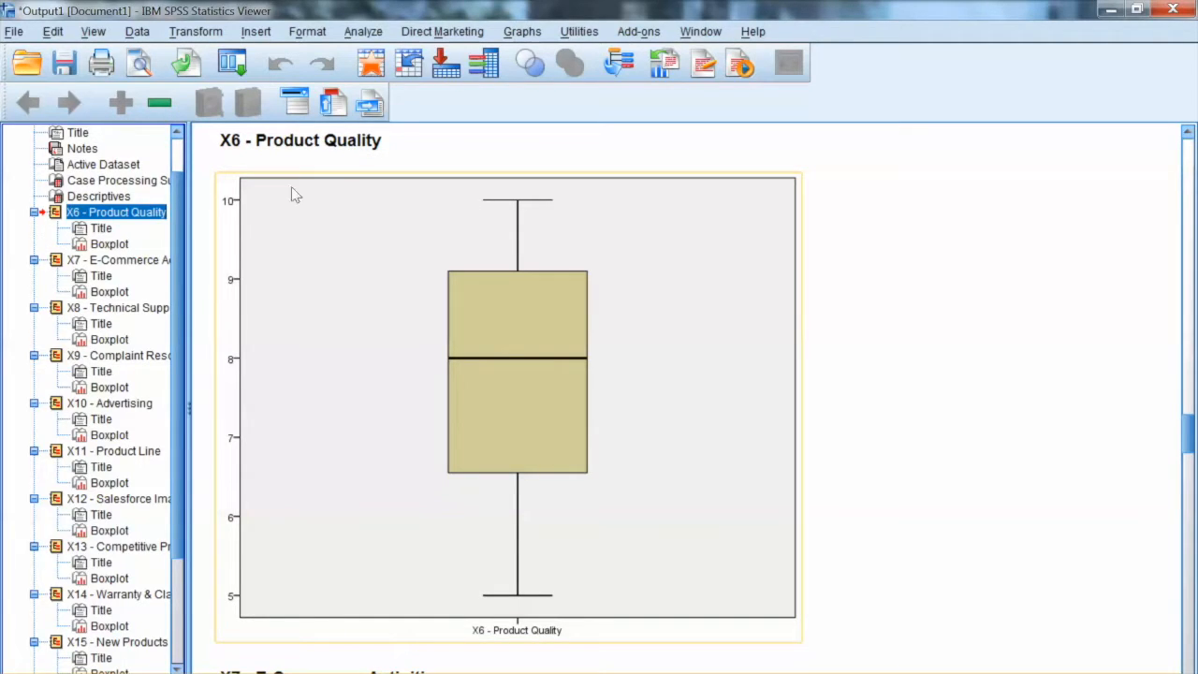
pyautogui.moveTo(410, 221)
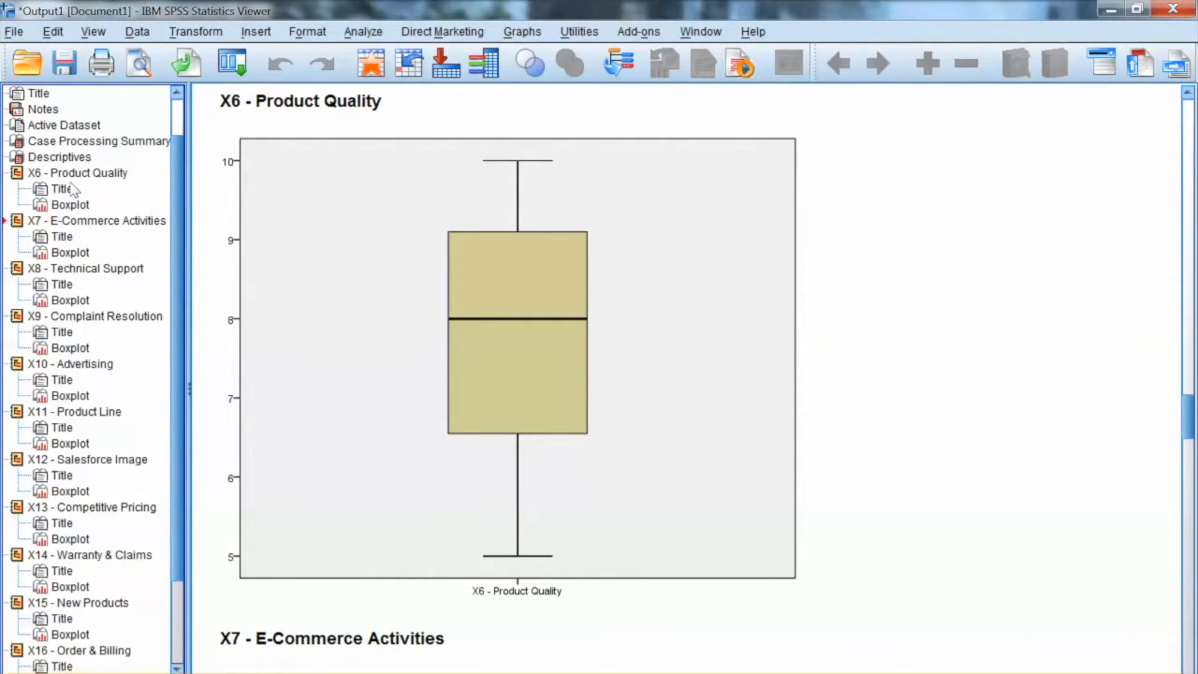
# - Review the boxplots for X8 through X13 in the output outline
pyautogui.click(84, 270)
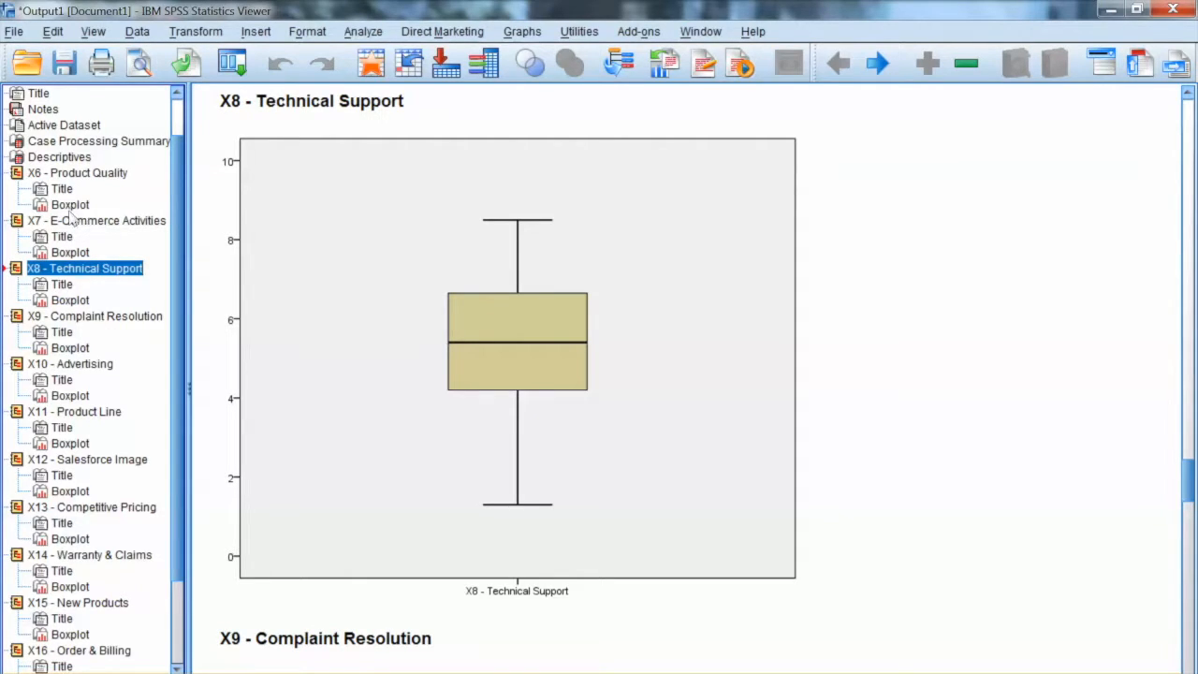
pyautogui.click(94, 315)
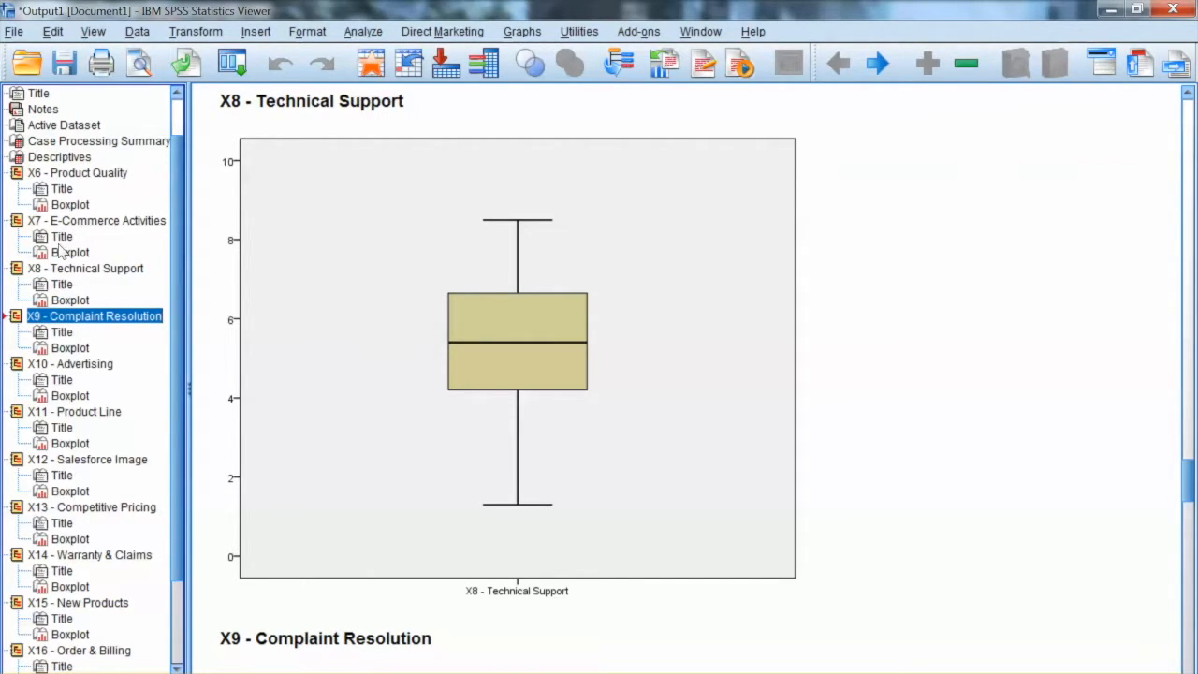
pyautogui.click(69, 363)
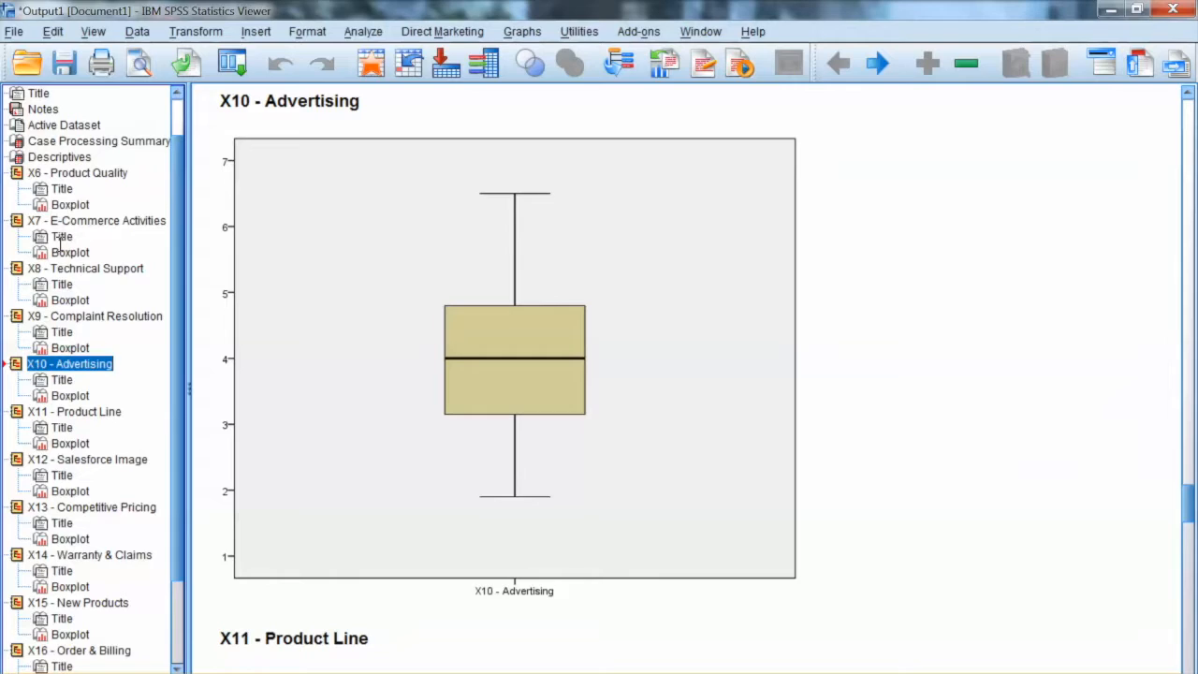
pyautogui.click(75, 412)
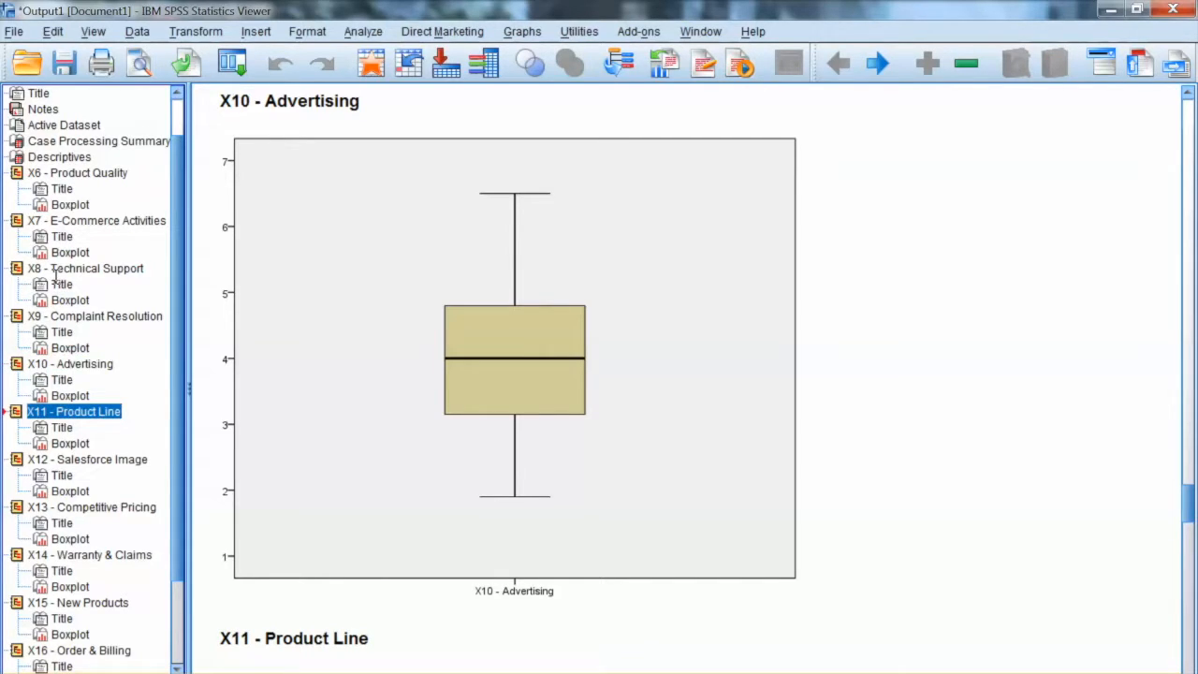
pyautogui.click(86, 459)
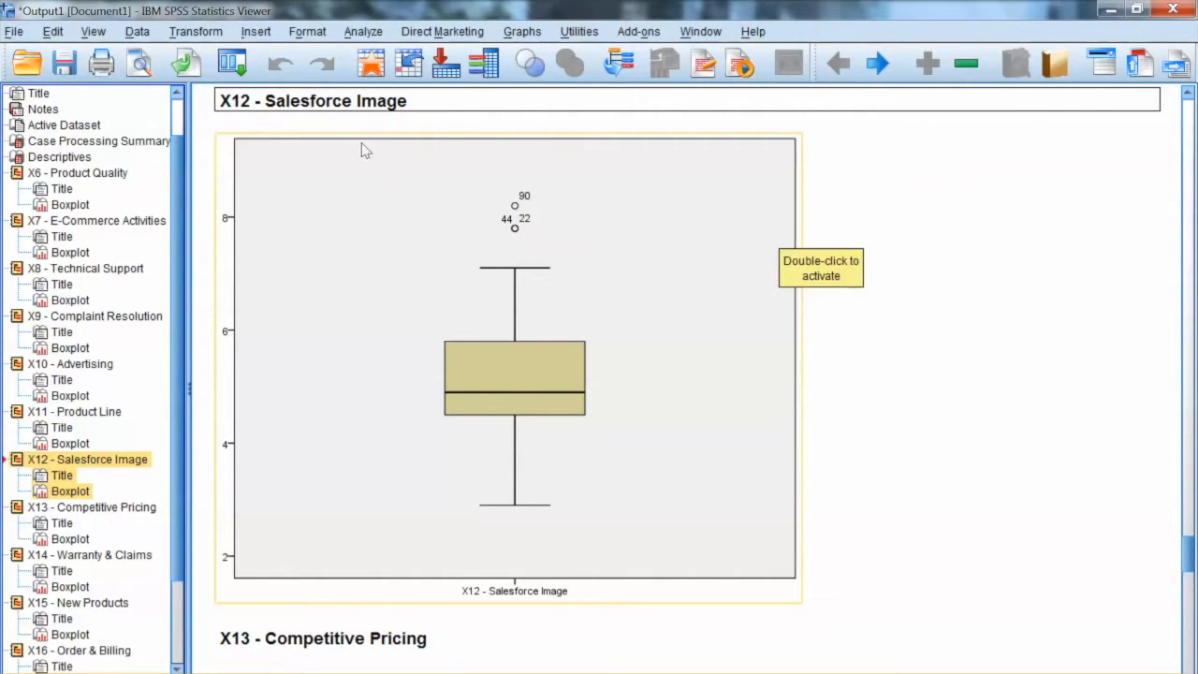
pyautogui.moveTo(183, 291)
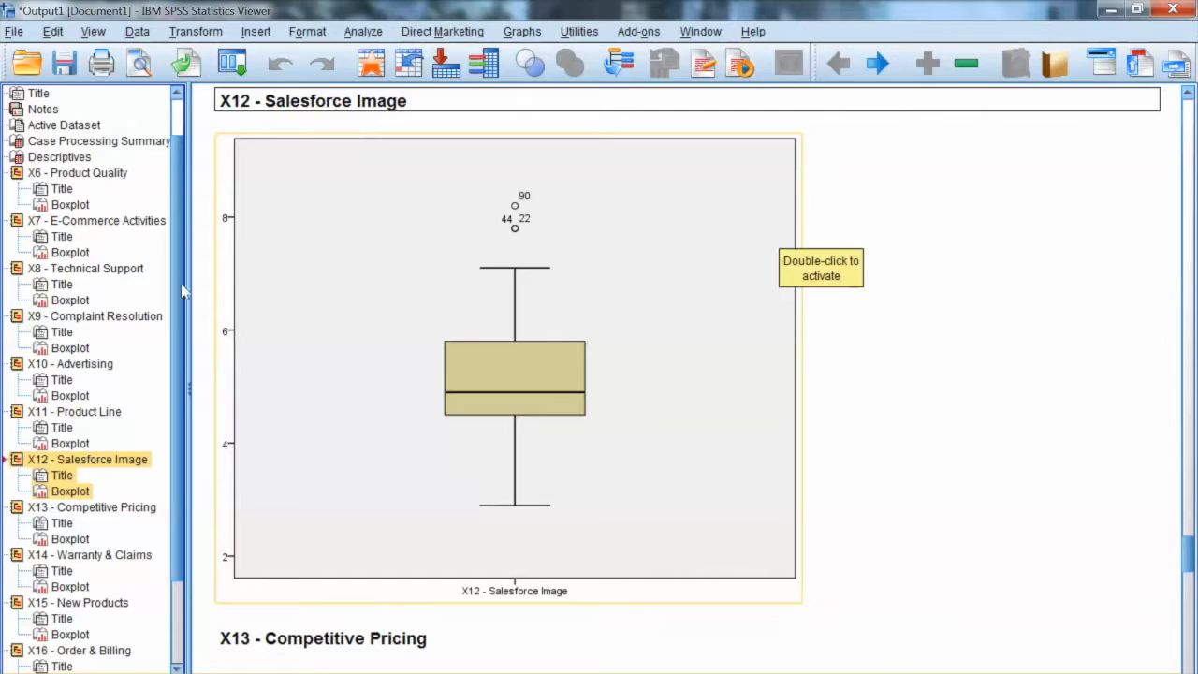
pyautogui.click(92, 505)
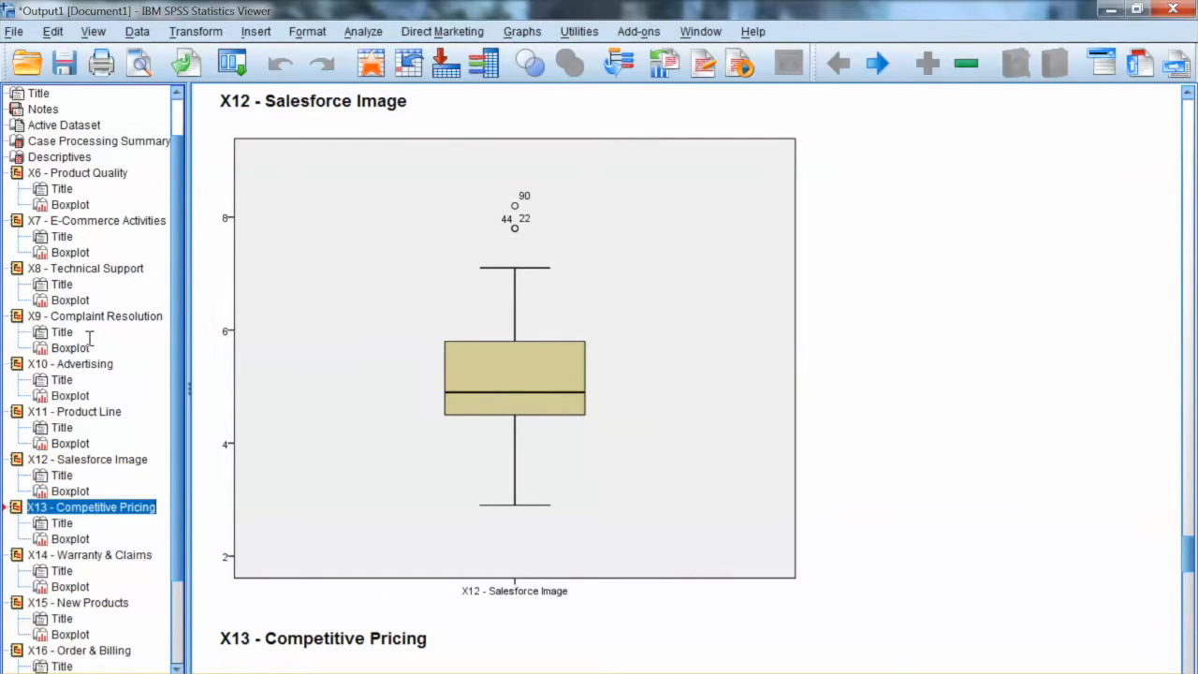
pyautogui.moveTo(66, 315)
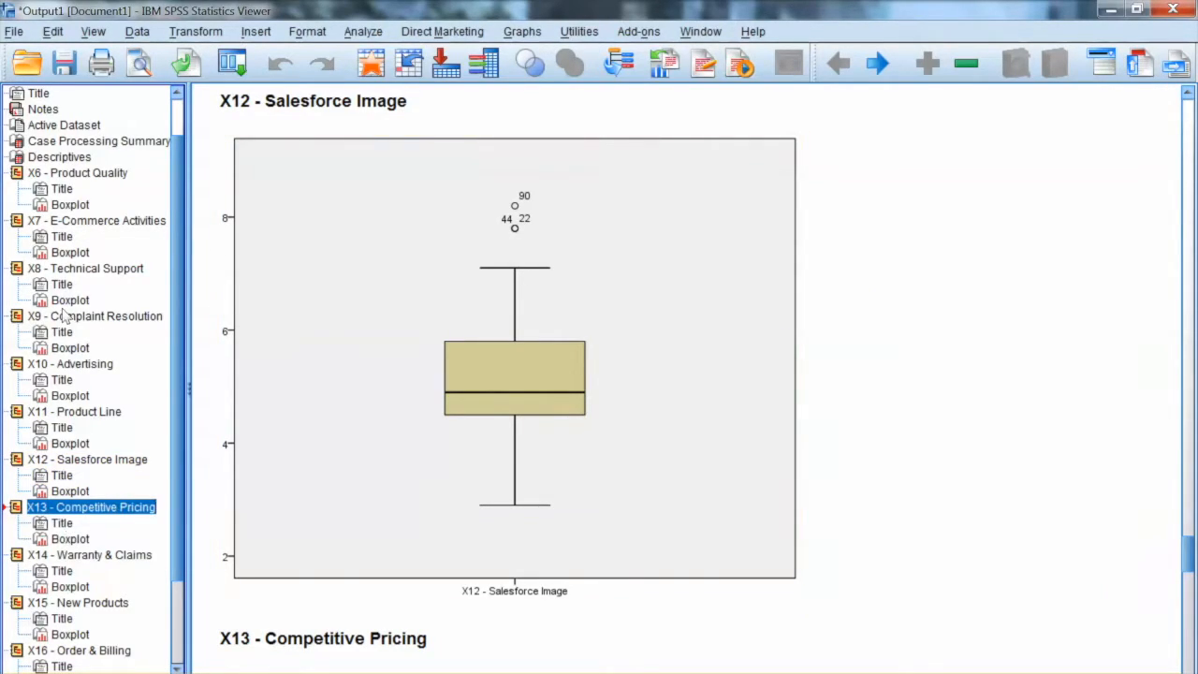
pyautogui.moveTo(97, 352)
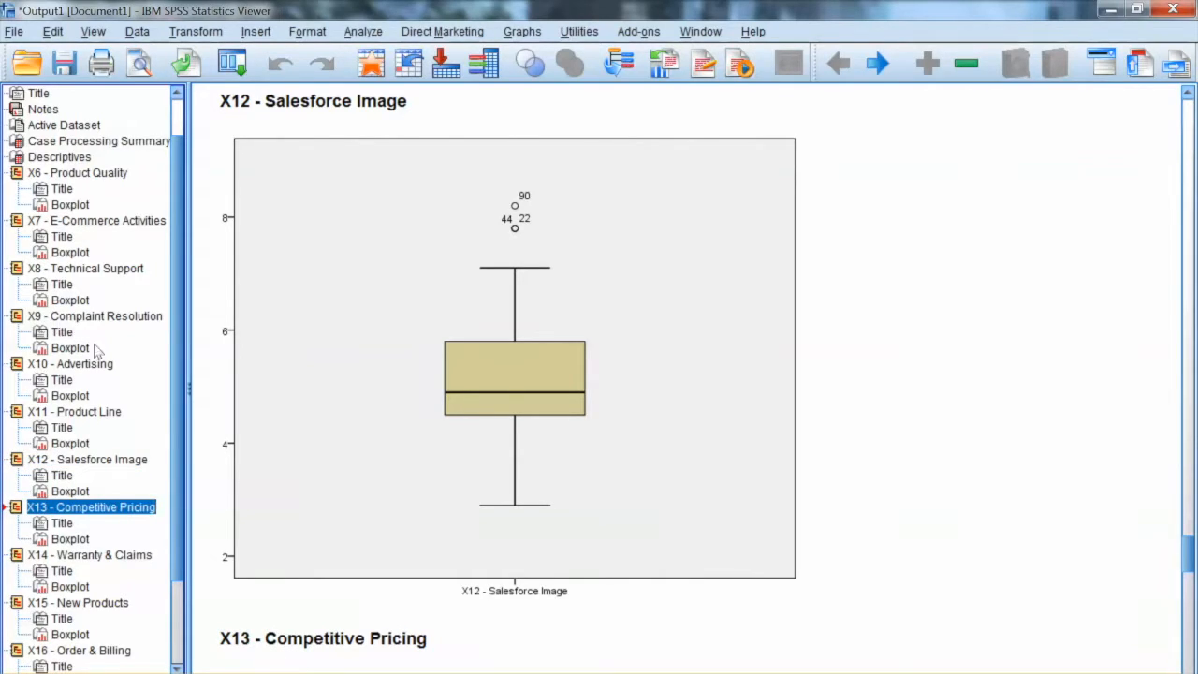
# - Move on to the X17 Price Flexibility and X18 Delivery Speed boxplots showing outlier case 84
pyautogui.scroll(-3)
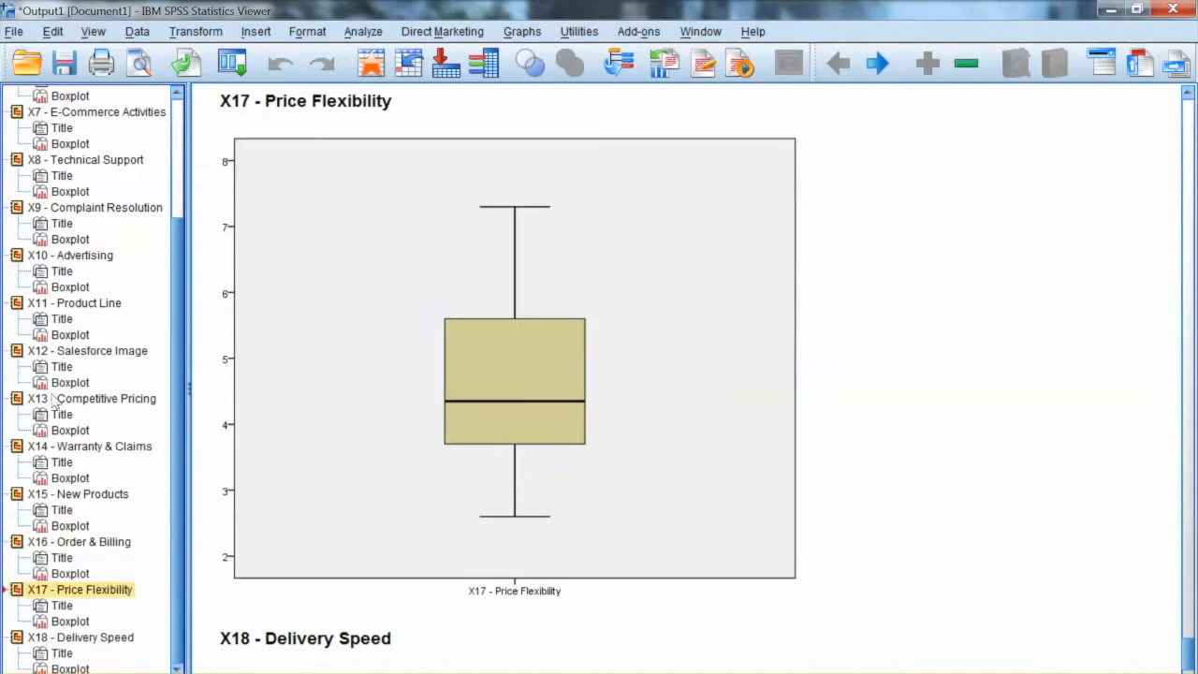
pyautogui.click(78, 636)
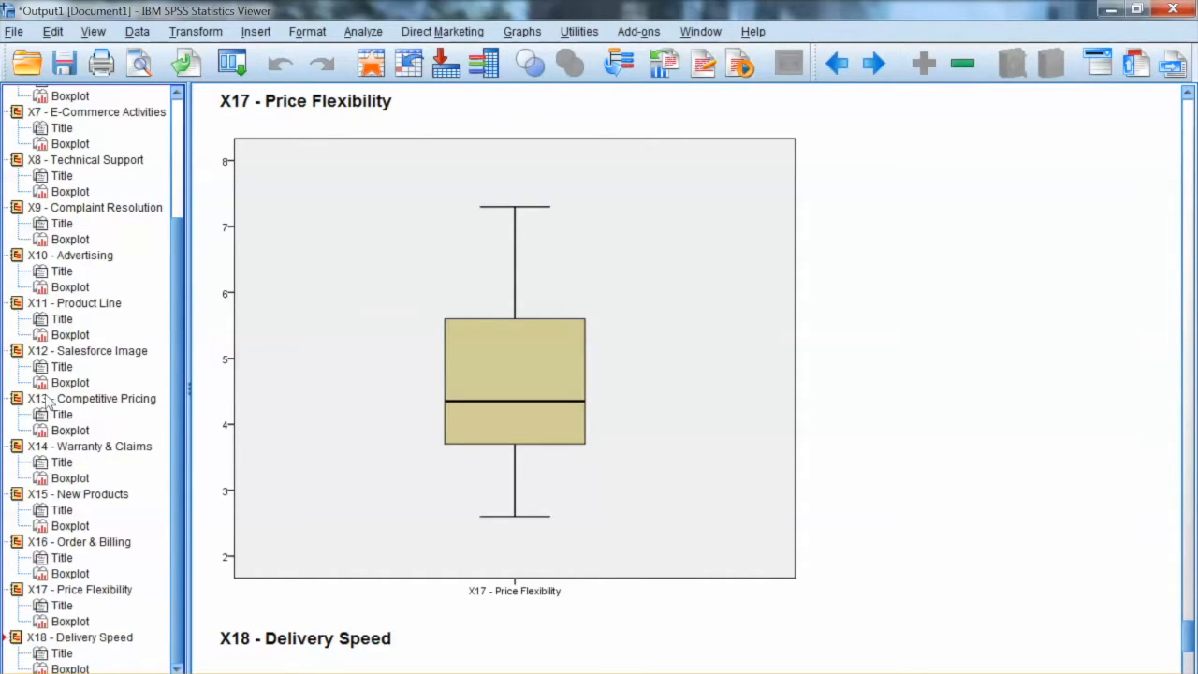
pyautogui.click(79, 637)
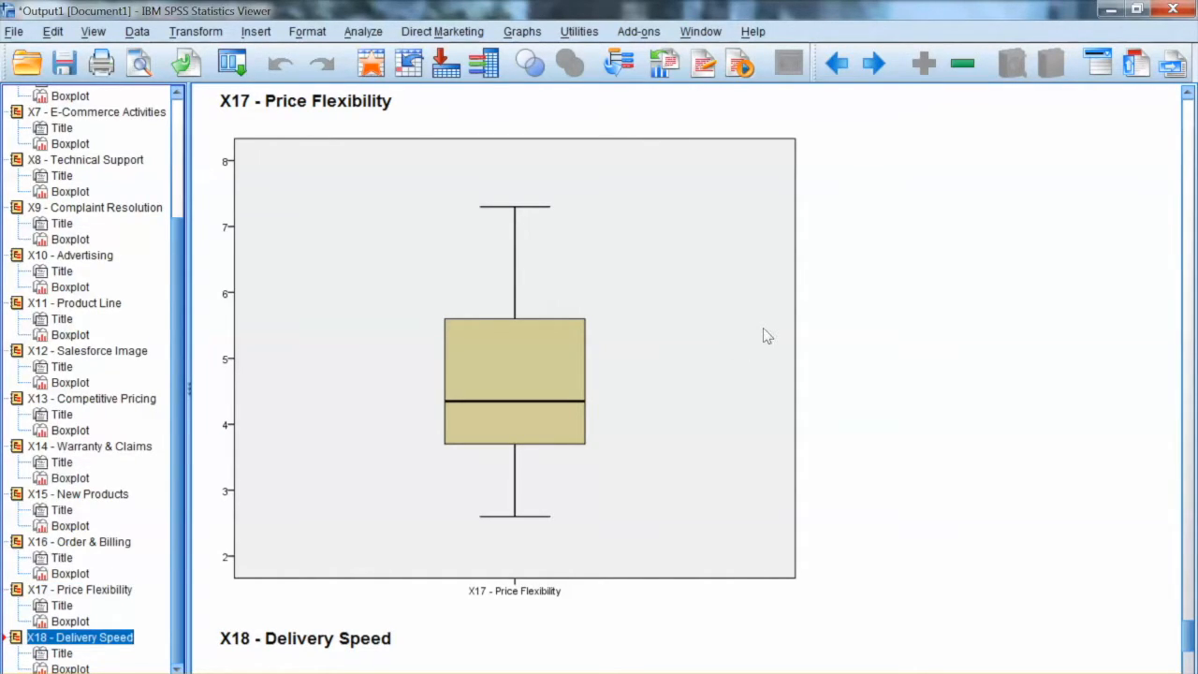
pyautogui.scroll(-3)
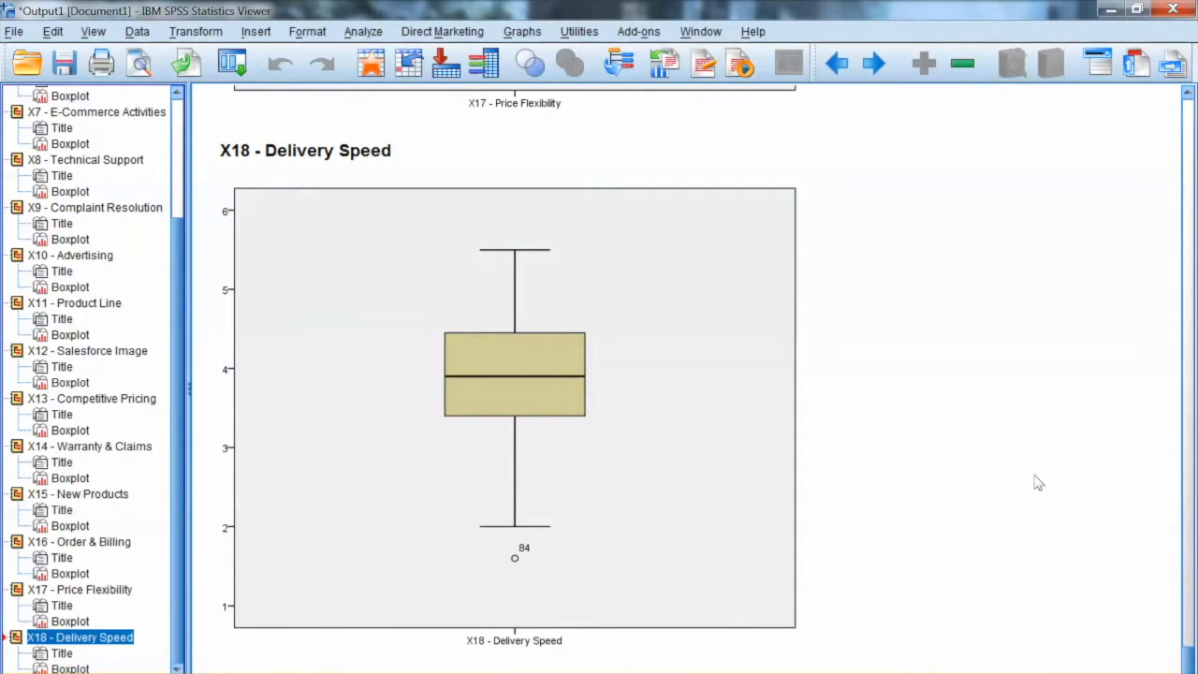
pyautogui.moveTo(632, 286)
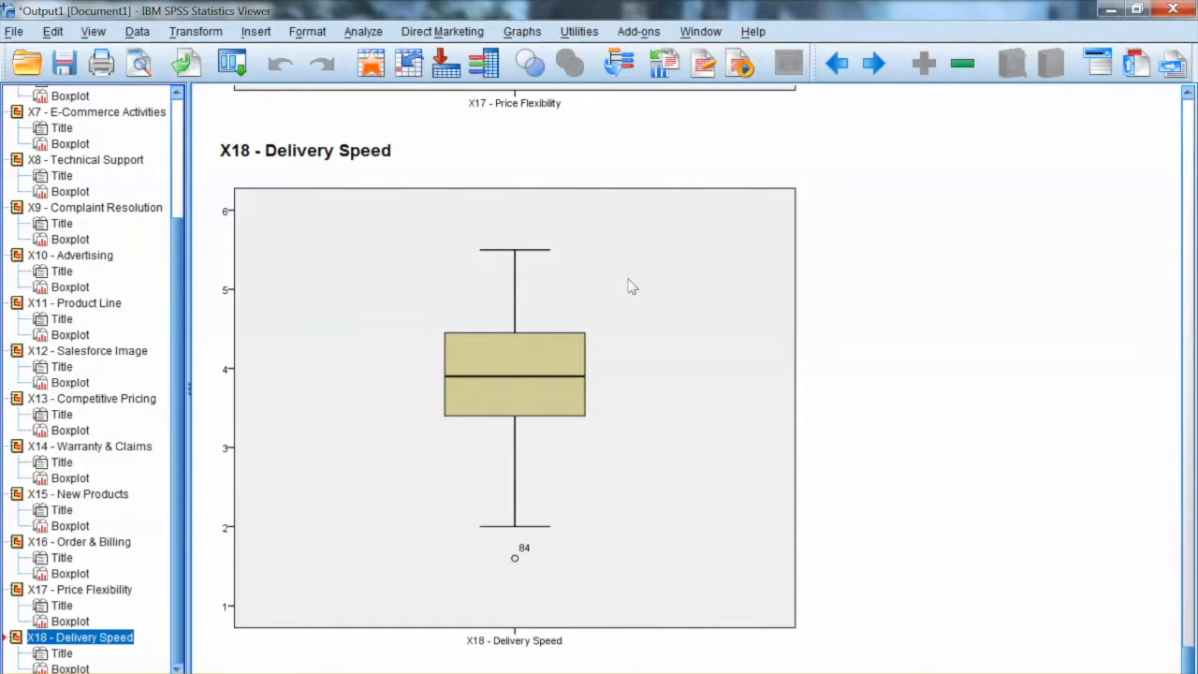
pyautogui.moveTo(550, 274)
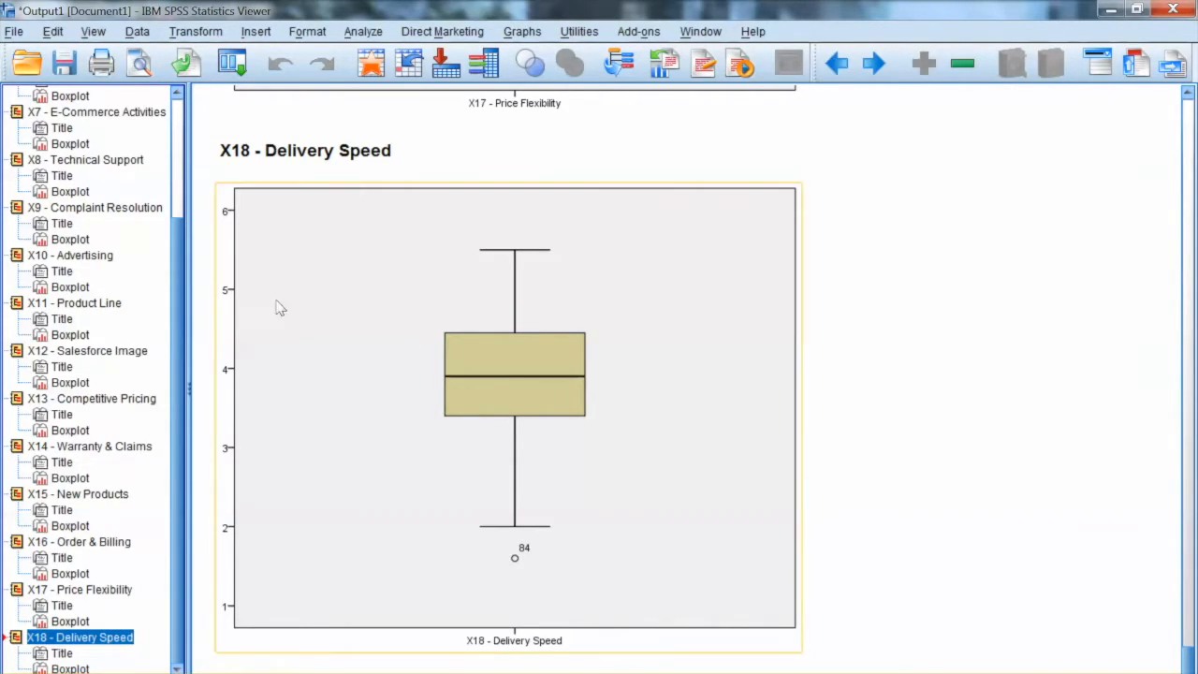
pyautogui.moveTo(396, 307)
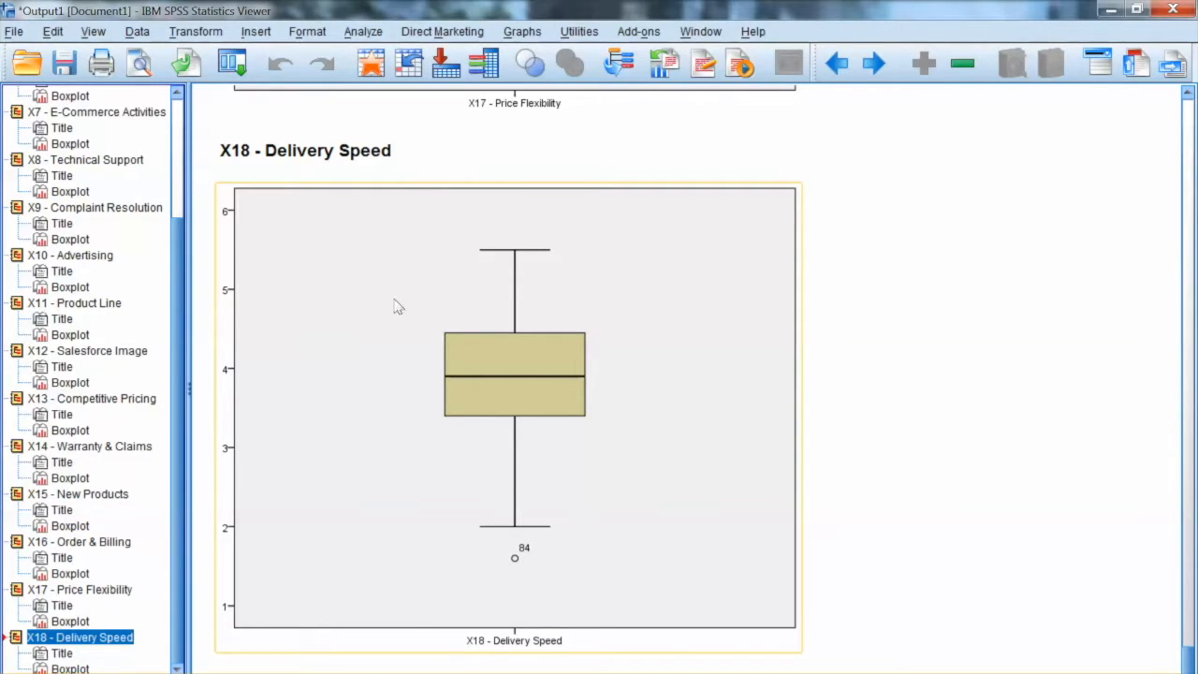
pyautogui.click(1061, 481)
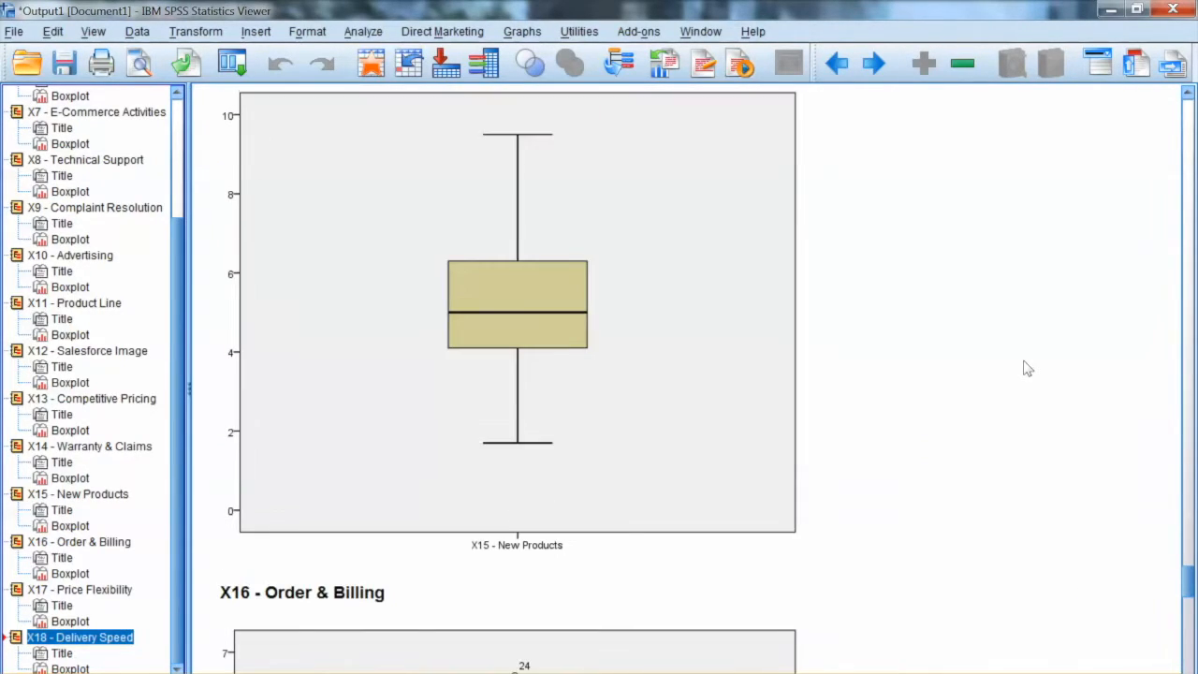
# - Scroll the output back to the X12 Salesforce Image boxplot with outliers 90, 44 and 22
pyautogui.scroll(-3)
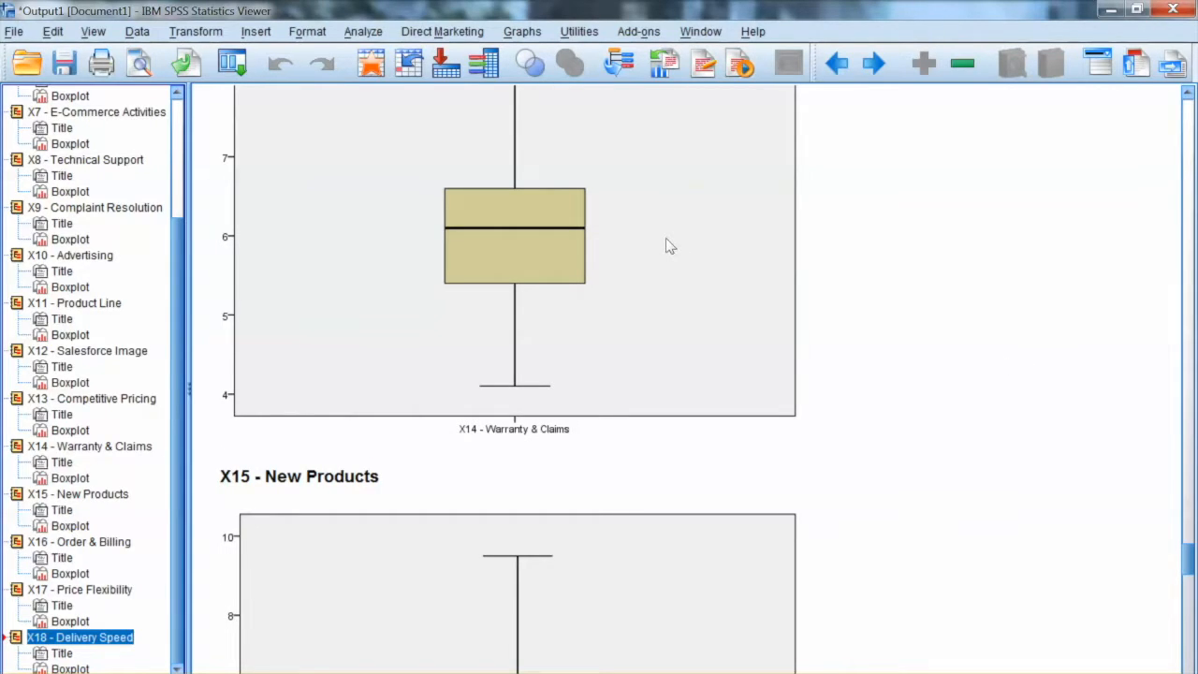
pyautogui.scroll(-3)
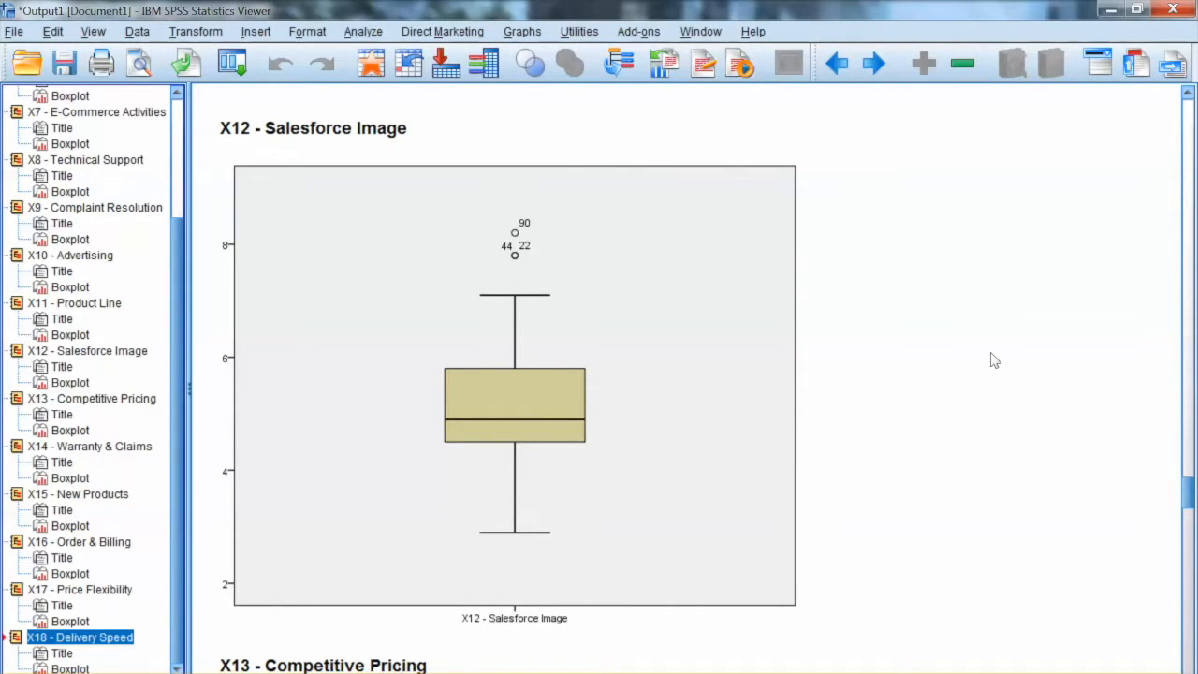
pyautogui.moveTo(666, 247)
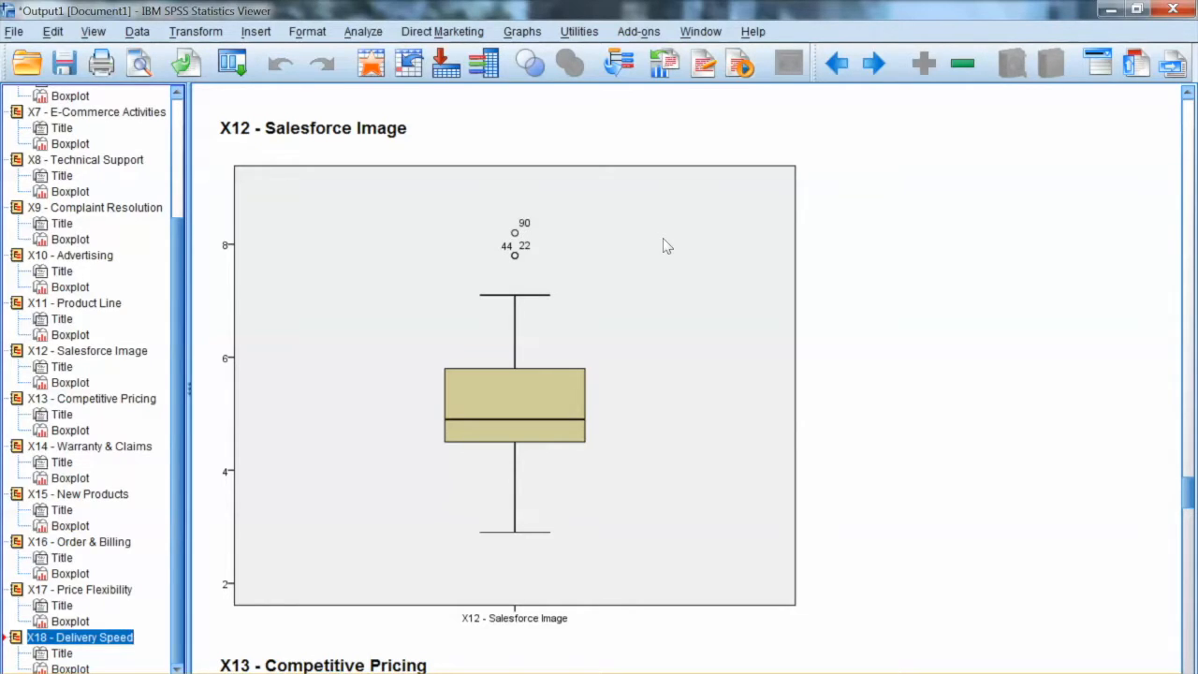
pyautogui.moveTo(662, 239)
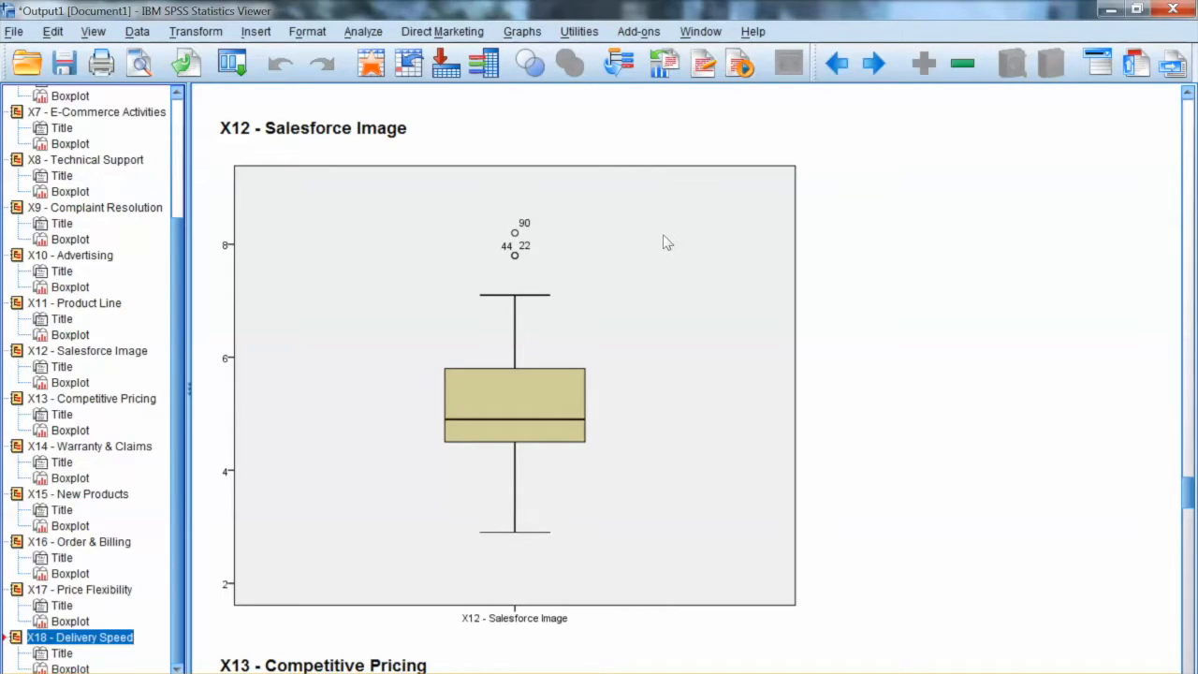
pyautogui.moveTo(660, 234)
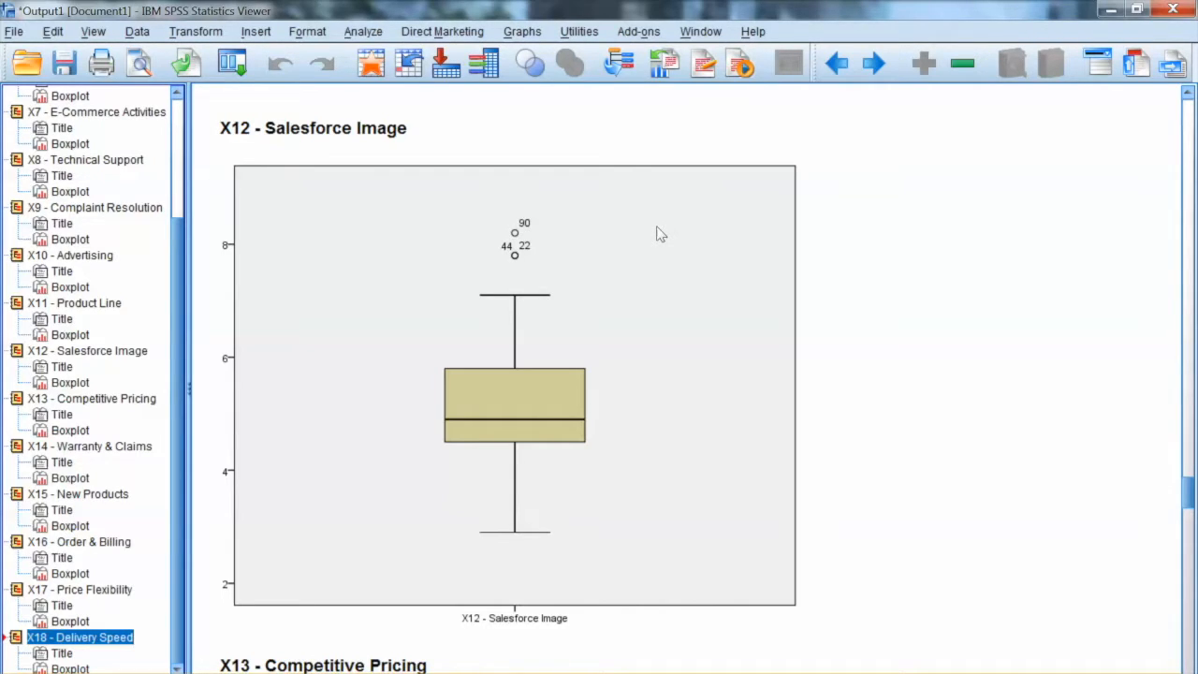
pyautogui.moveTo(981, 325)
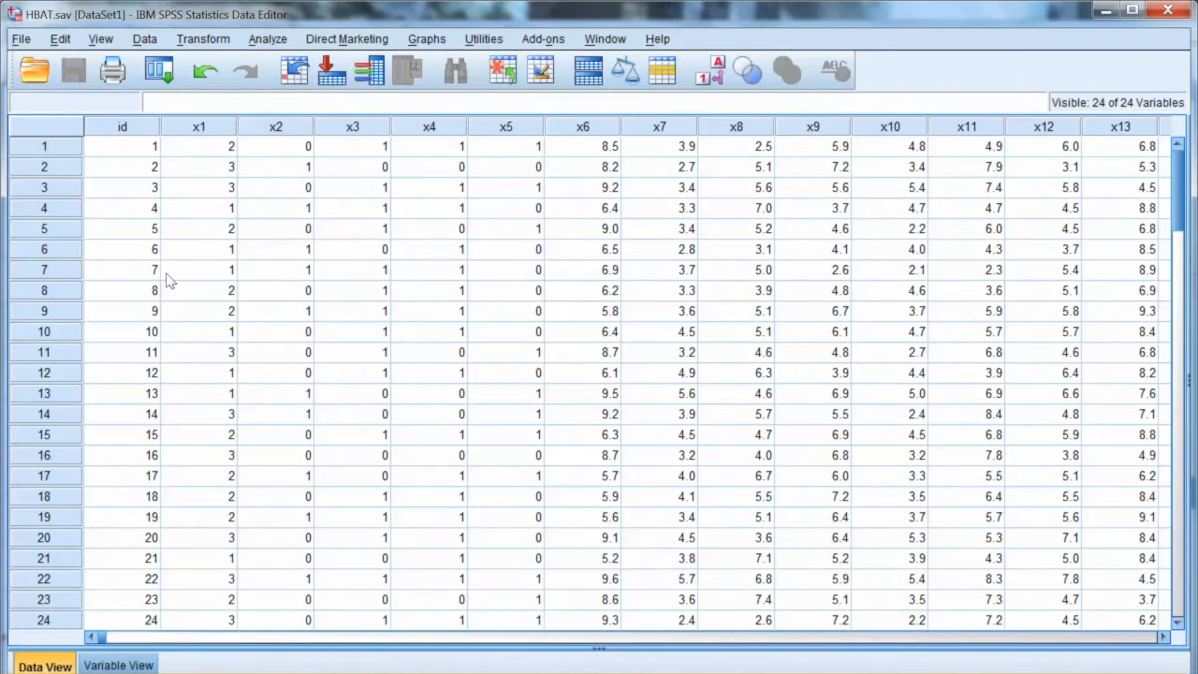
pyautogui.moveTo(292, 235)
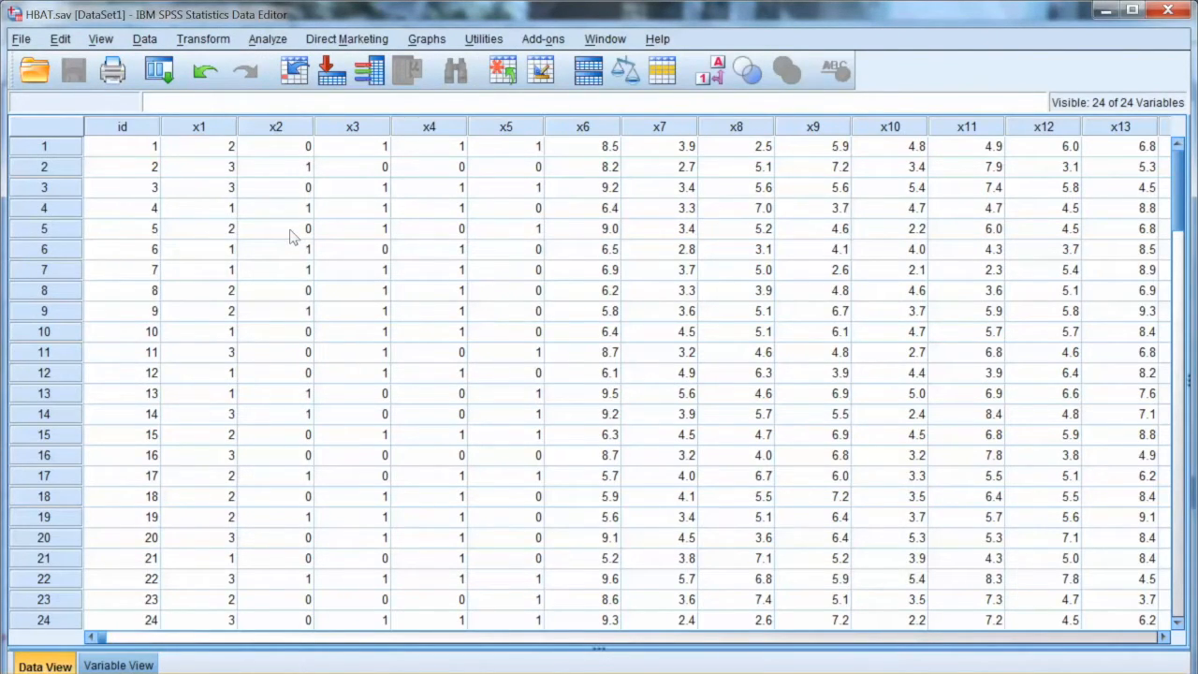
pyautogui.moveTo(757, 30)
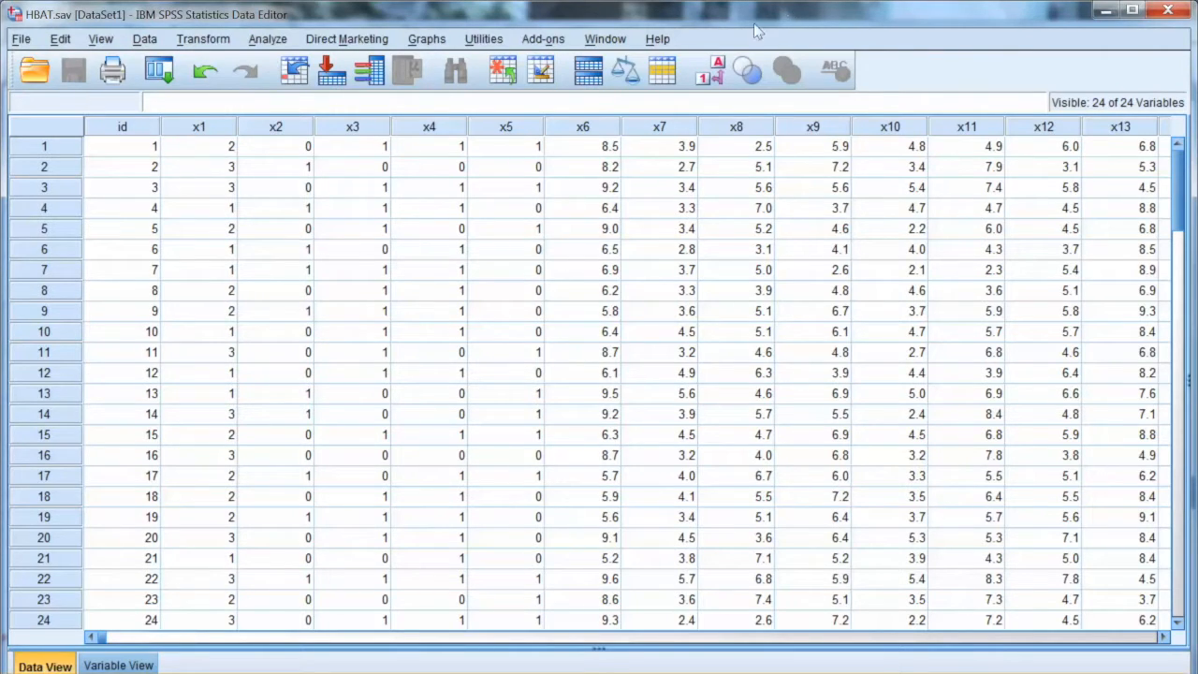
# - Bring up the Linear Regression dialog from the Analyze menu
pyautogui.click(268, 37)
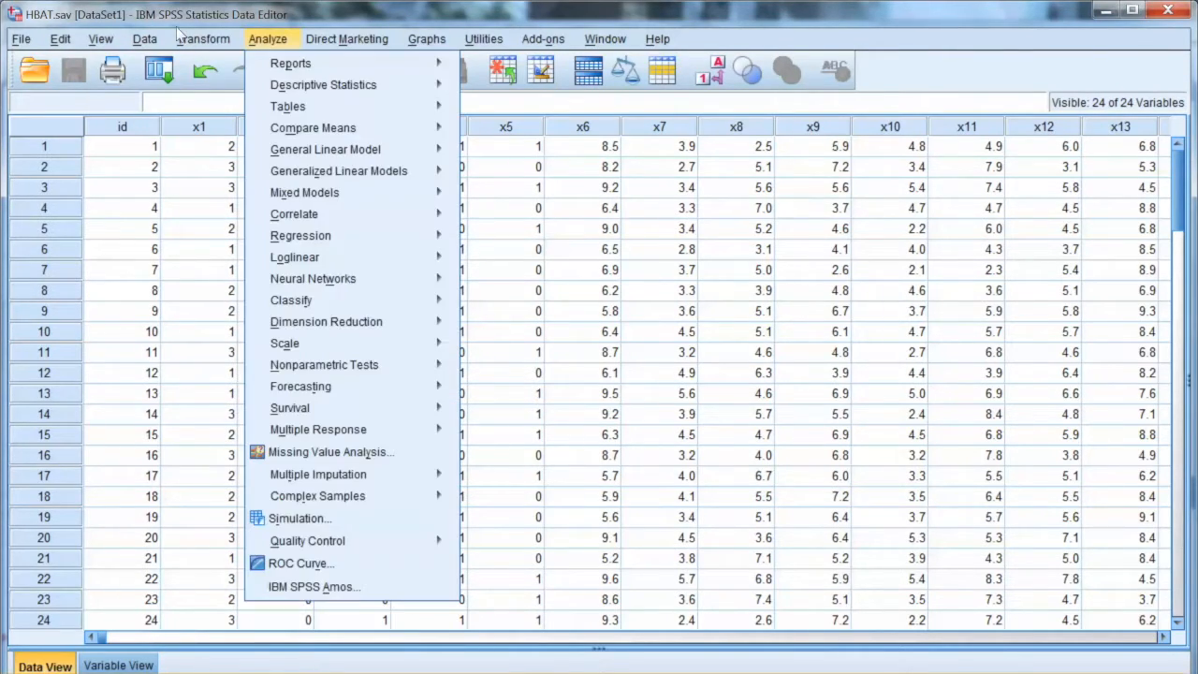
pyautogui.moveTo(293, 214)
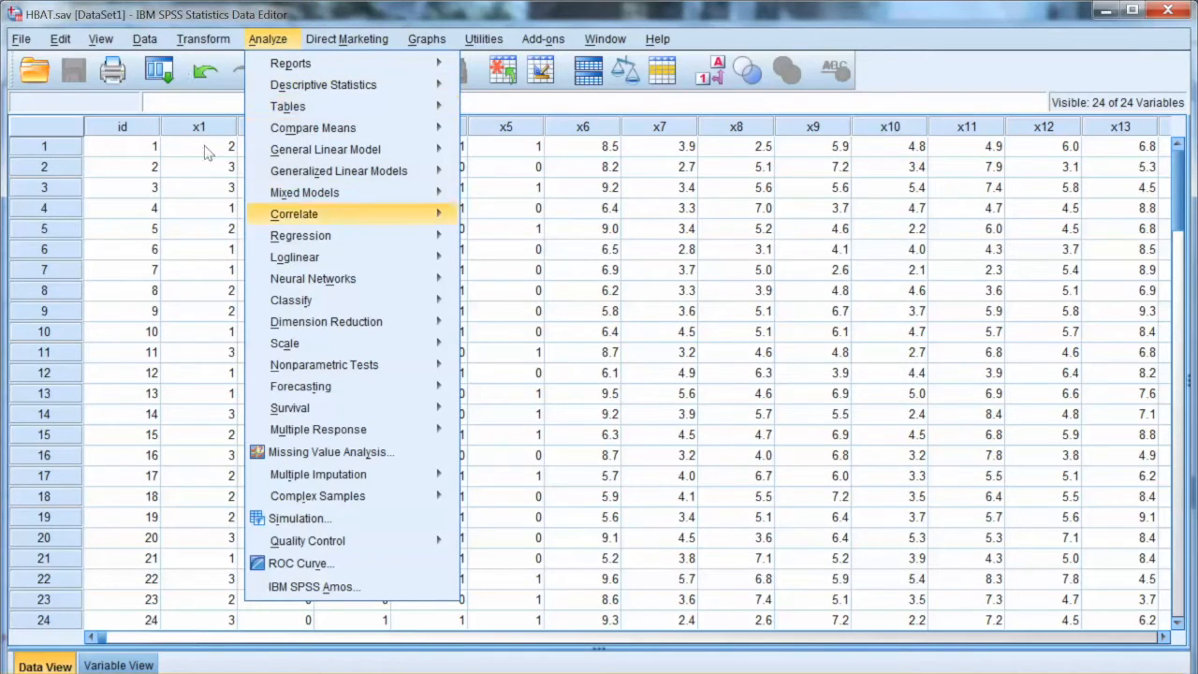
pyautogui.moveTo(300, 235)
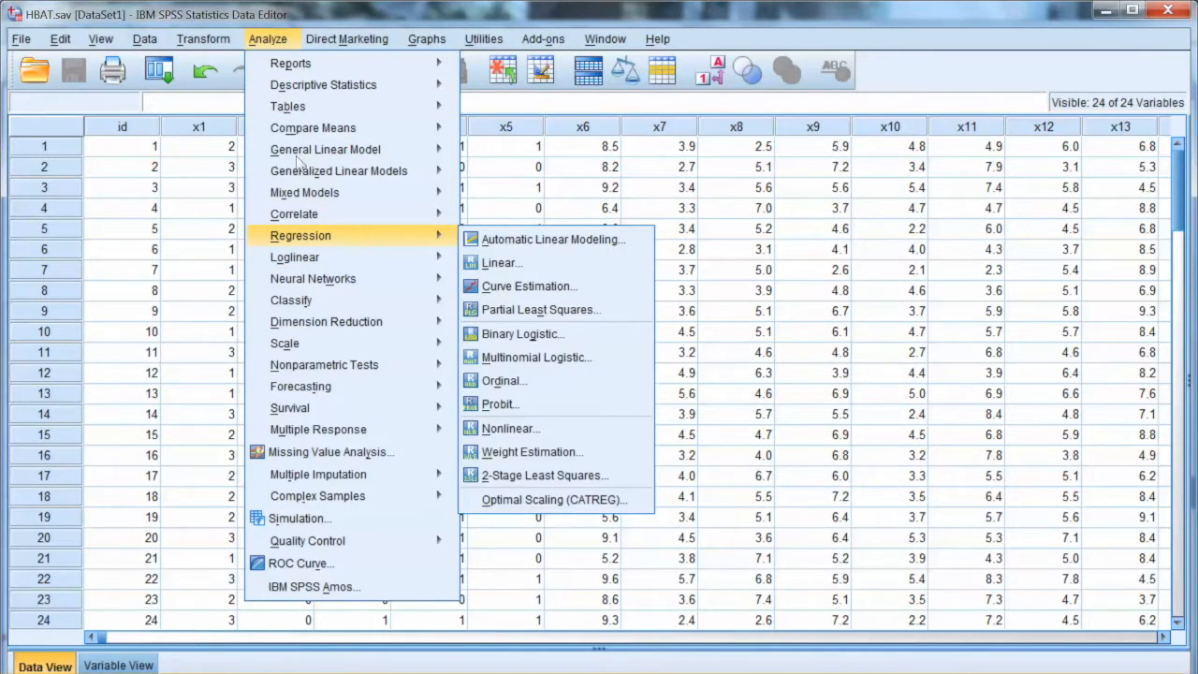
pyautogui.click(500, 262)
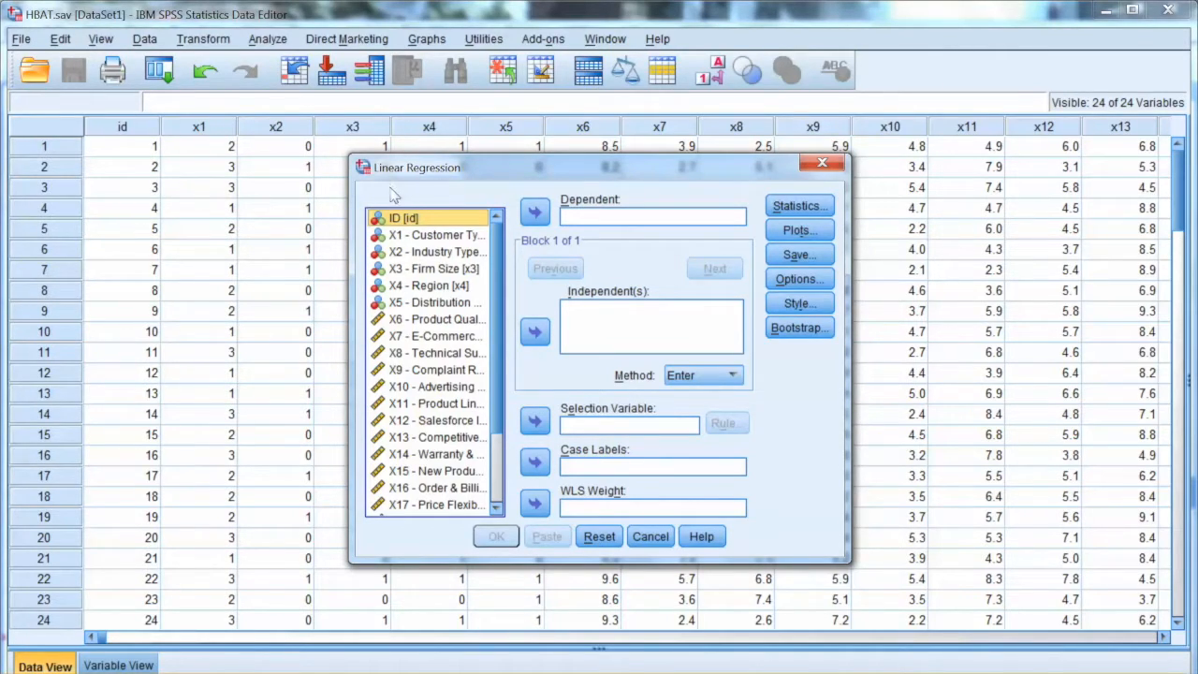
pyautogui.moveTo(515, 322)
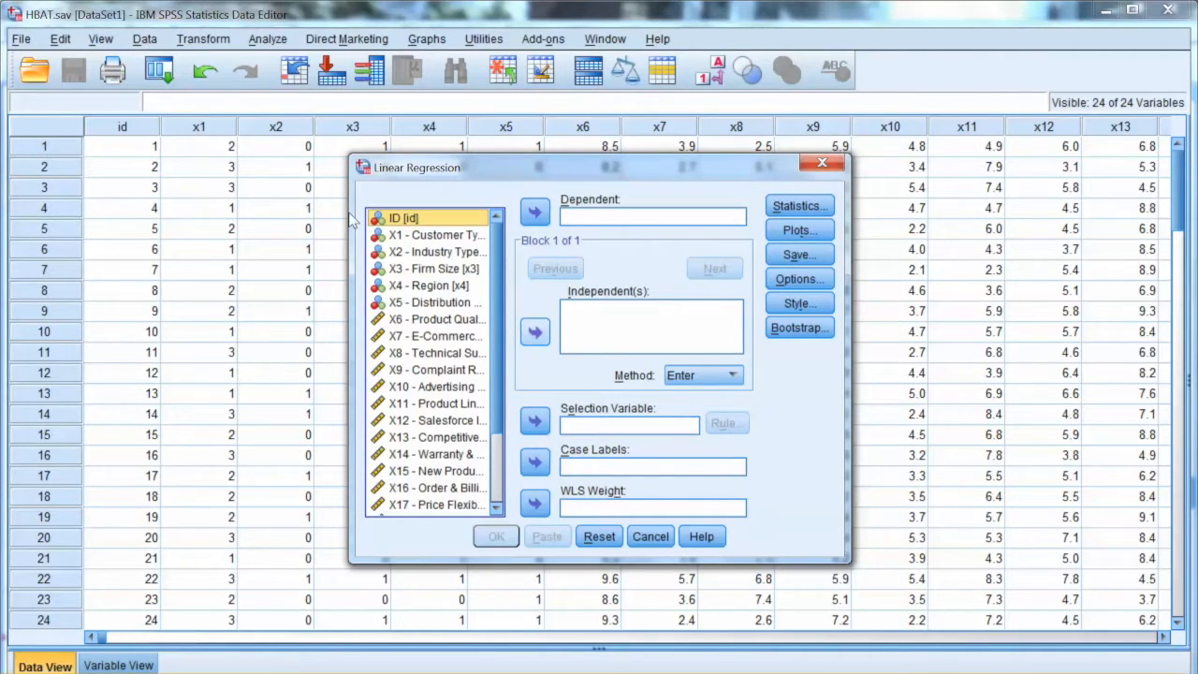
pyautogui.moveTo(339, 236)
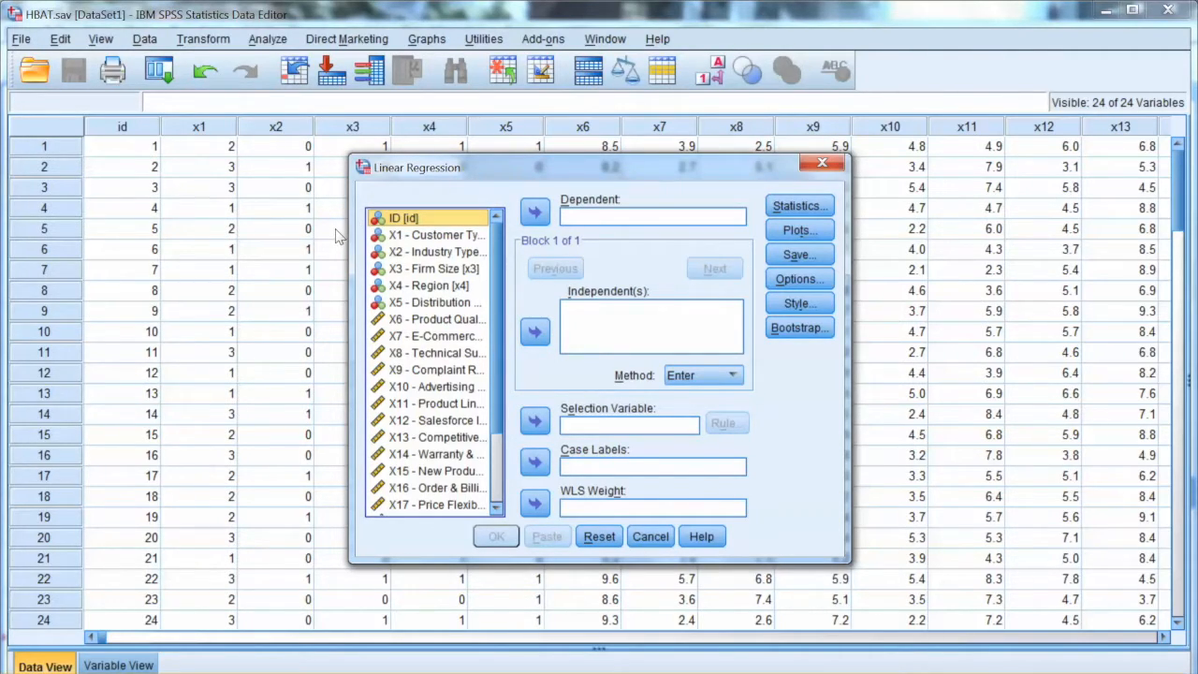
pyautogui.moveTo(303, 193)
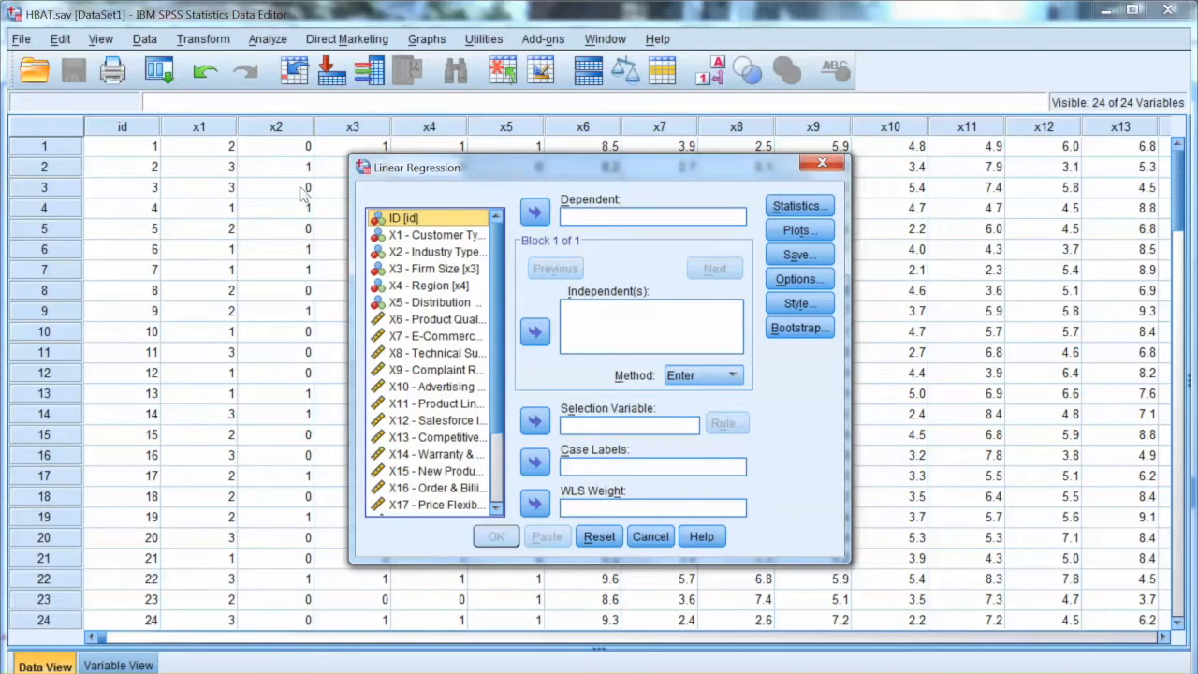
pyautogui.moveTo(375, 337)
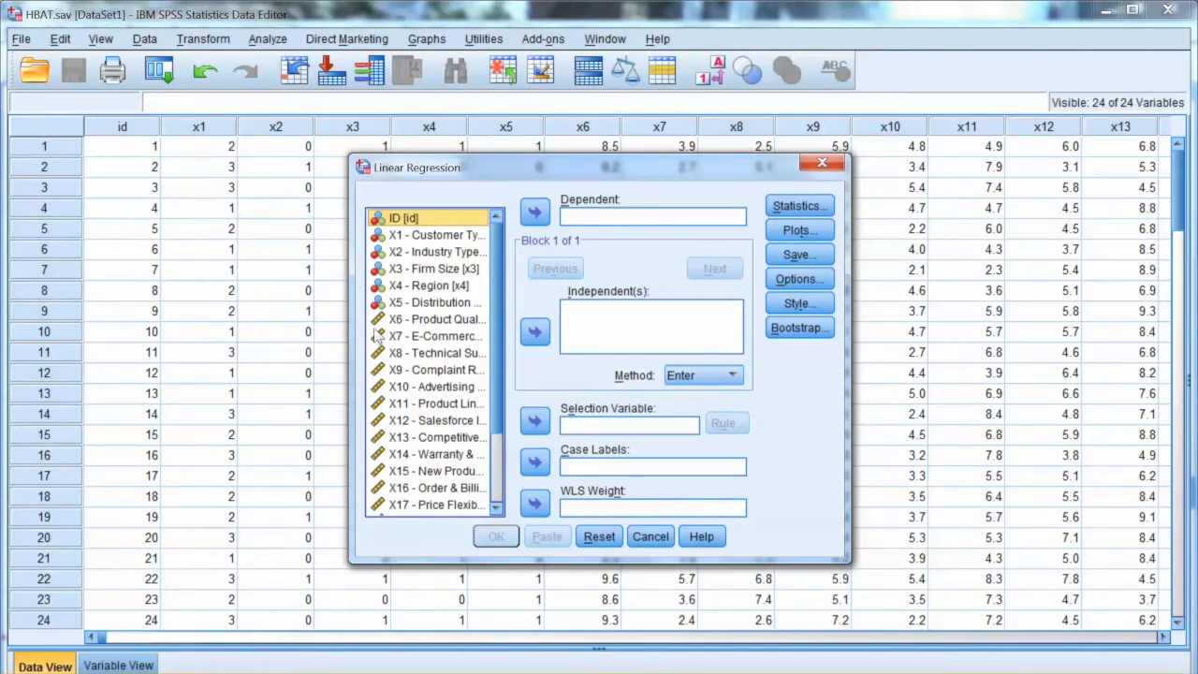
# - Label cases by ID, make X19 Satisfaction dependent and begin selecting predictors from X6
pyautogui.click(535, 460)
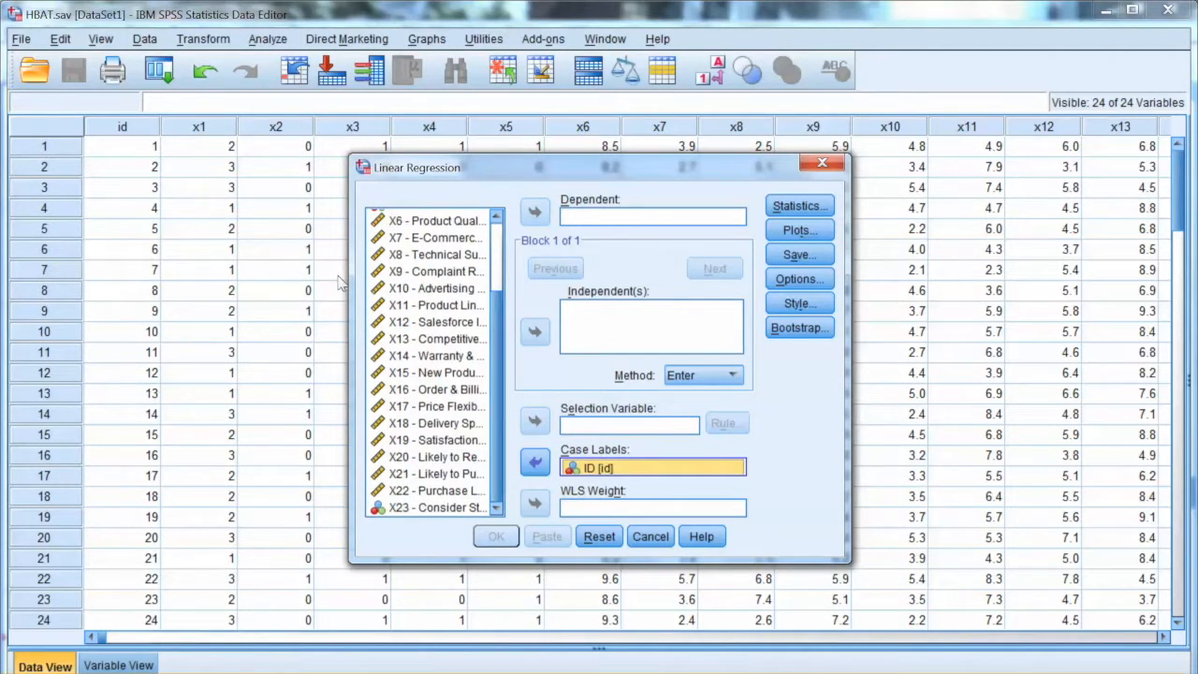
pyautogui.click(434, 438)
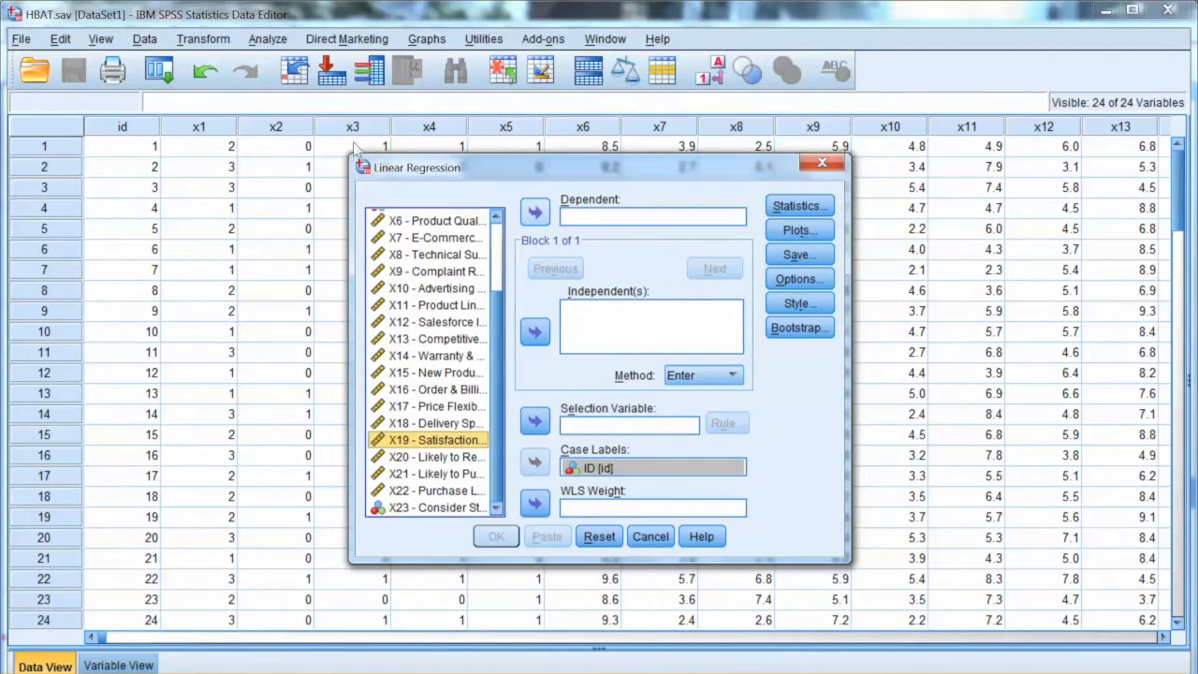
pyautogui.click(536, 212)
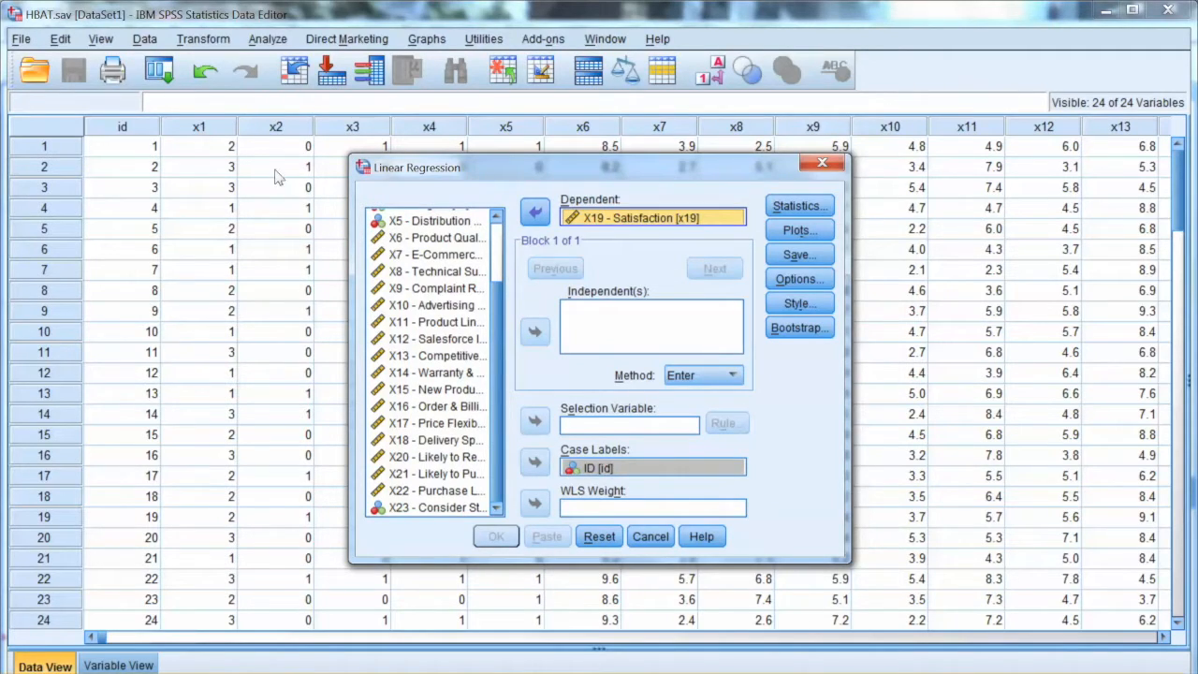
pyautogui.click(434, 236)
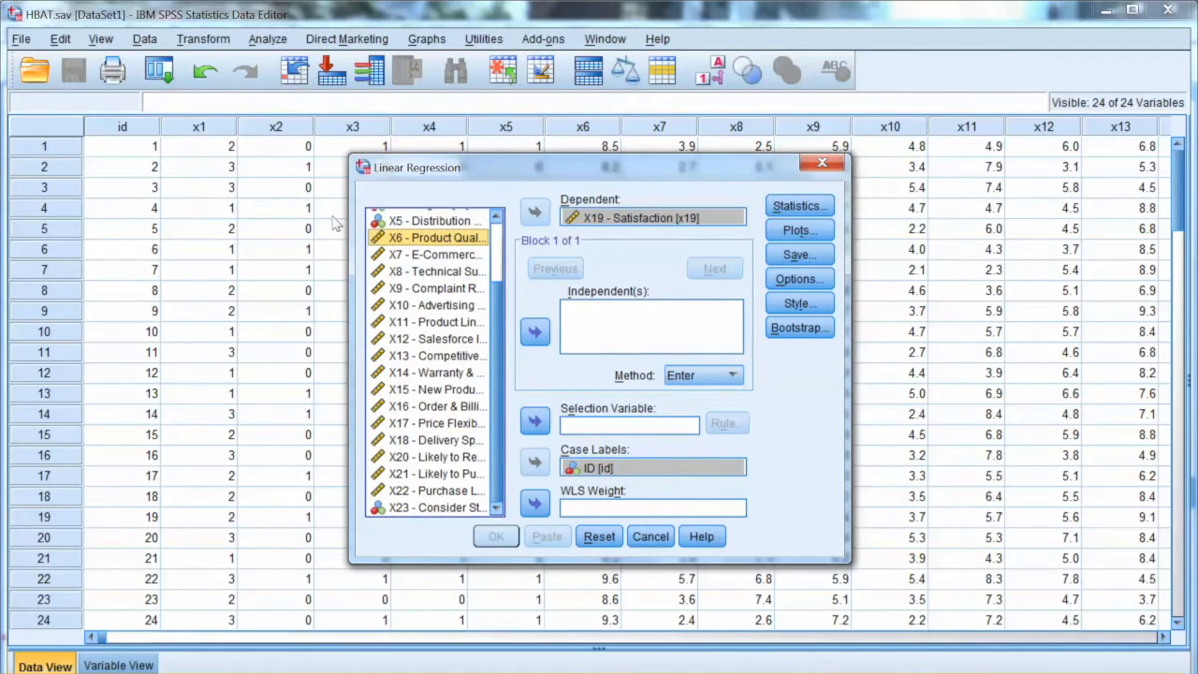
pyautogui.moveTo(301, 300)
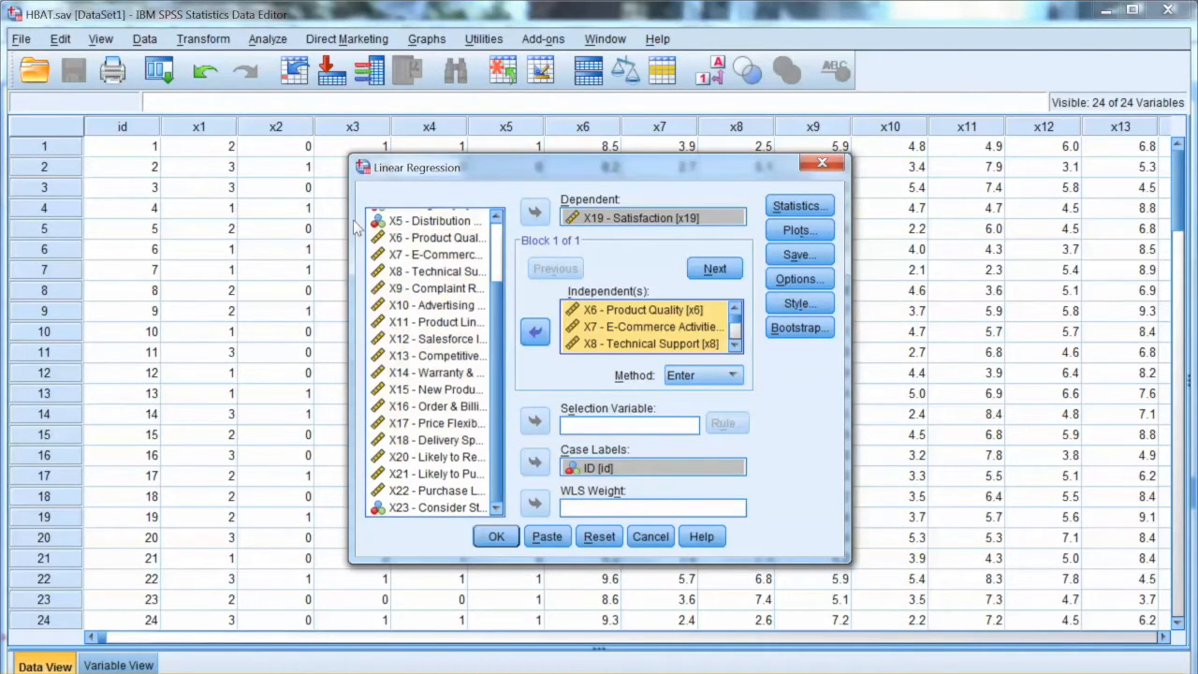
pyautogui.moveTo(408, 273)
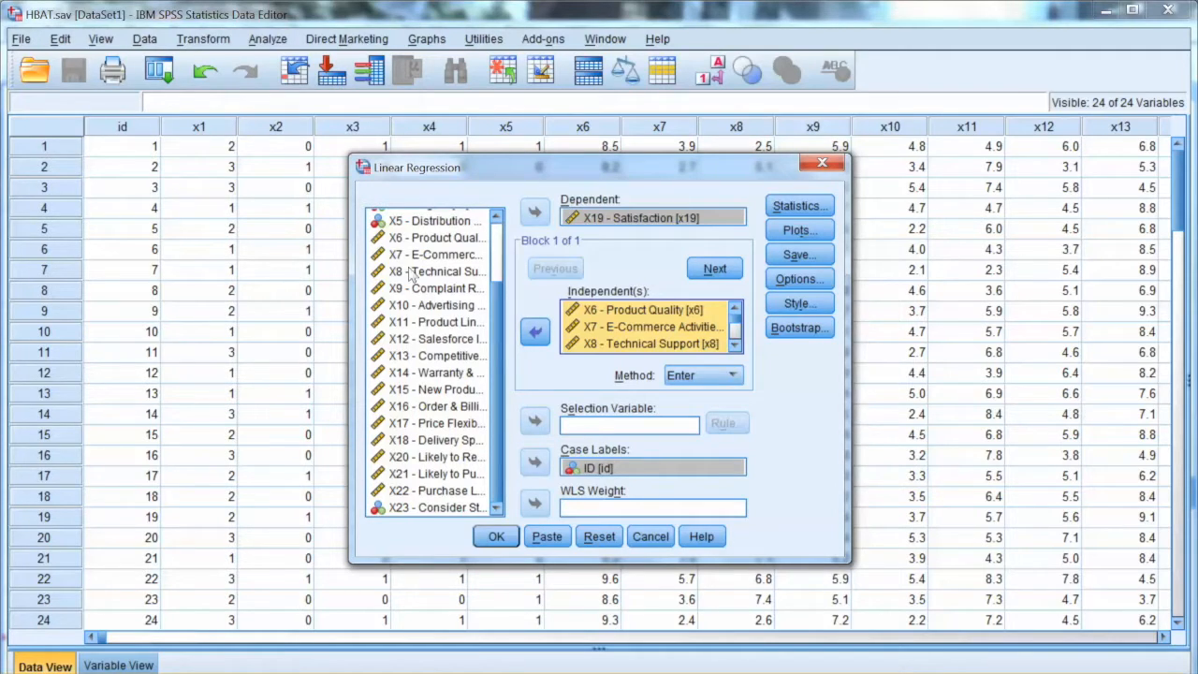
pyautogui.moveTo(664, 247)
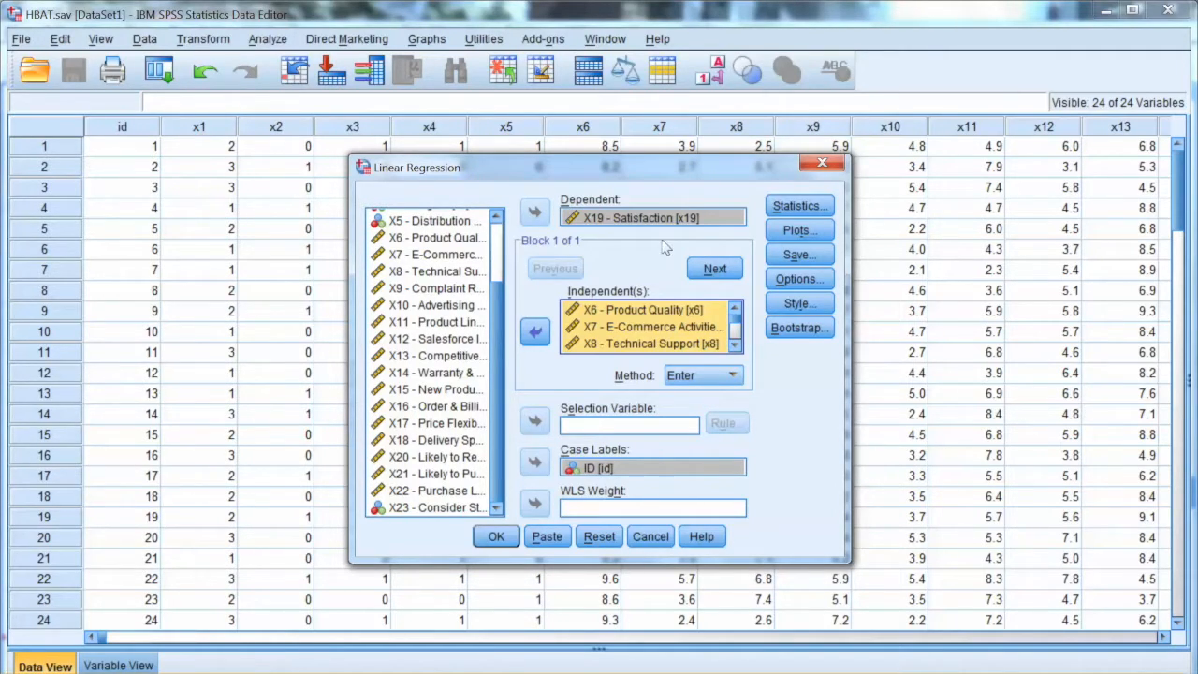
# - Request Mahalanobis distance be saved for each case in the regression Save options
pyautogui.click(797, 255)
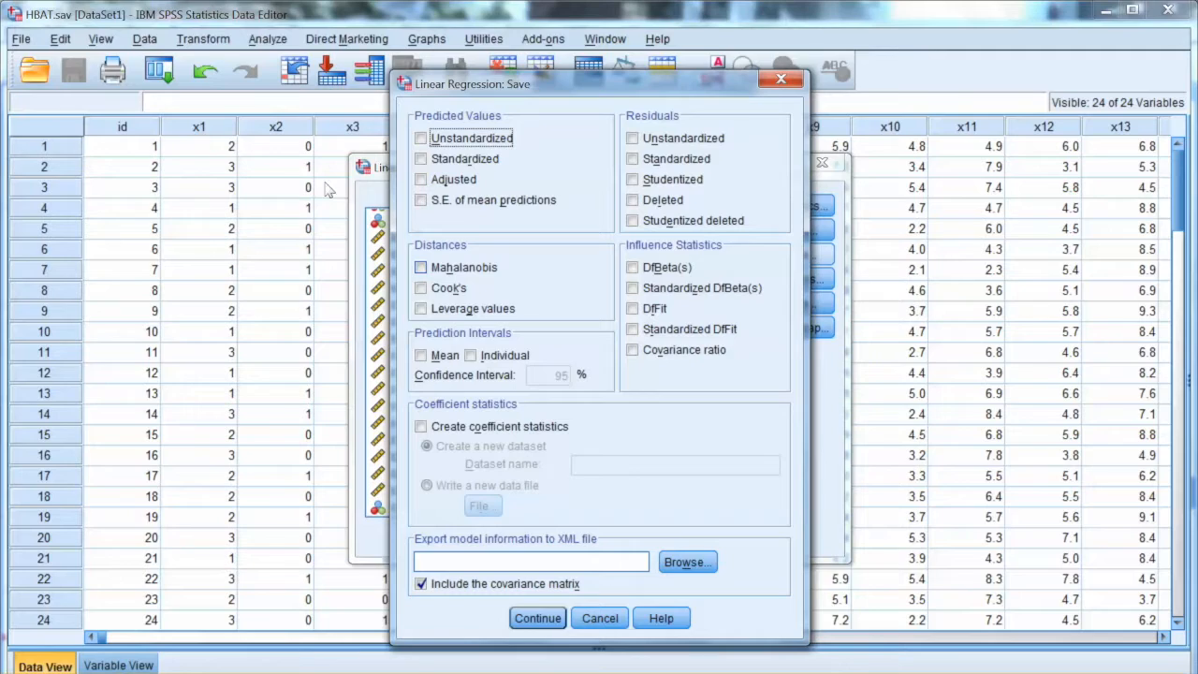
pyautogui.click(419, 266)
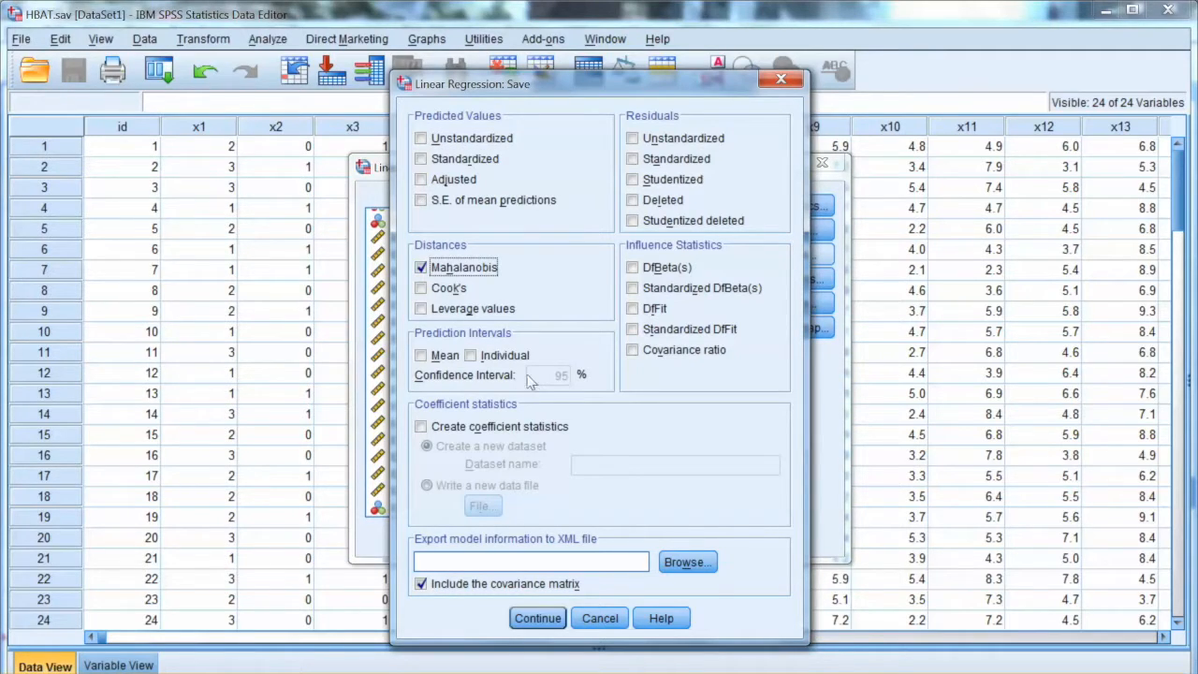
pyautogui.moveTo(335, 191)
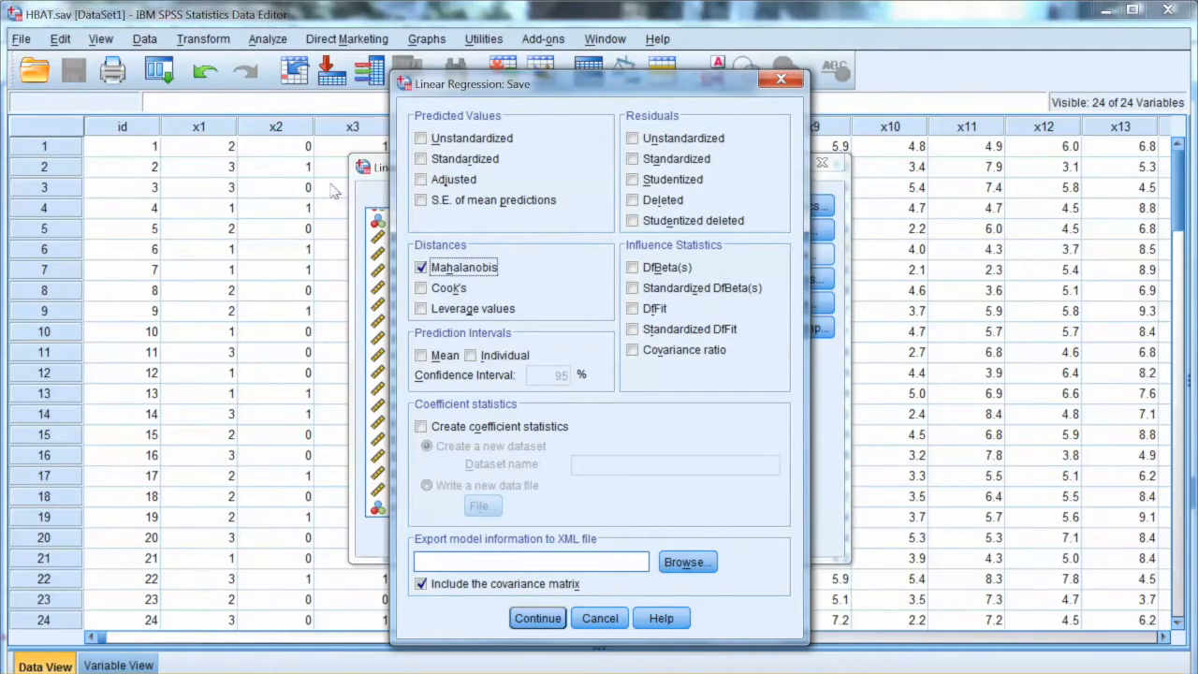
pyautogui.moveTo(367, 393)
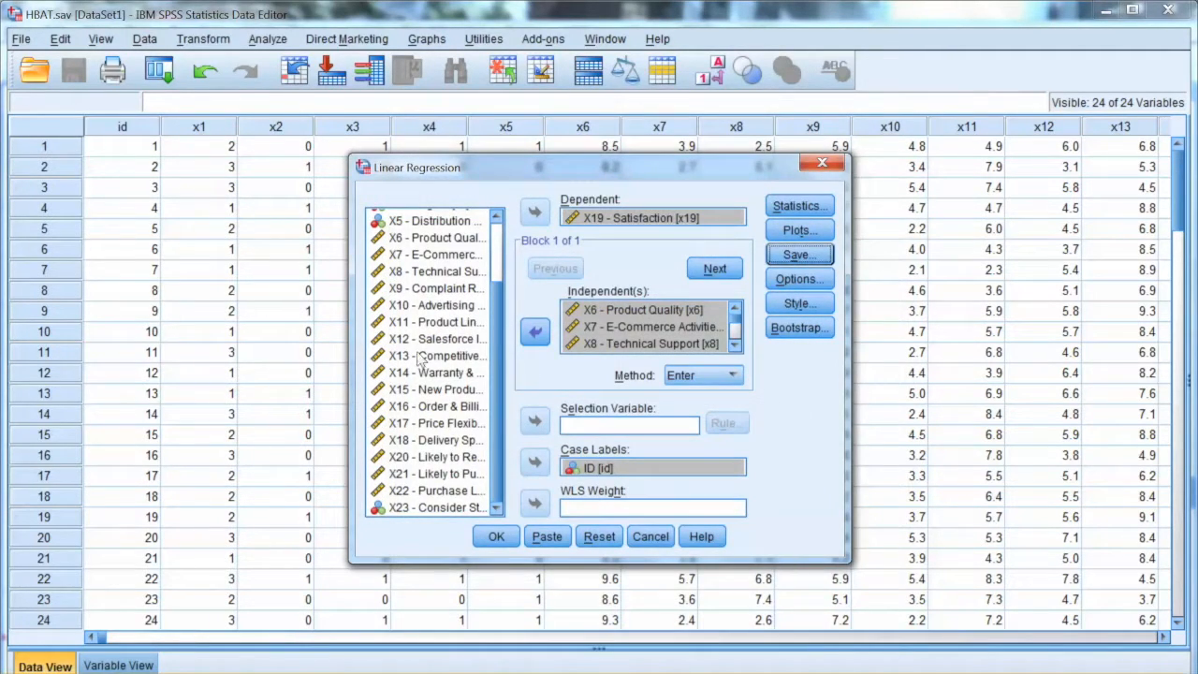
pyautogui.click(494, 535)
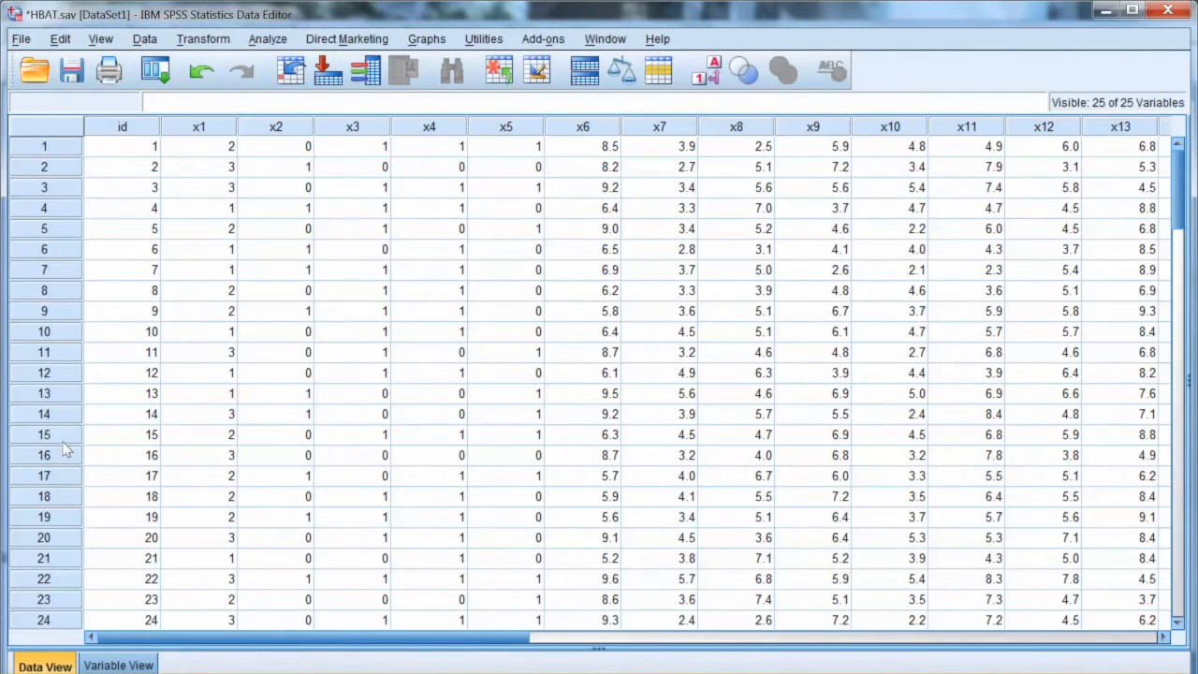
pyautogui.click(118, 665)
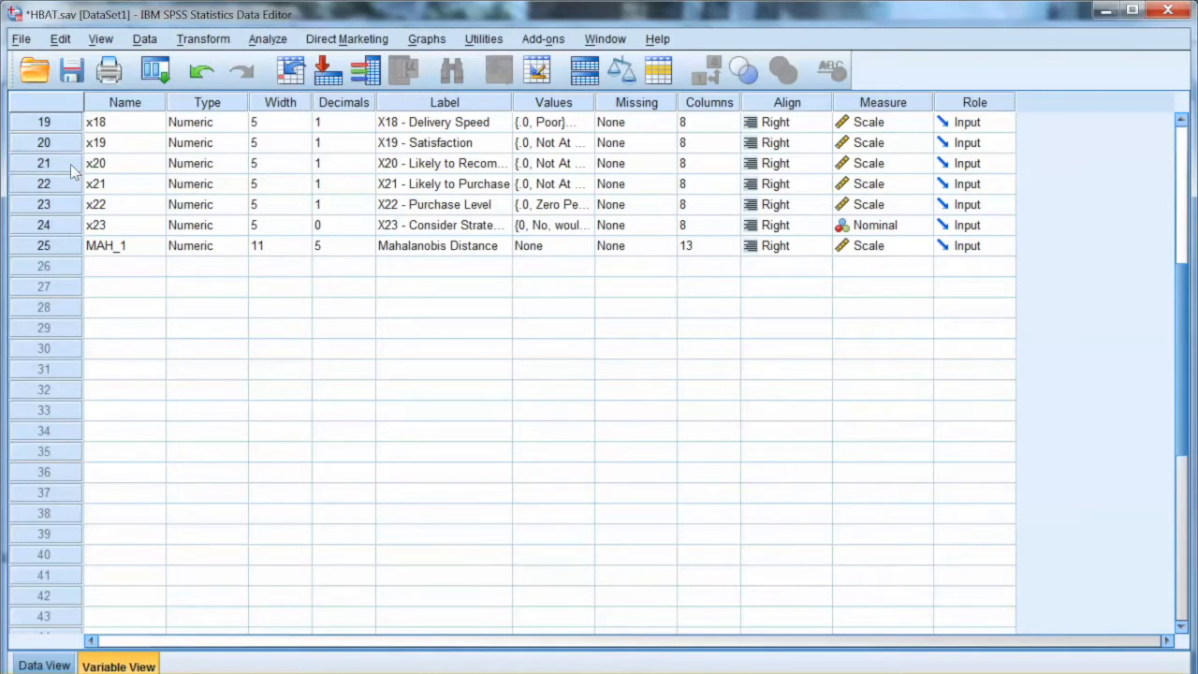
pyautogui.moveTo(652, 177)
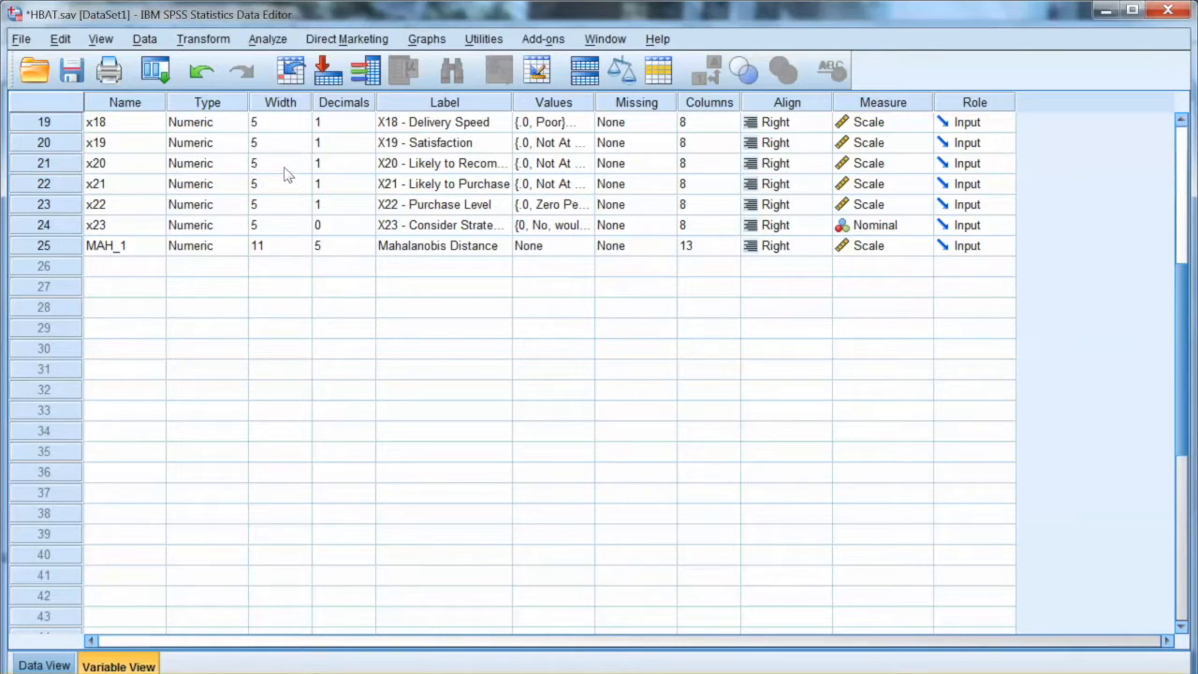
pyautogui.click(45, 667)
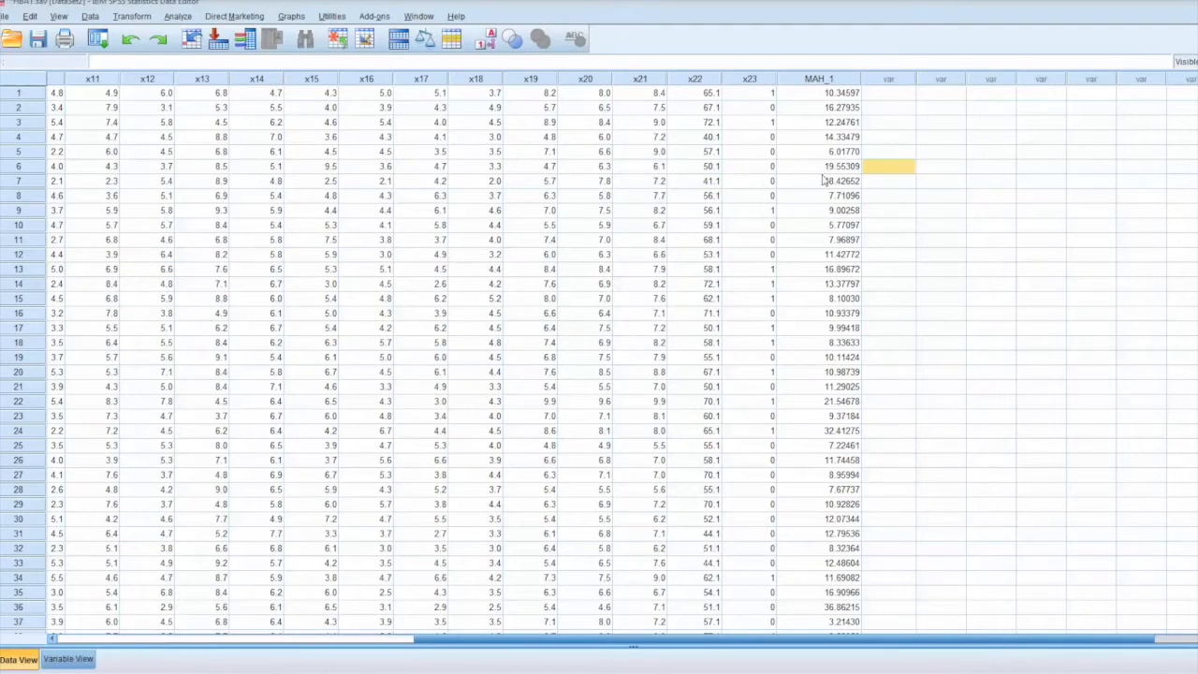
pyautogui.moveTo(910, 122)
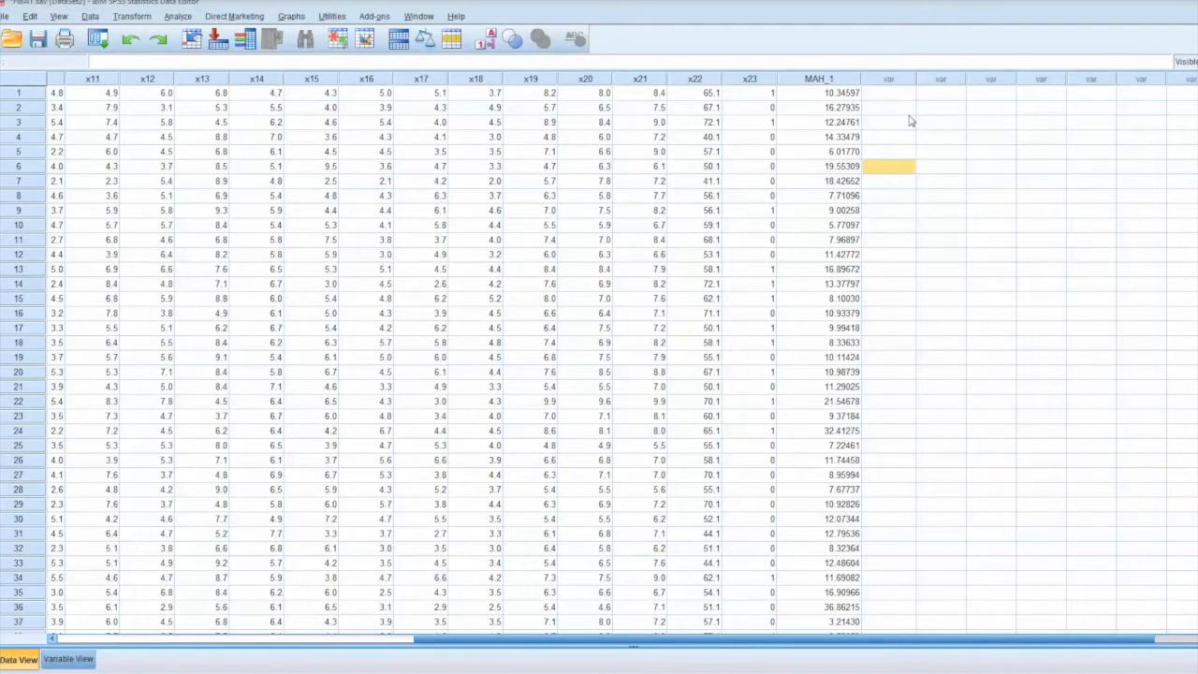
pyautogui.moveTo(898, 127)
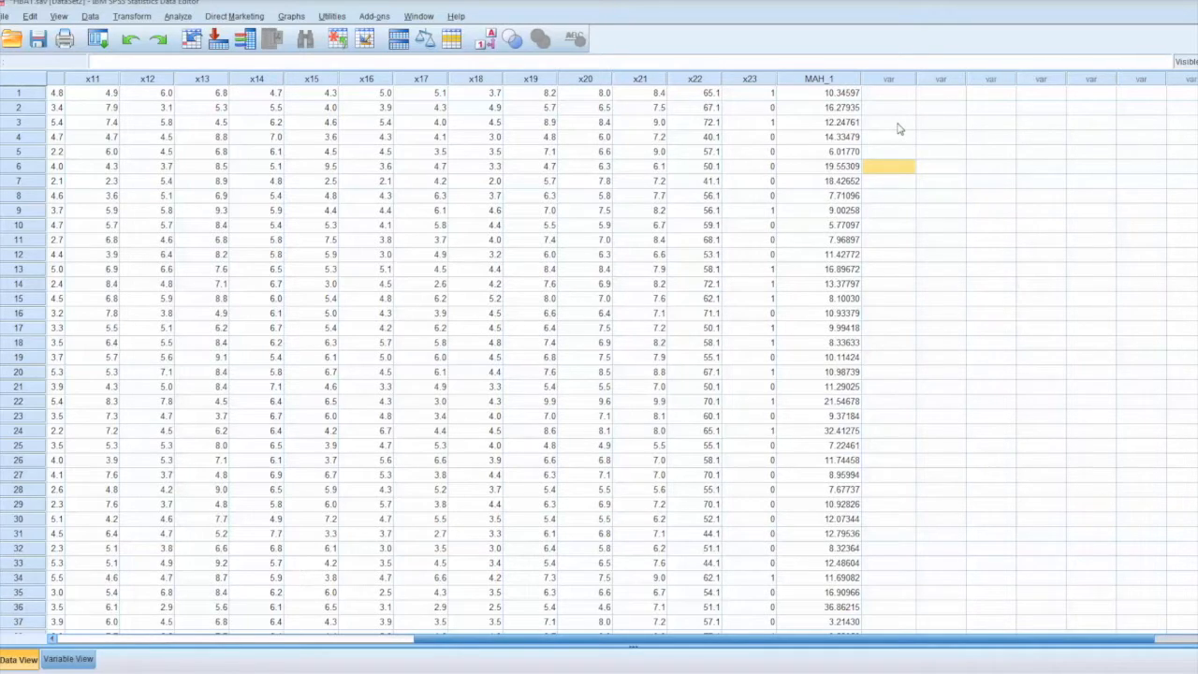
pyautogui.moveTo(889, 112)
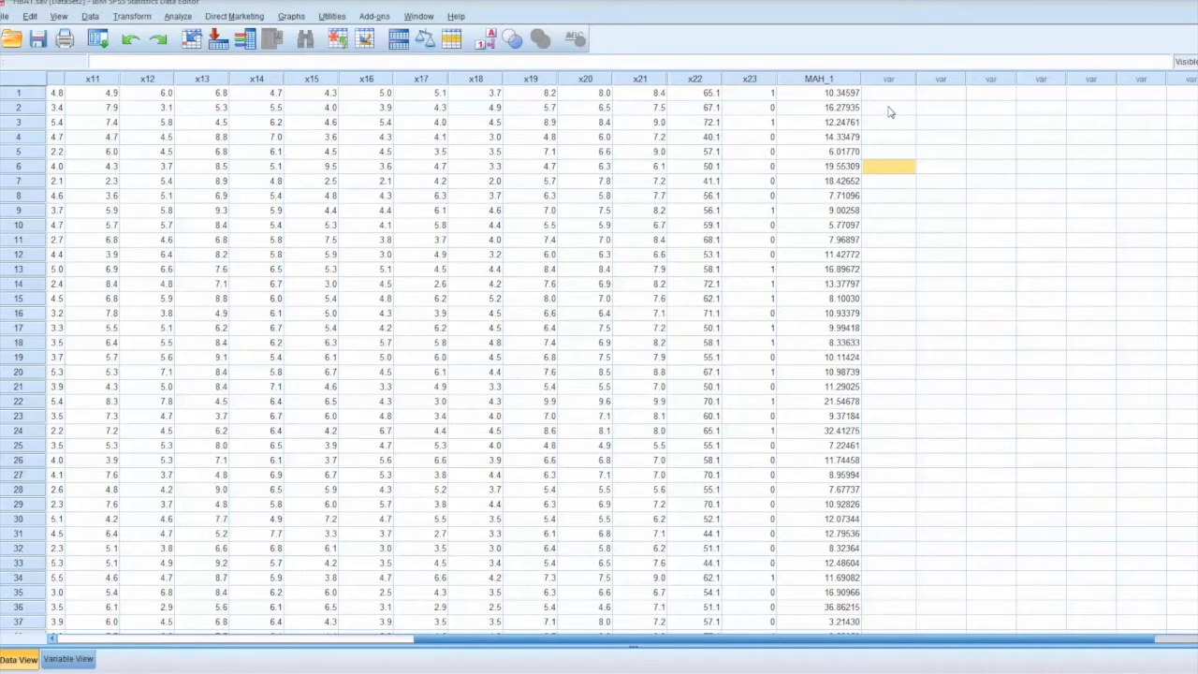
pyautogui.moveTo(773, 98)
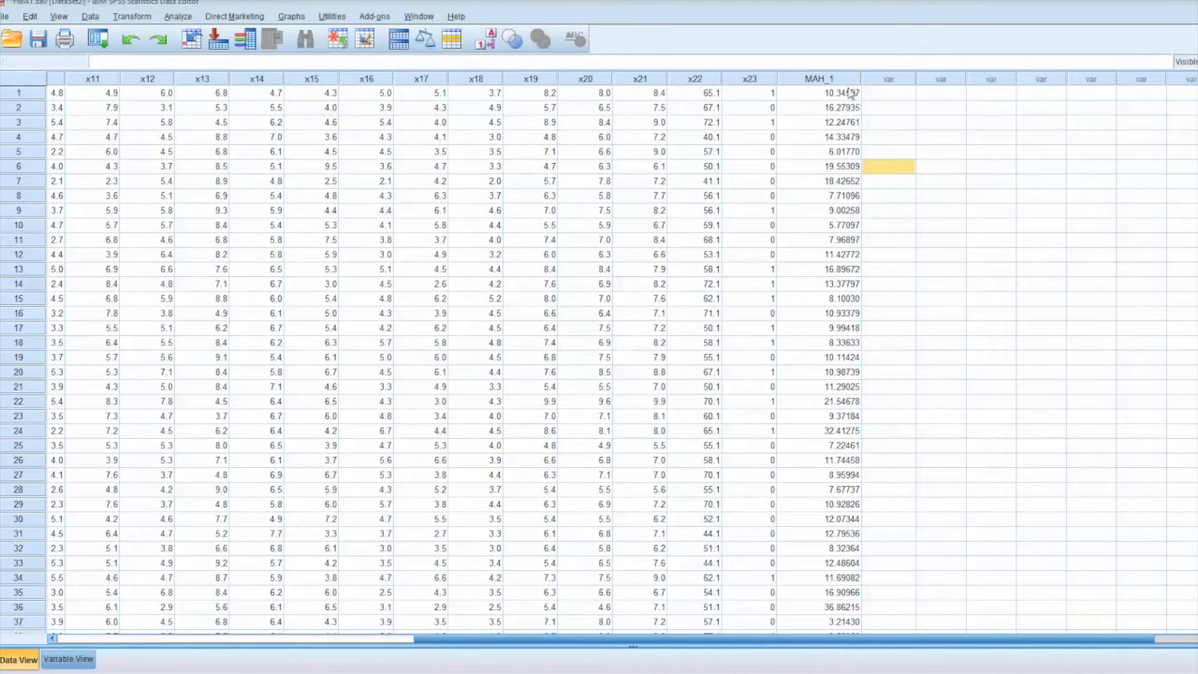
pyautogui.moveTo(777, 116)
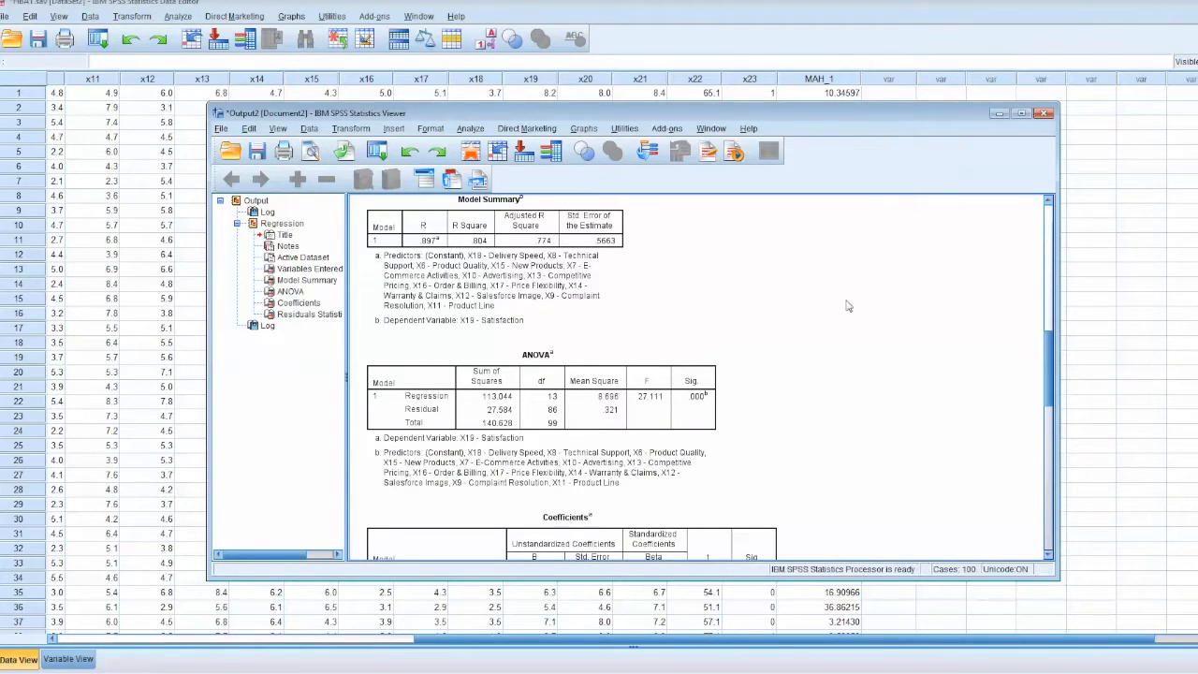
# - Select the ANOVA table in the regression output
pyautogui.click(434, 355)
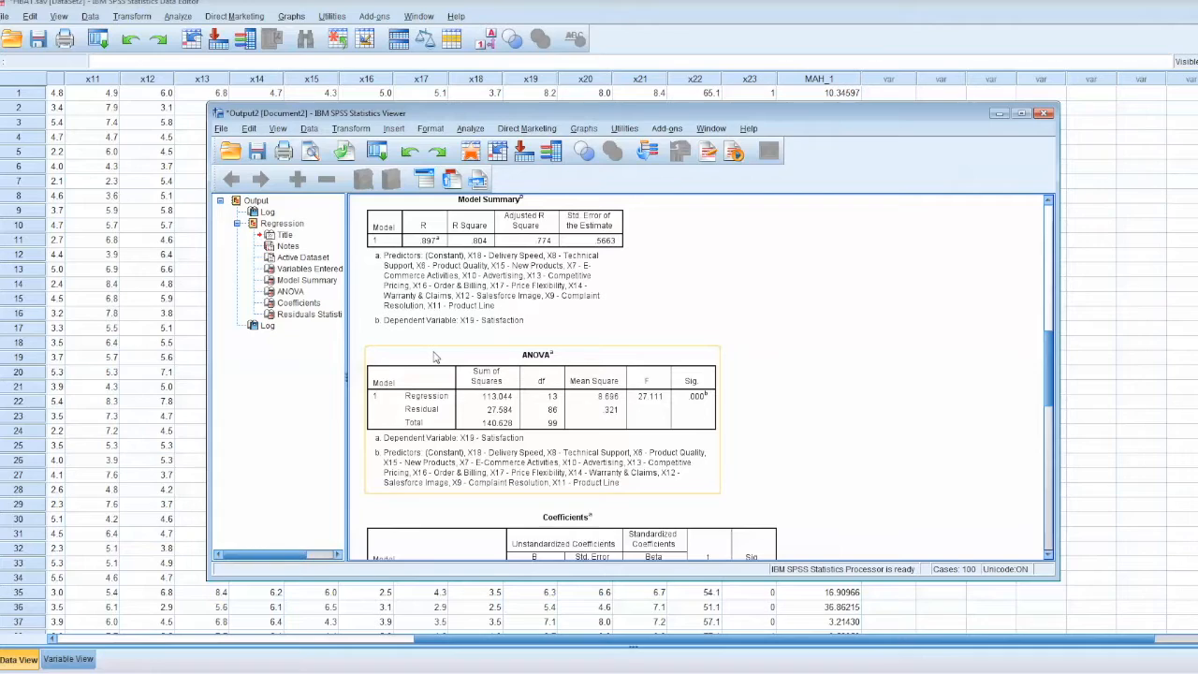
pyautogui.moveTo(545, 397)
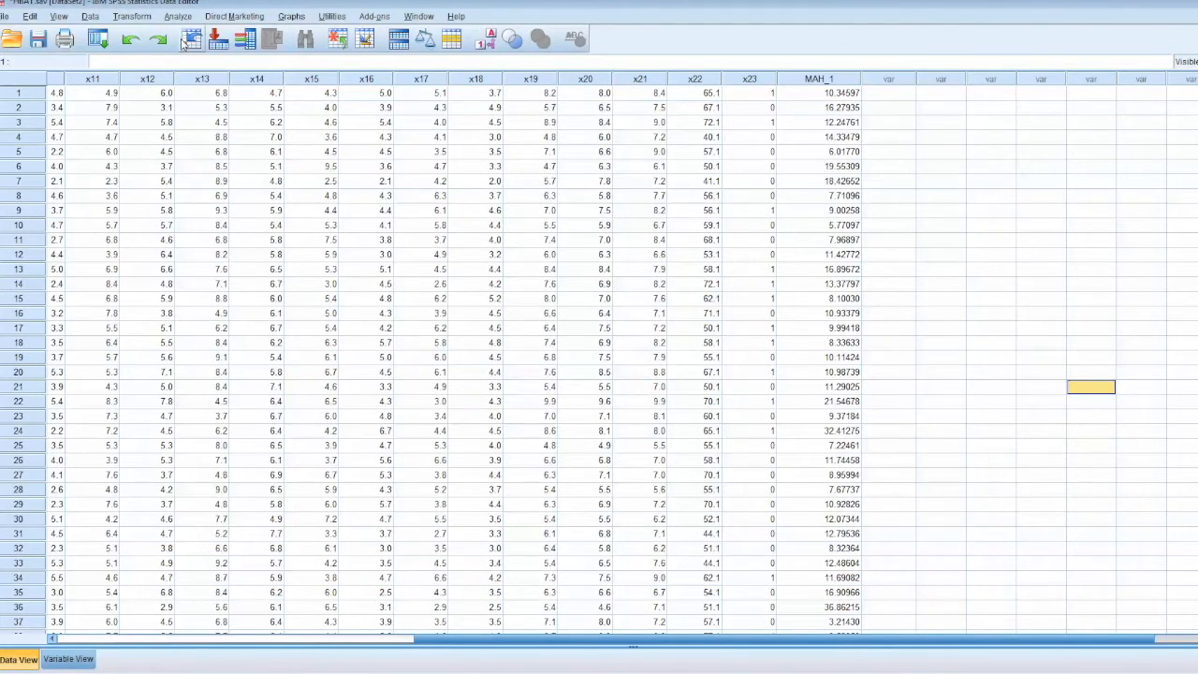
# - Compute pvalueD as 1-CDF.CHISQ(MAH_1,13) via Compute Variable
pyautogui.click(133, 15)
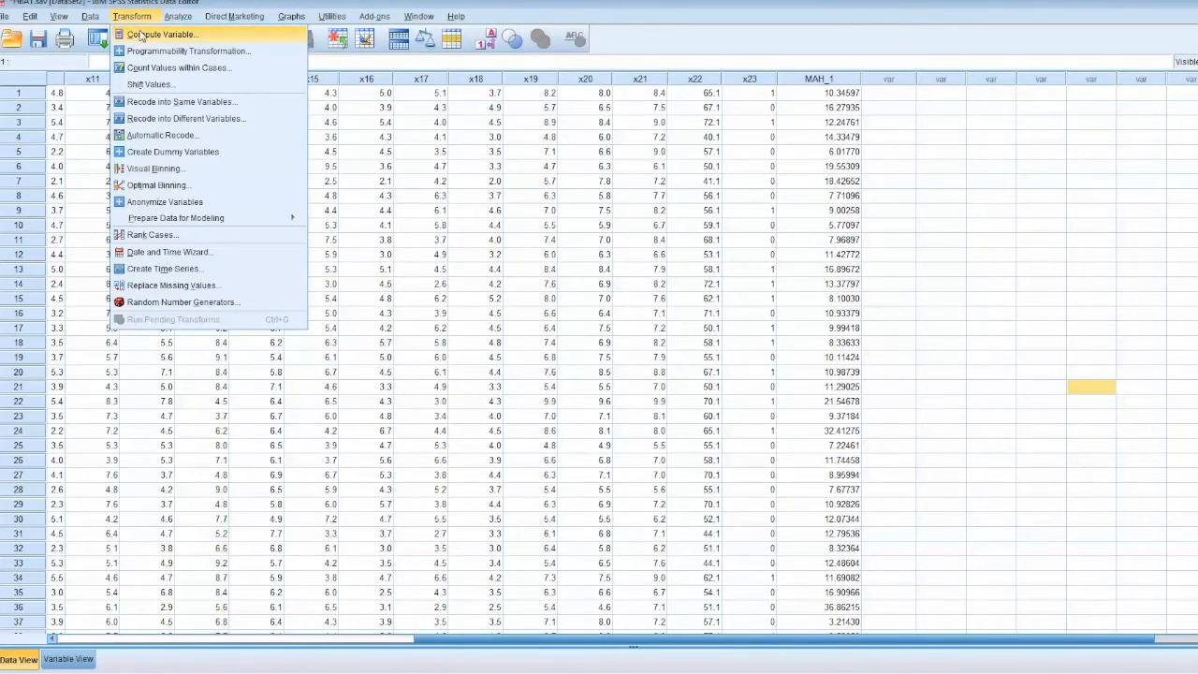
pyautogui.click(161, 34)
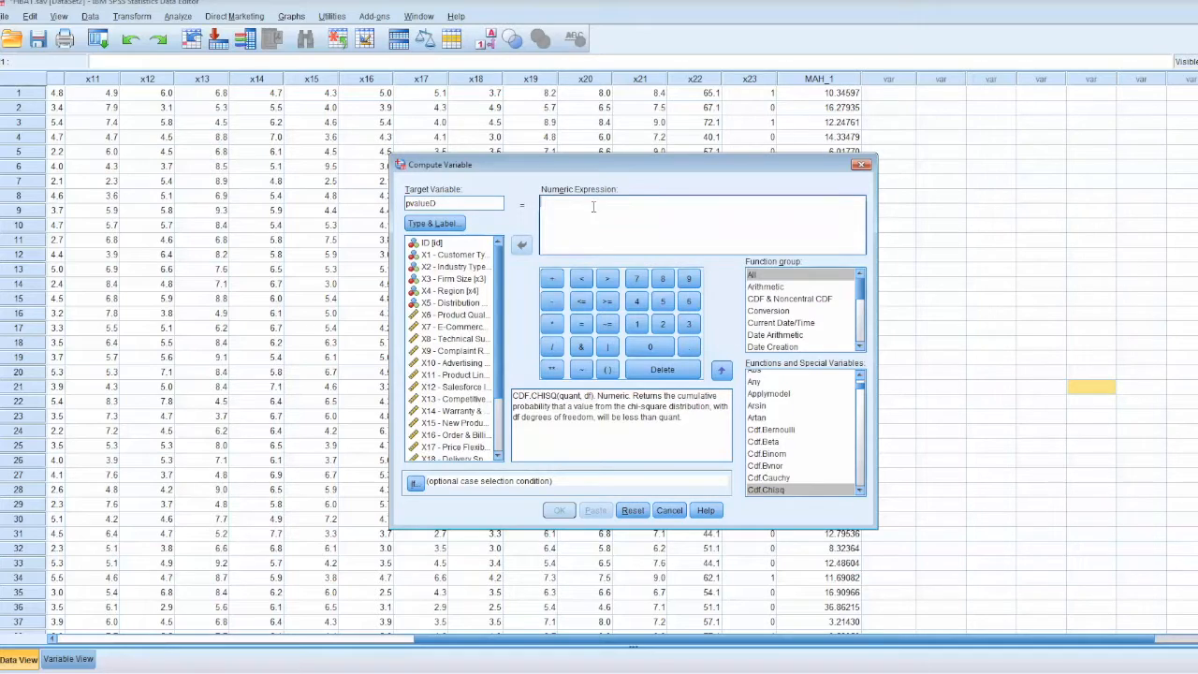
pyautogui.write('1-')
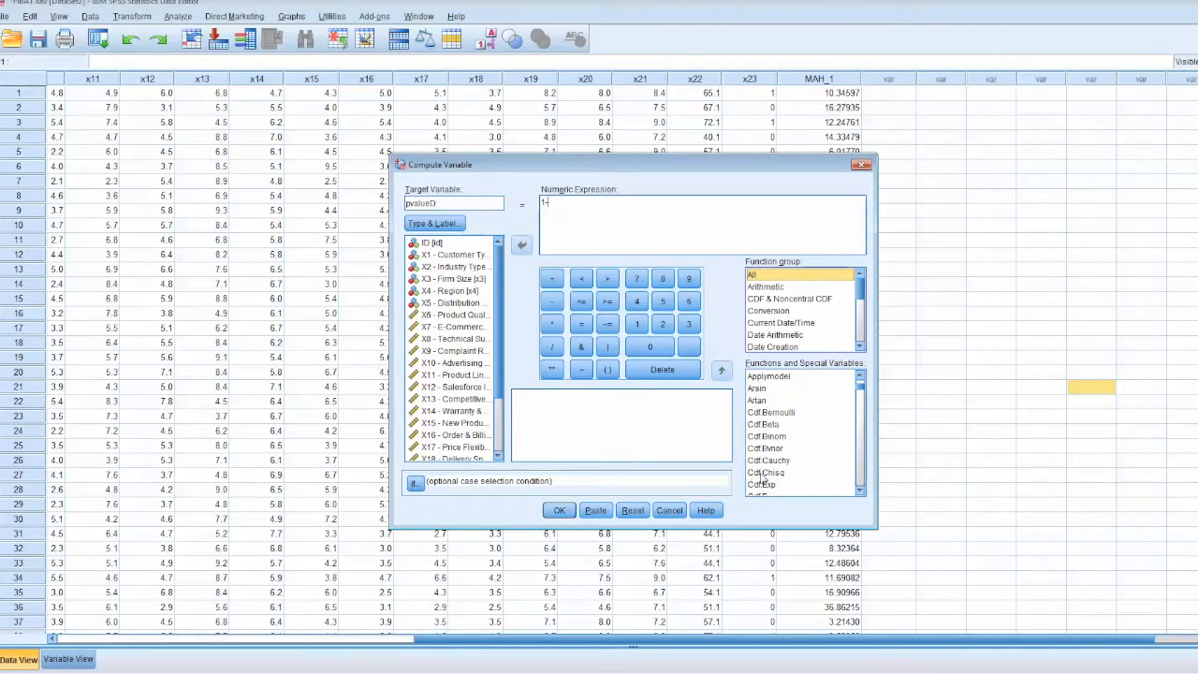
pyautogui.click(765, 472)
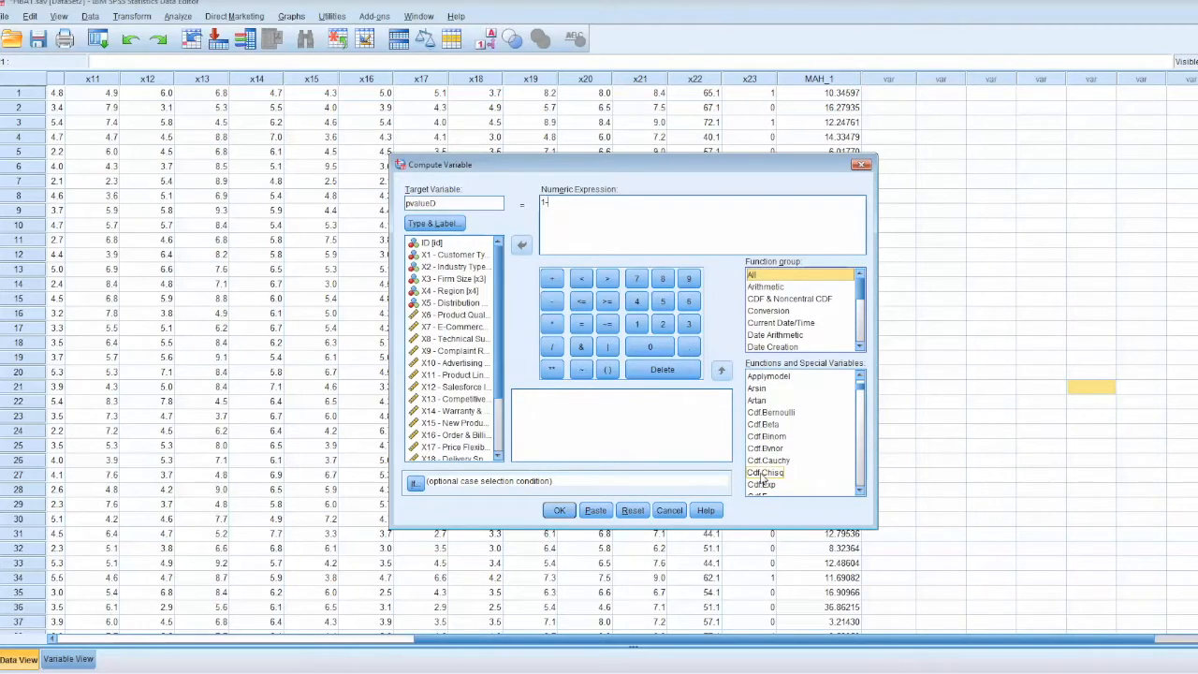
pyautogui.click(767, 472)
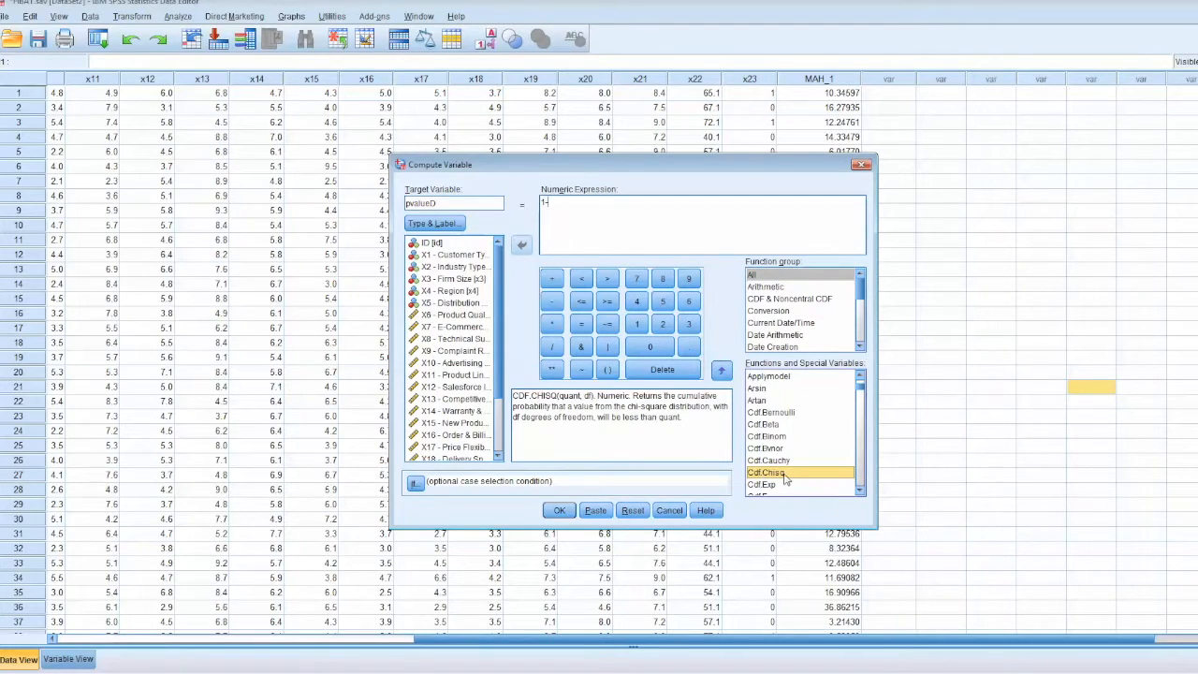
pyautogui.doubleClick(765, 472)
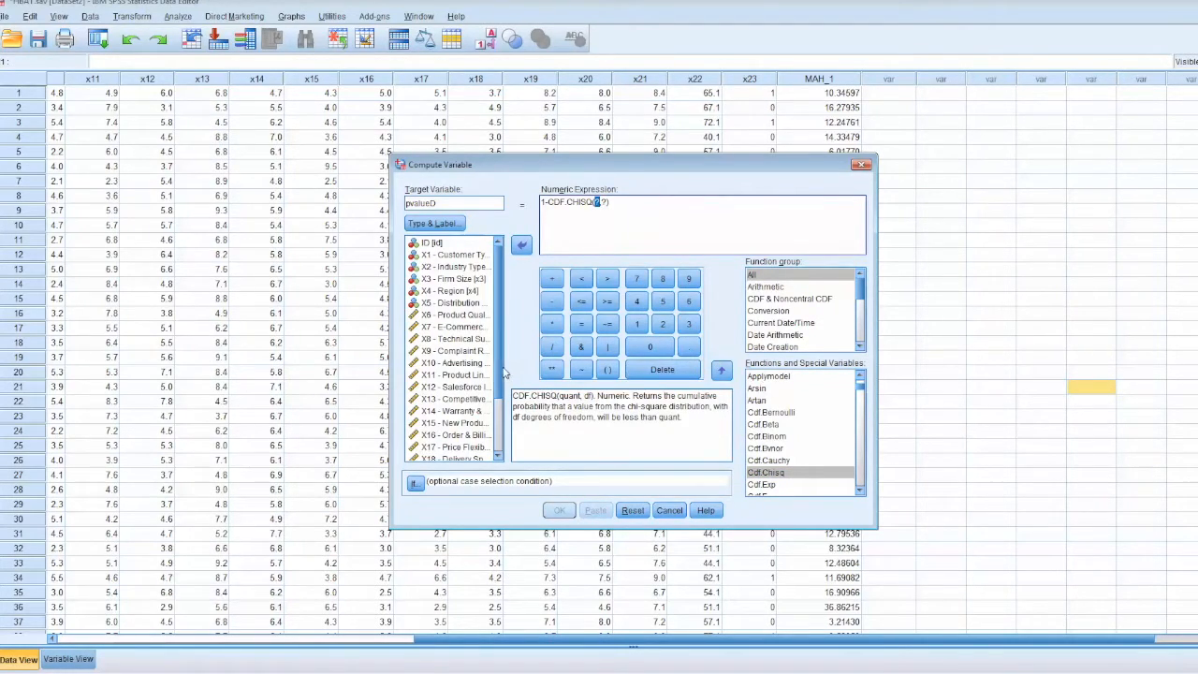
pyautogui.scroll(-3)
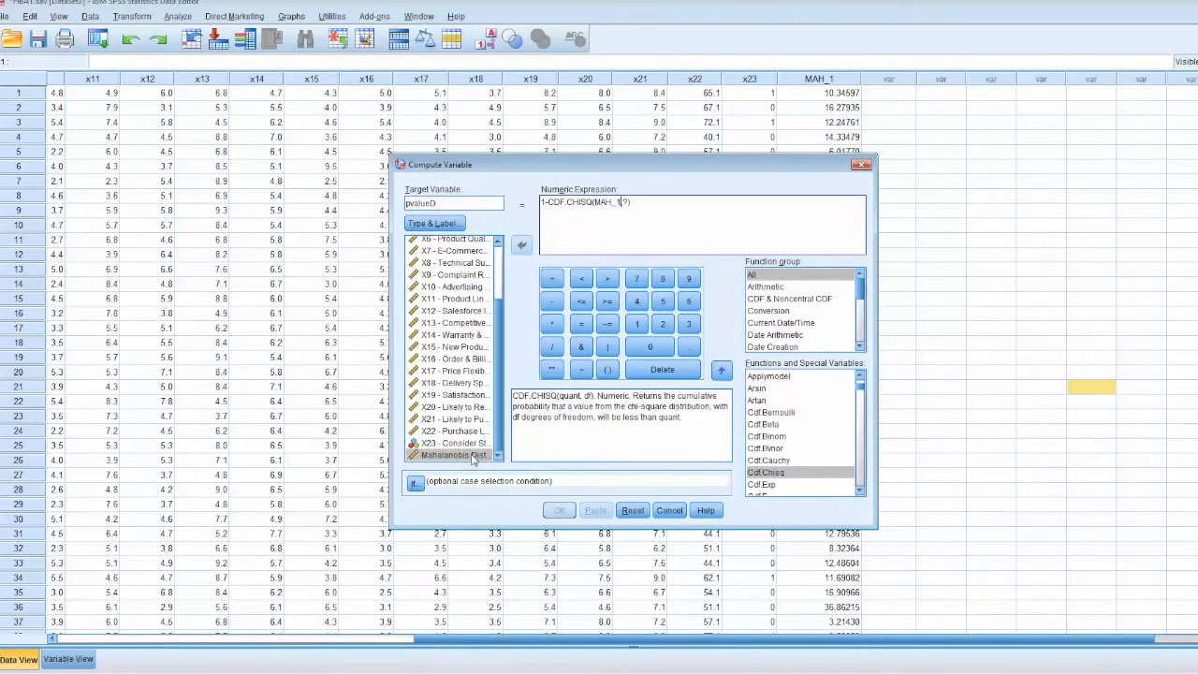
pyautogui.moveTo(659, 221)
pyautogui.write('13')
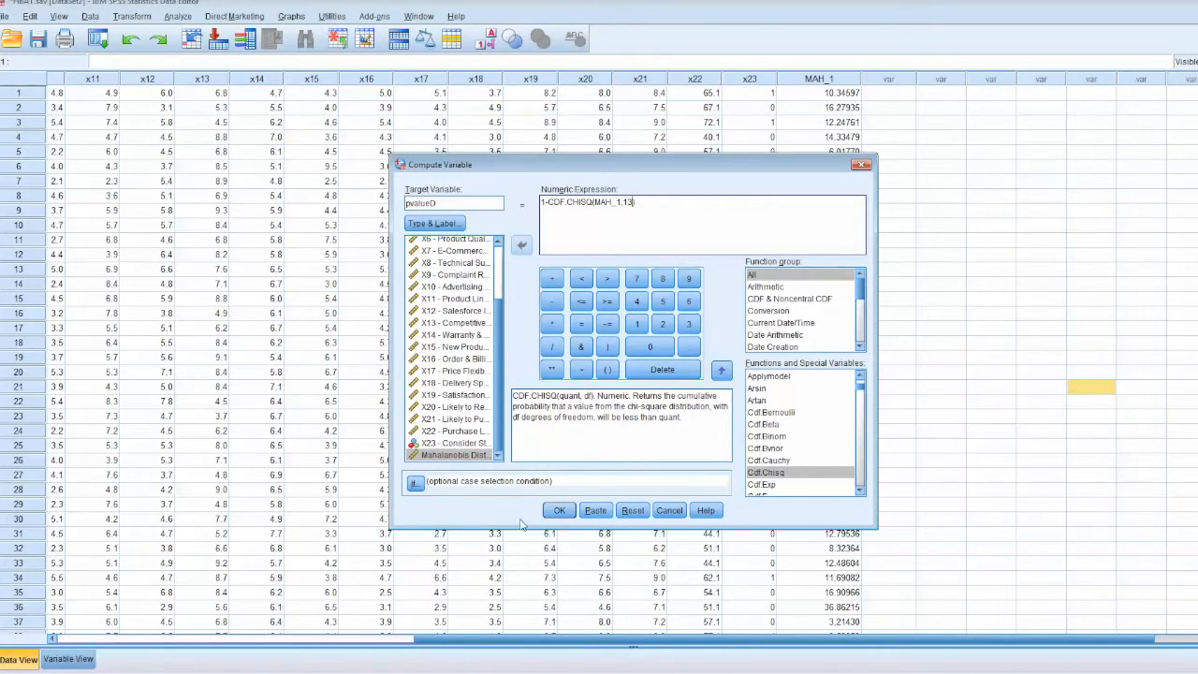
pyautogui.click(558, 509)
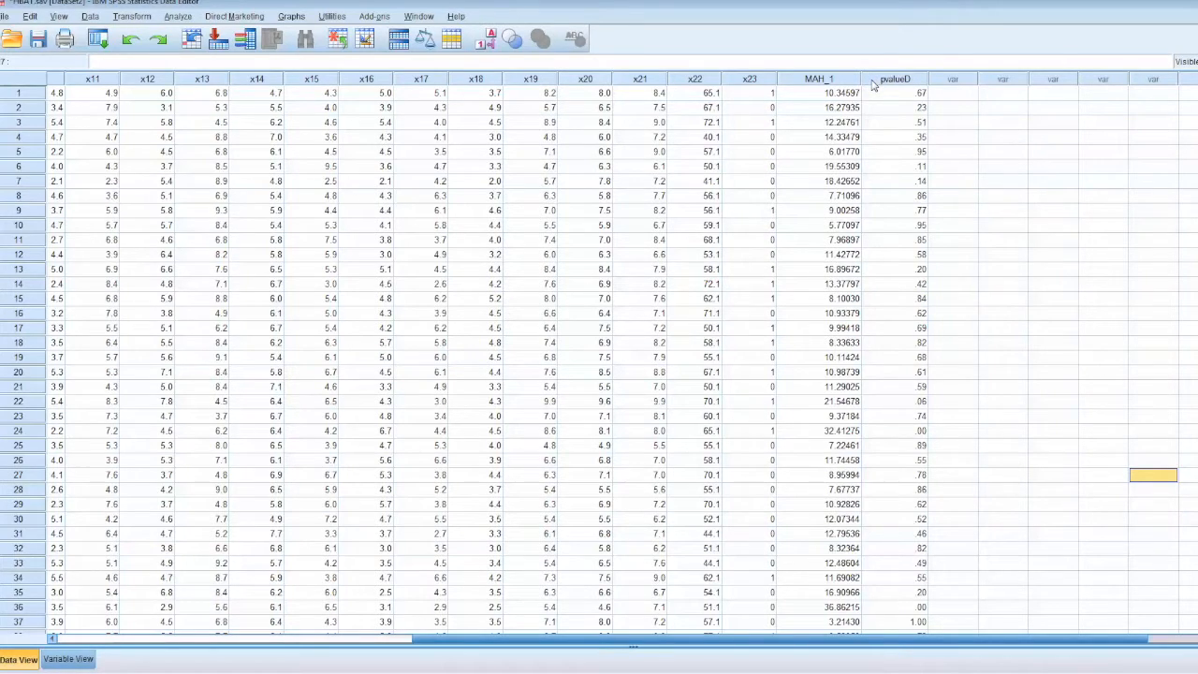
pyautogui.moveTo(917, 85)
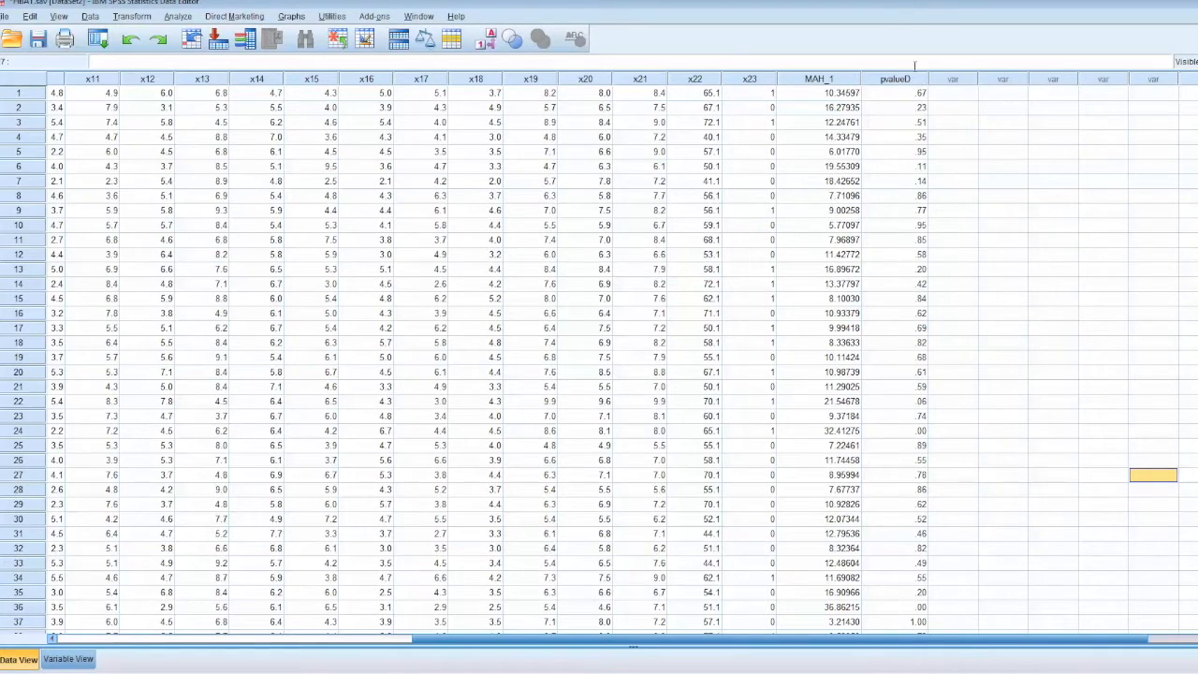
pyautogui.moveTo(872, 86)
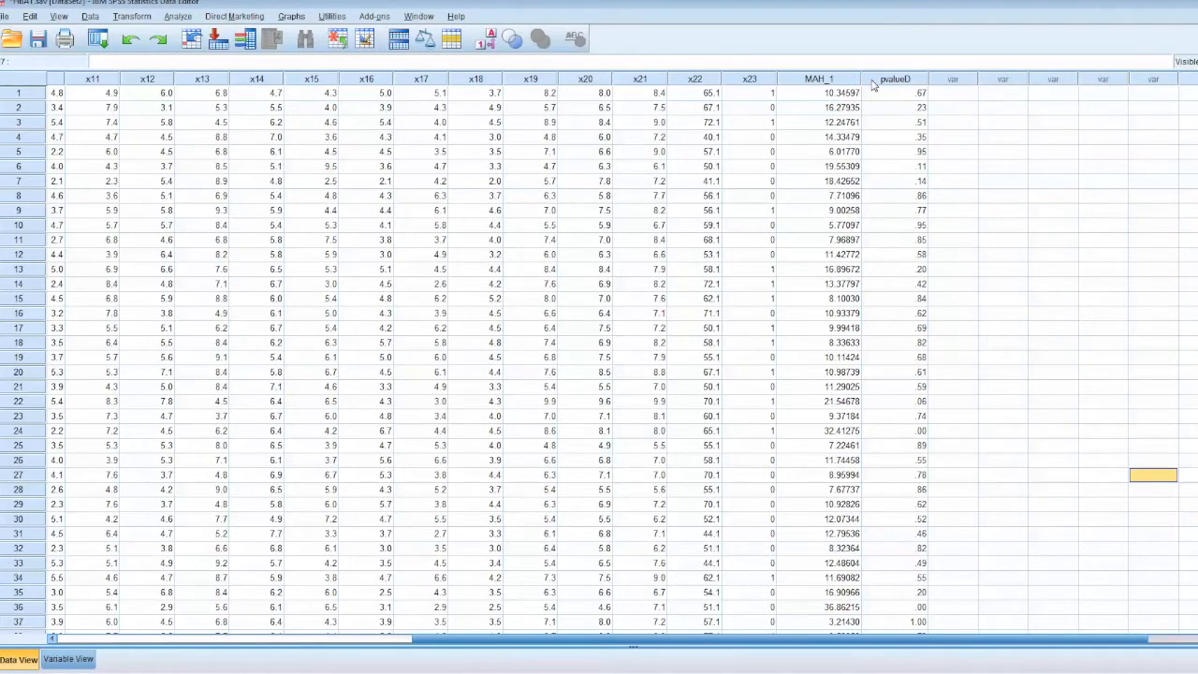
pyautogui.moveTo(916, 84)
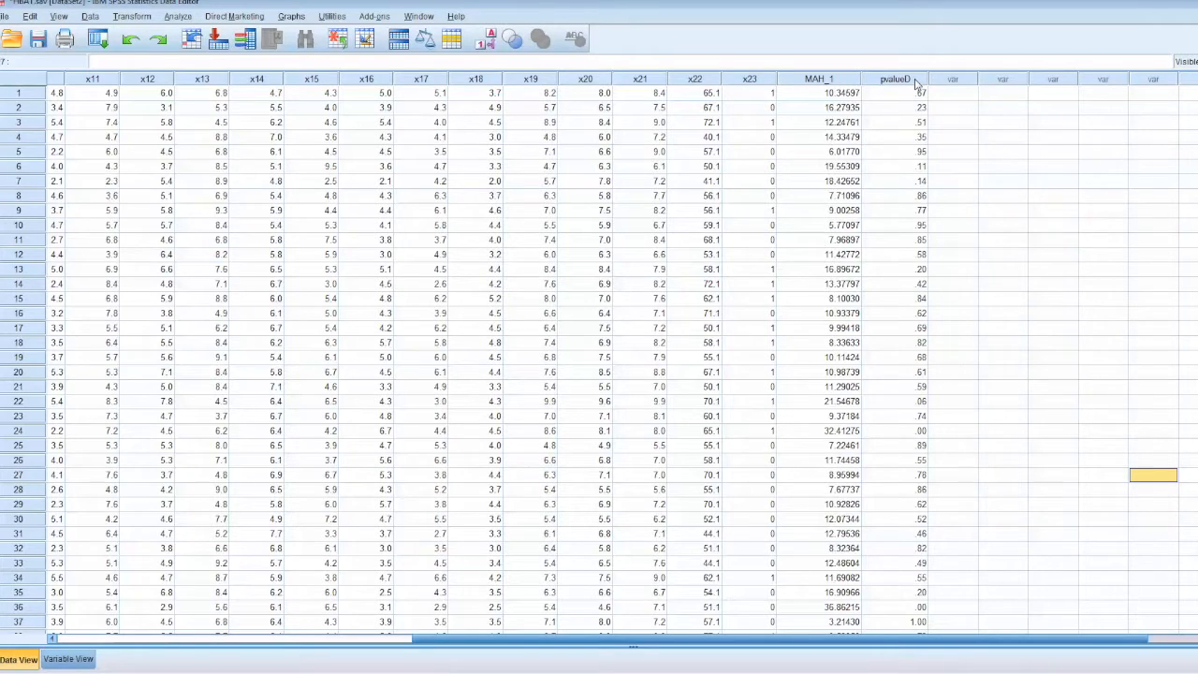
pyautogui.moveTo(908, 78)
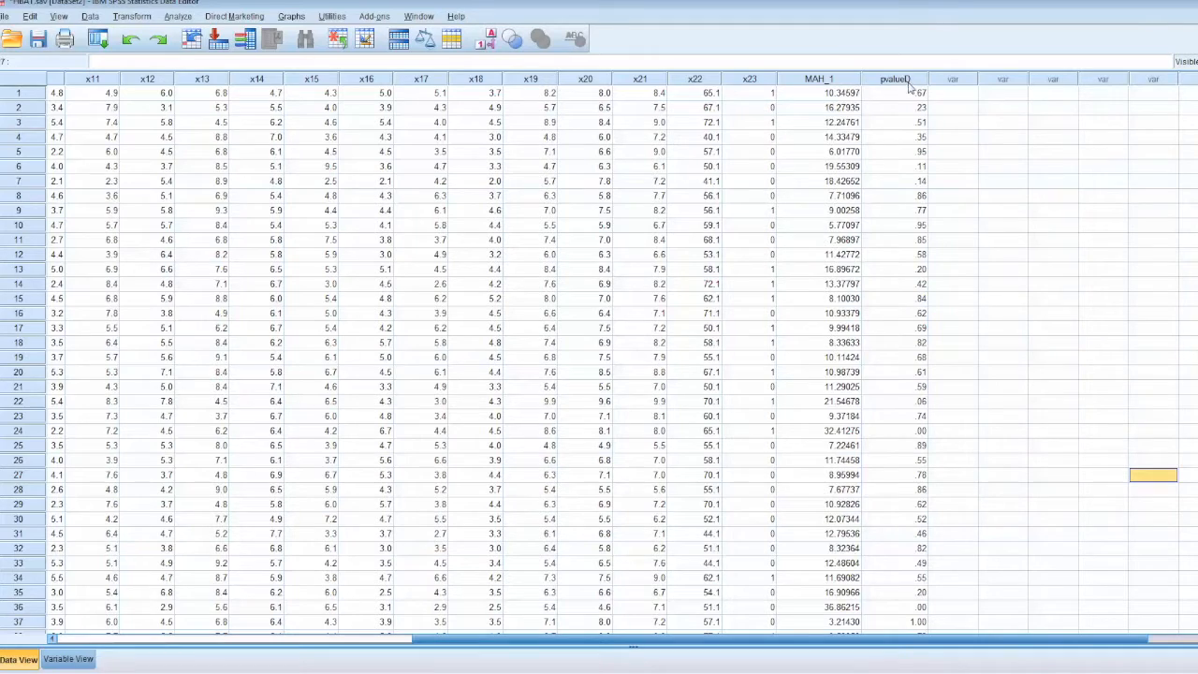
# - Sort the cases by the pvalueD column in ascending order
pyautogui.click(895, 79)
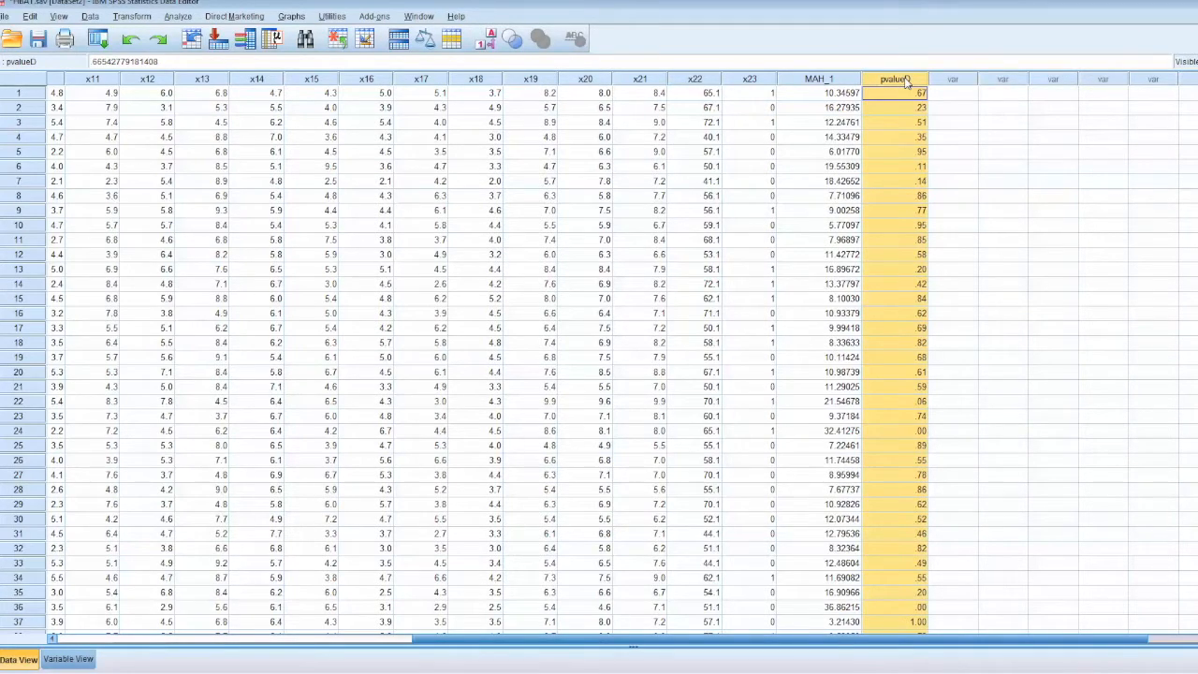
pyautogui.rightClick(895, 79)
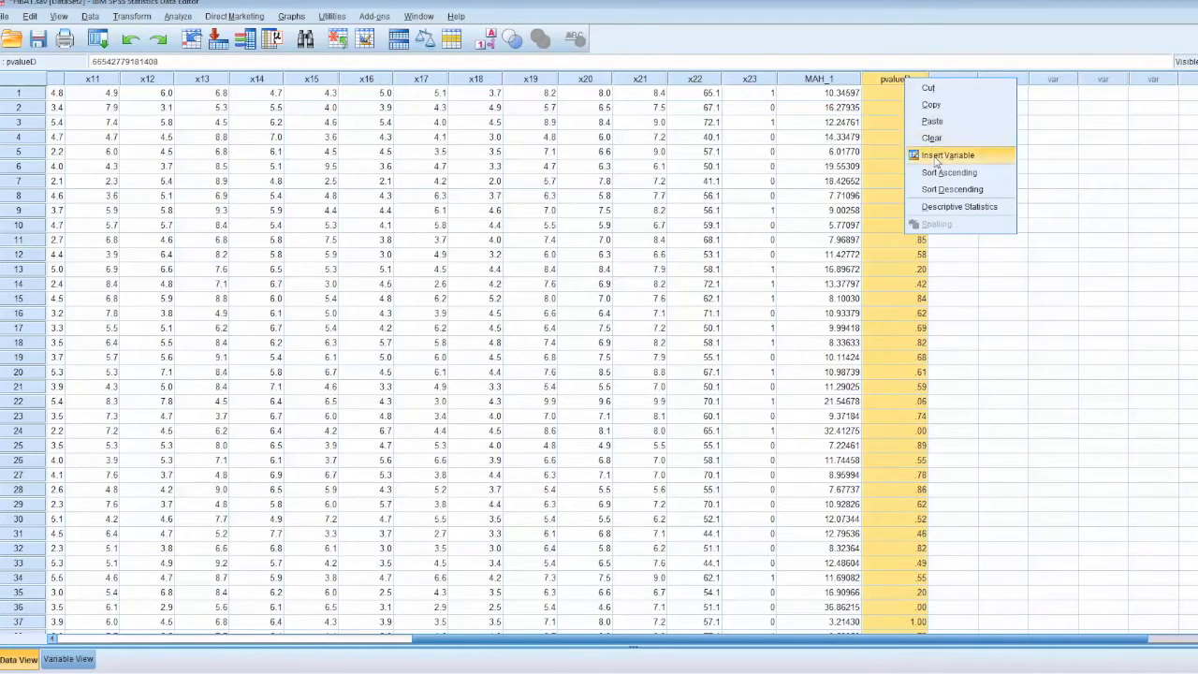
pyautogui.click(951, 189)
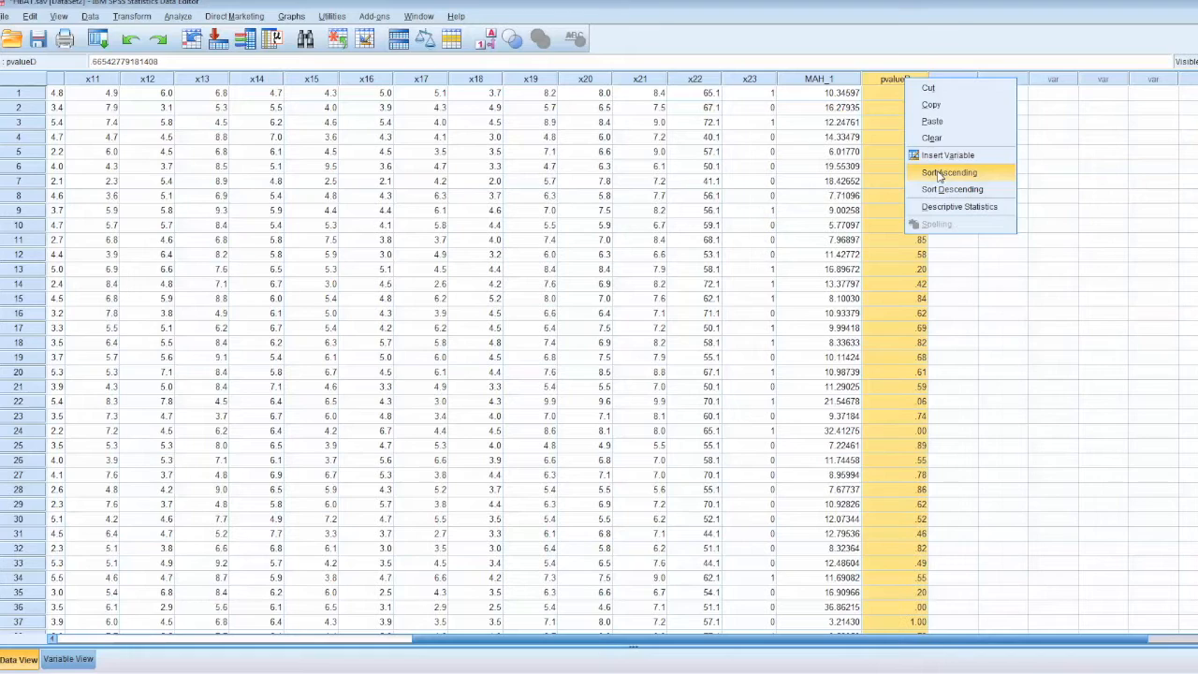
pyautogui.click(947, 172)
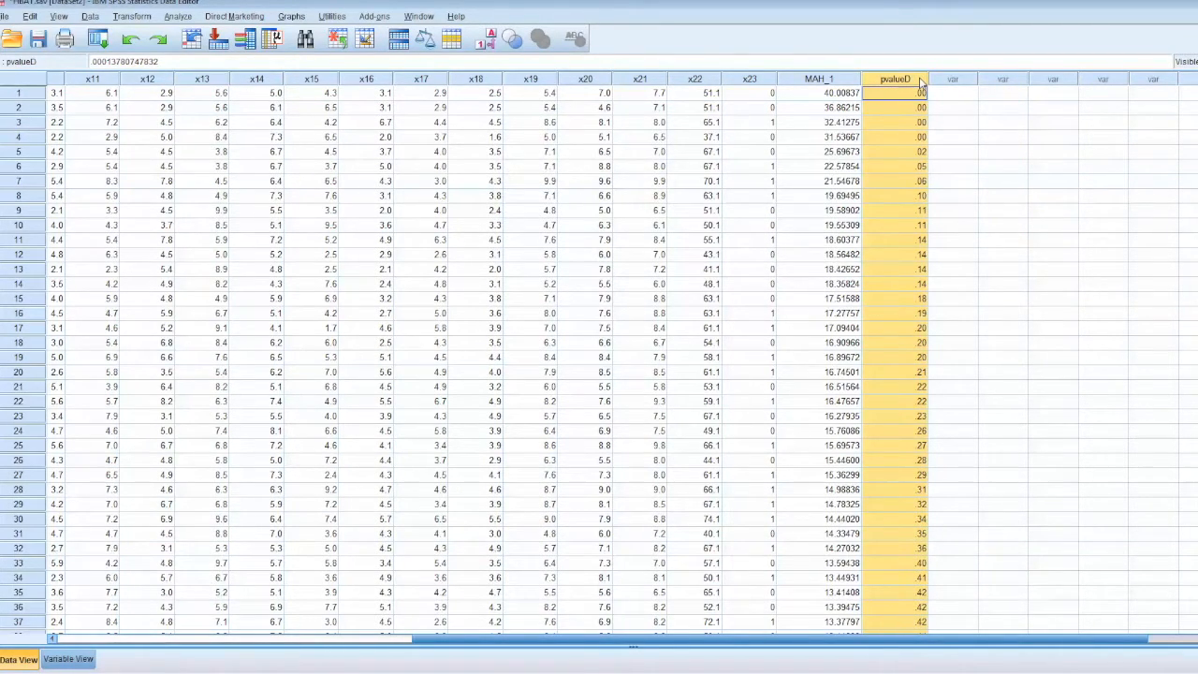
# - Set pvalueD to 5 decimals in Variable View, then select its two smallest values in Data View
pyautogui.click(68, 659)
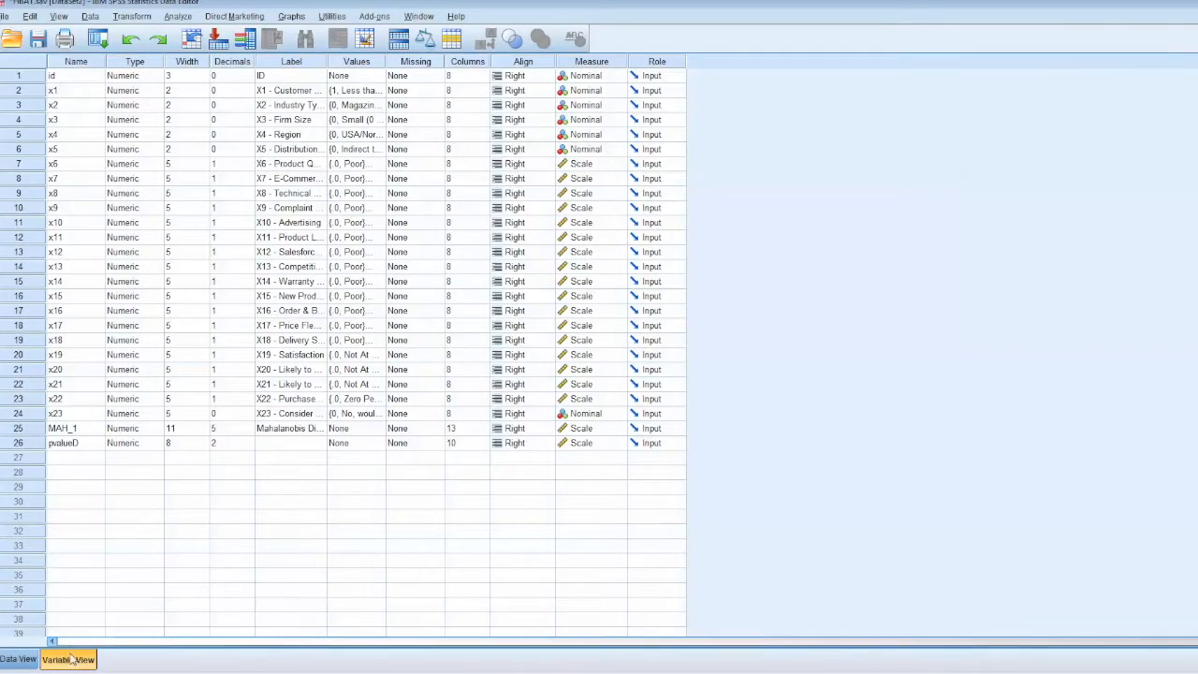
pyautogui.click(232, 442)
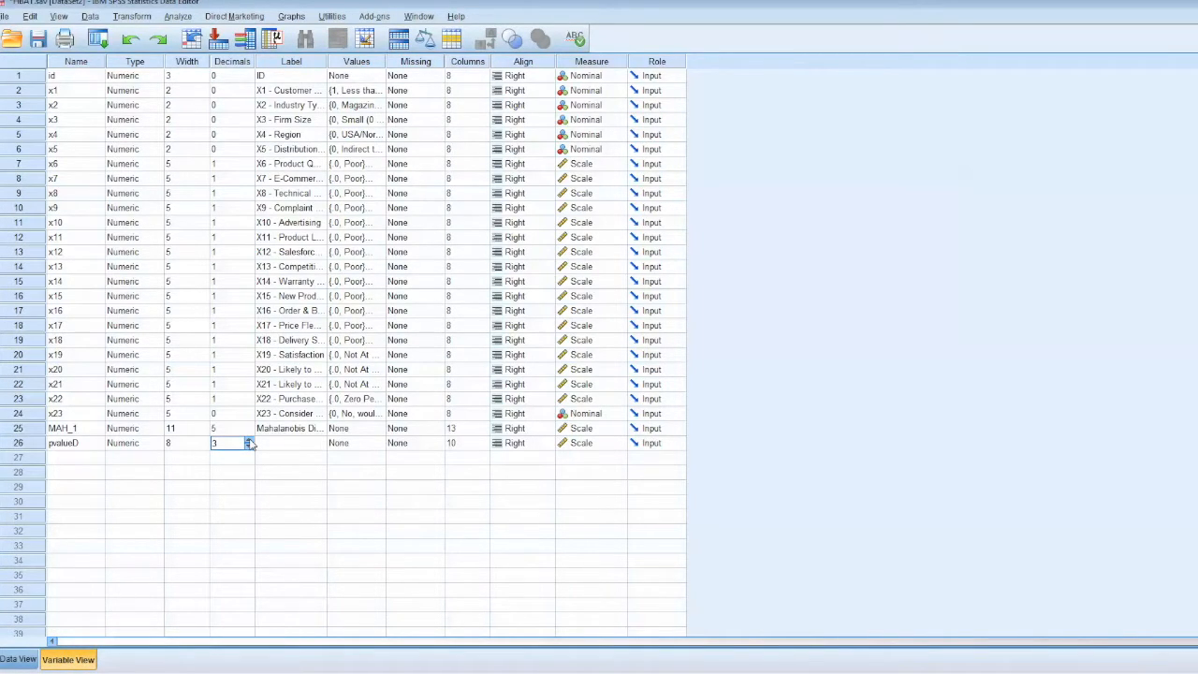
pyautogui.write('5')
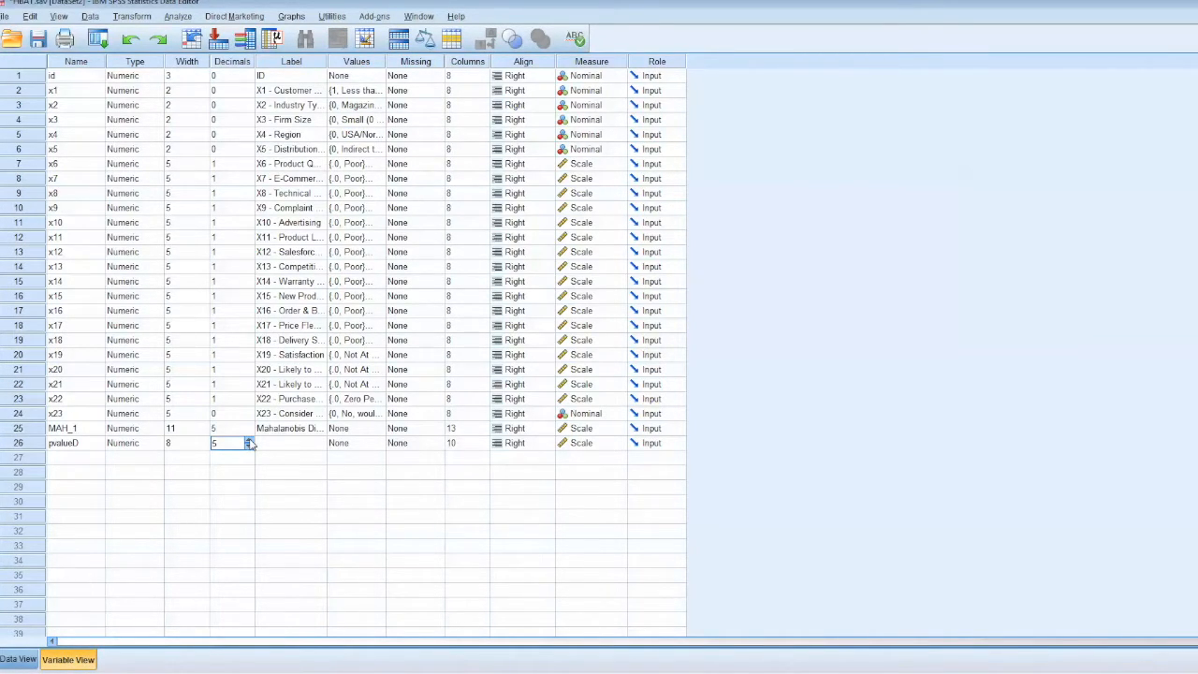
pyautogui.click(17, 658)
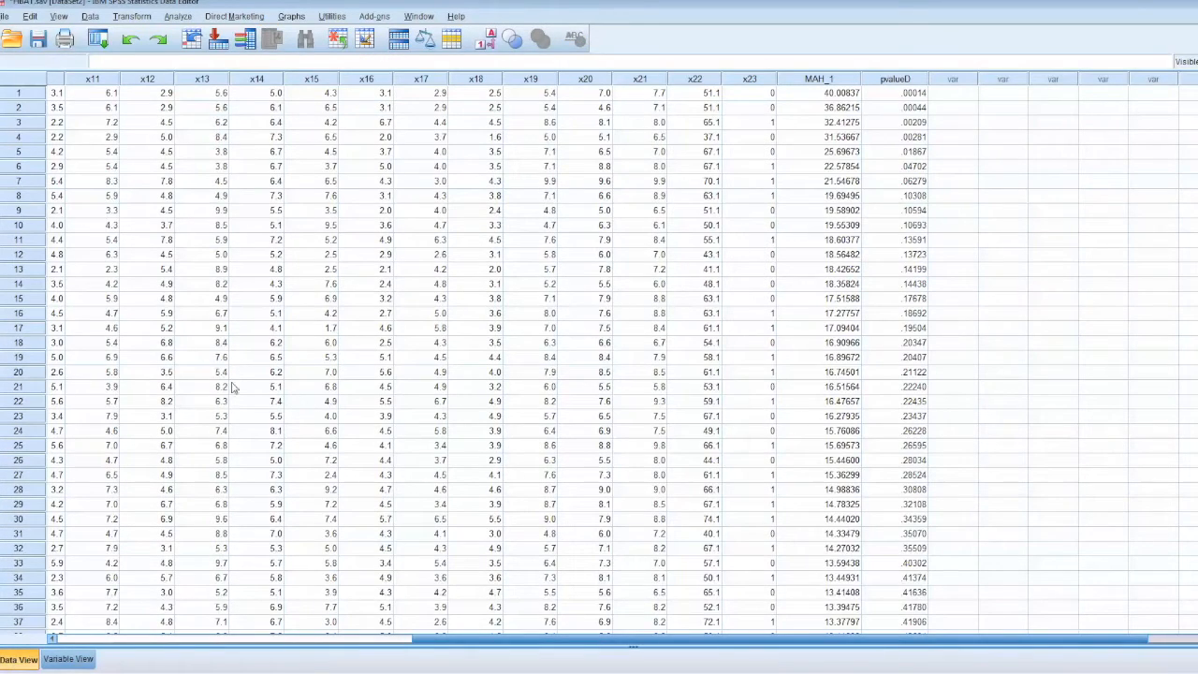
pyautogui.click(895, 94)
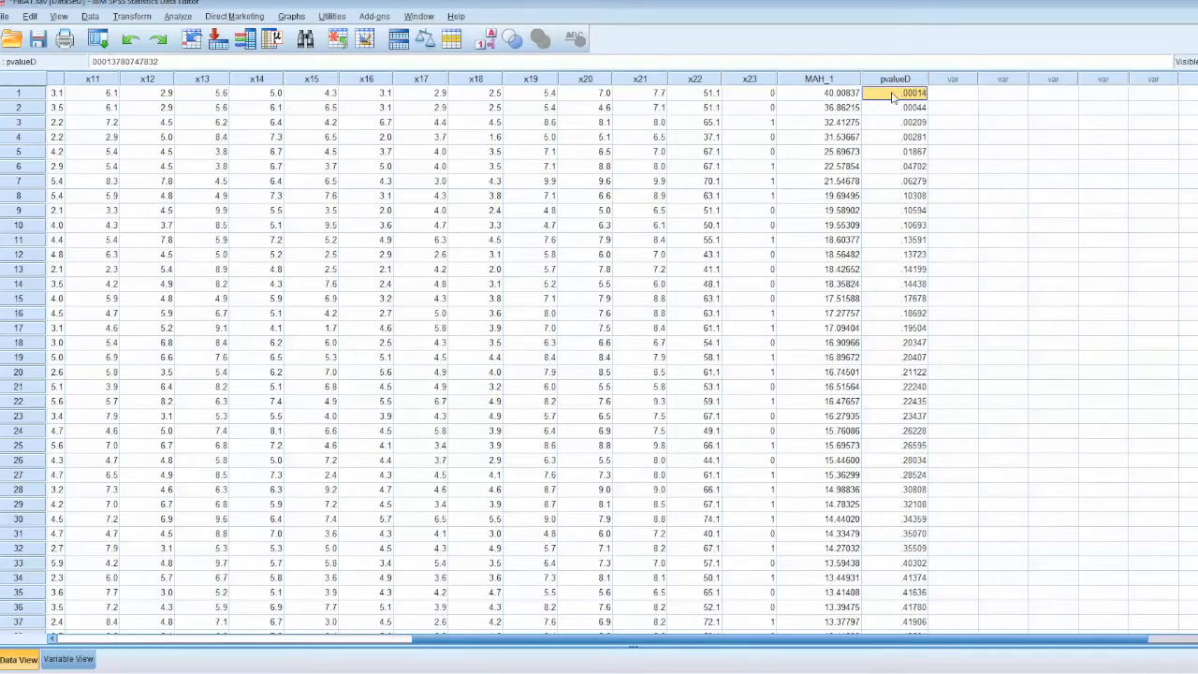
pyautogui.moveTo(895, 94); pyautogui.dragTo(895, 107)
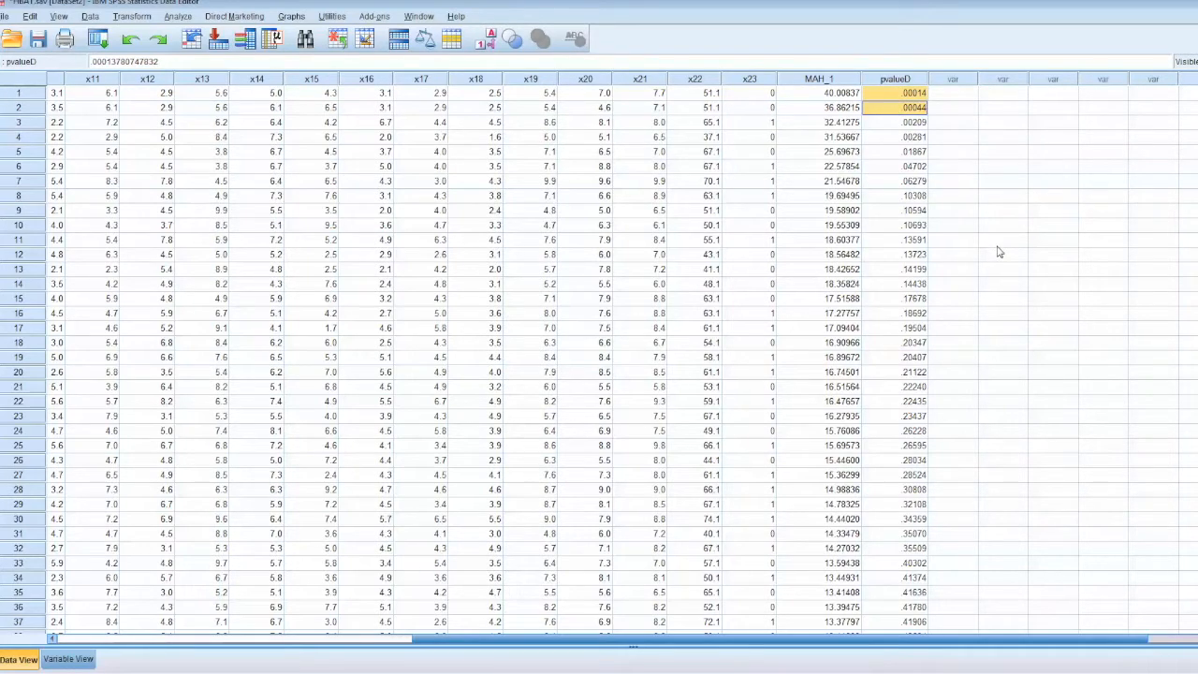